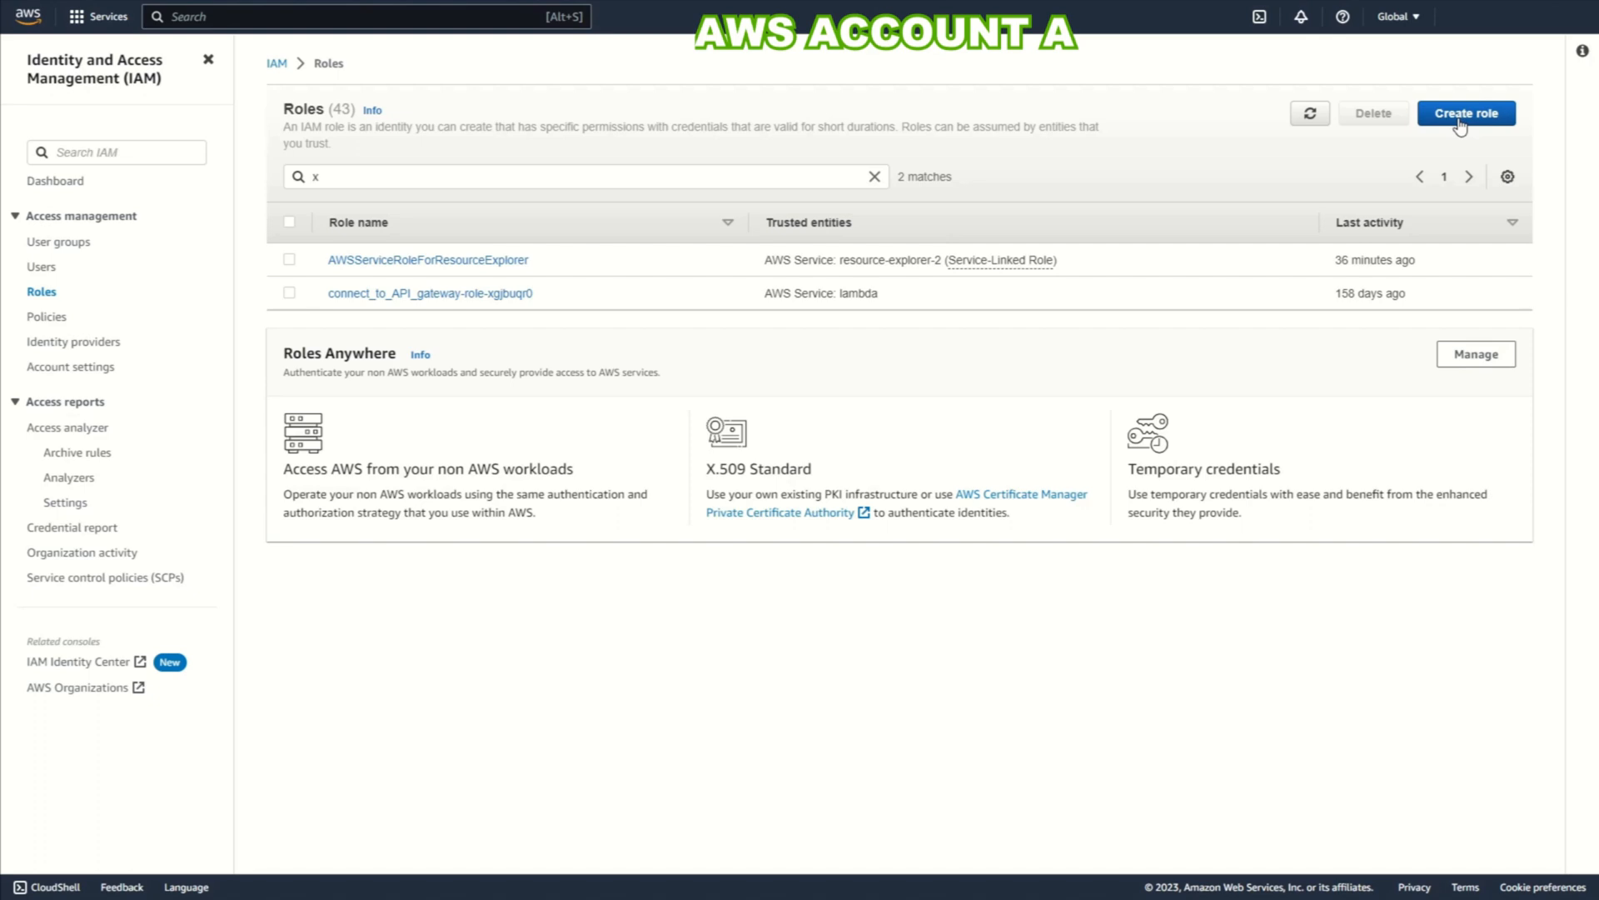
Step: Create an IAM role for the Lambda service named lambda01-role
left_click(1465, 114)
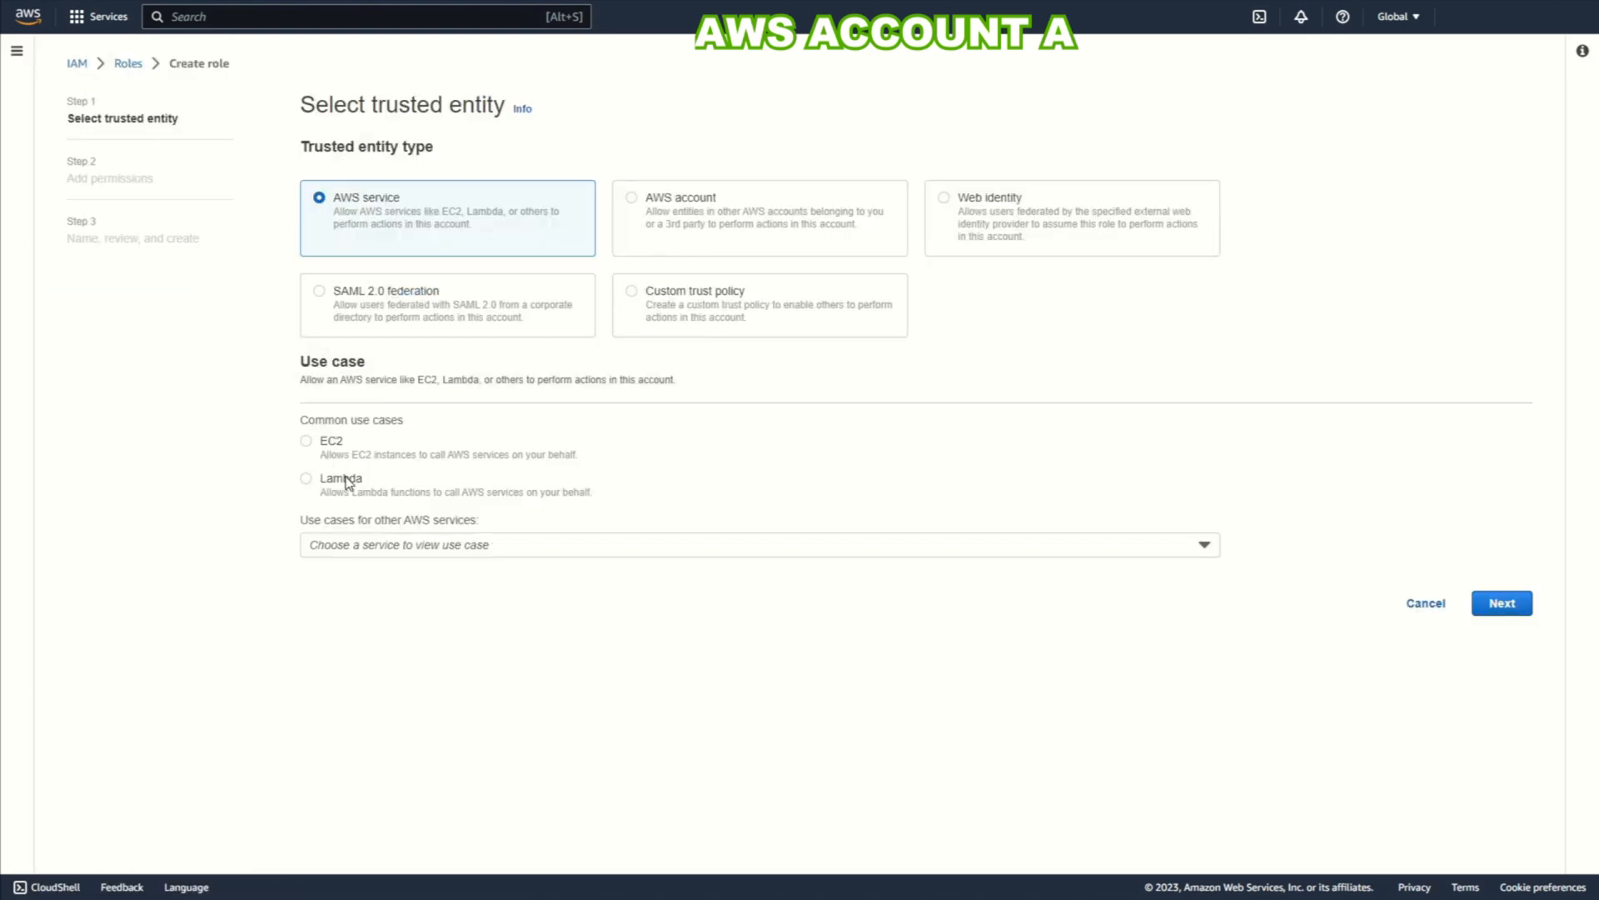
left_click(1501, 603)
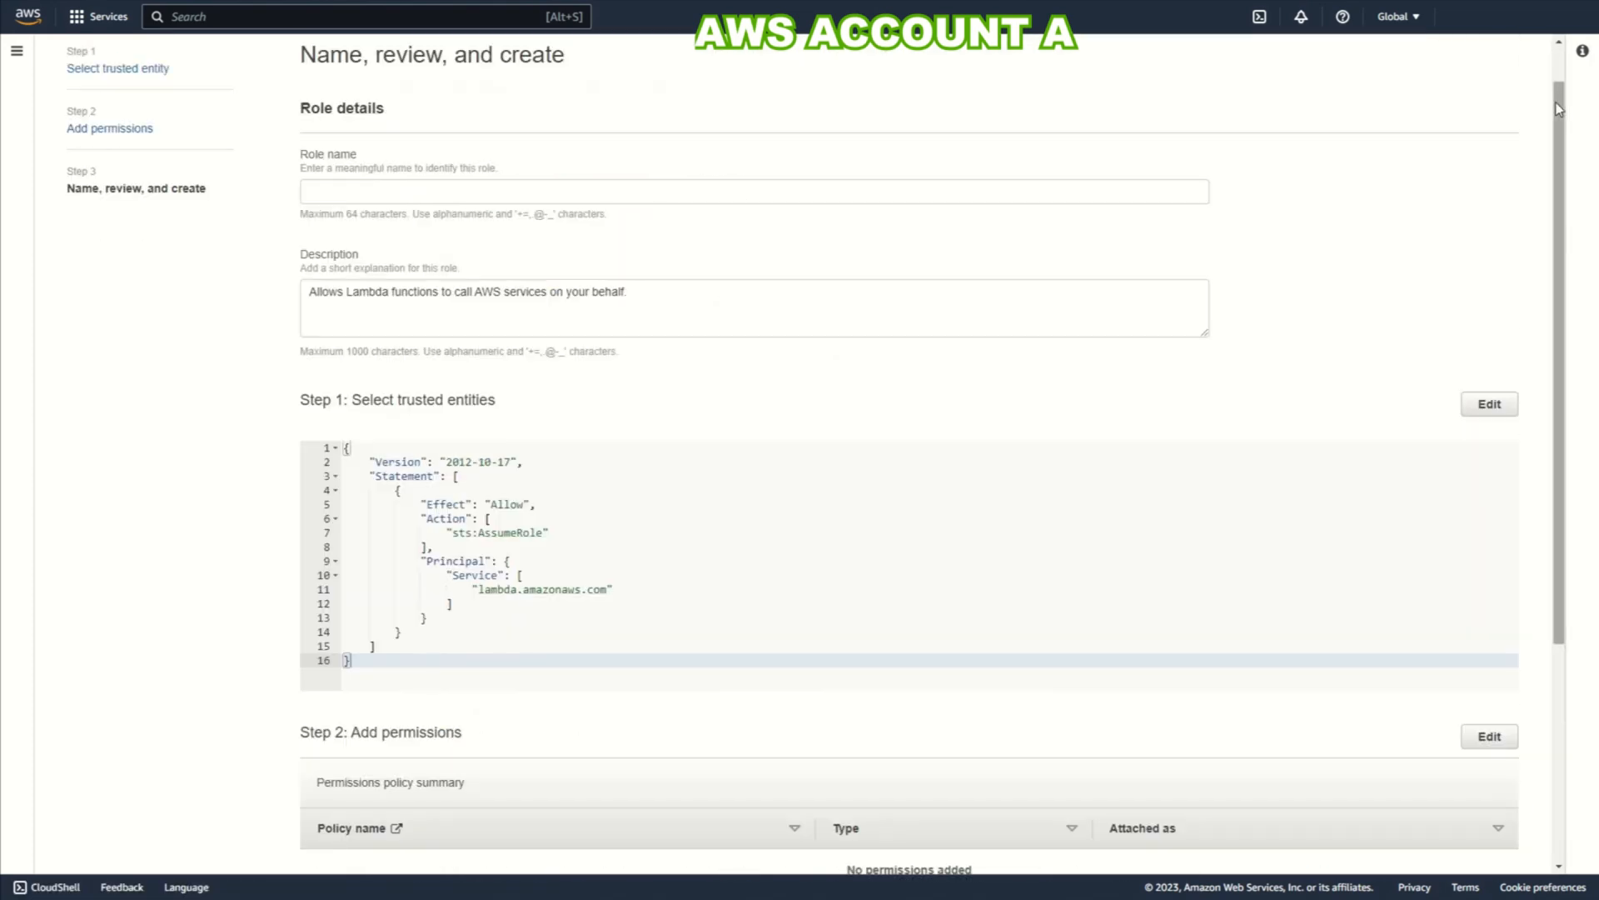
type("lambda01-role")
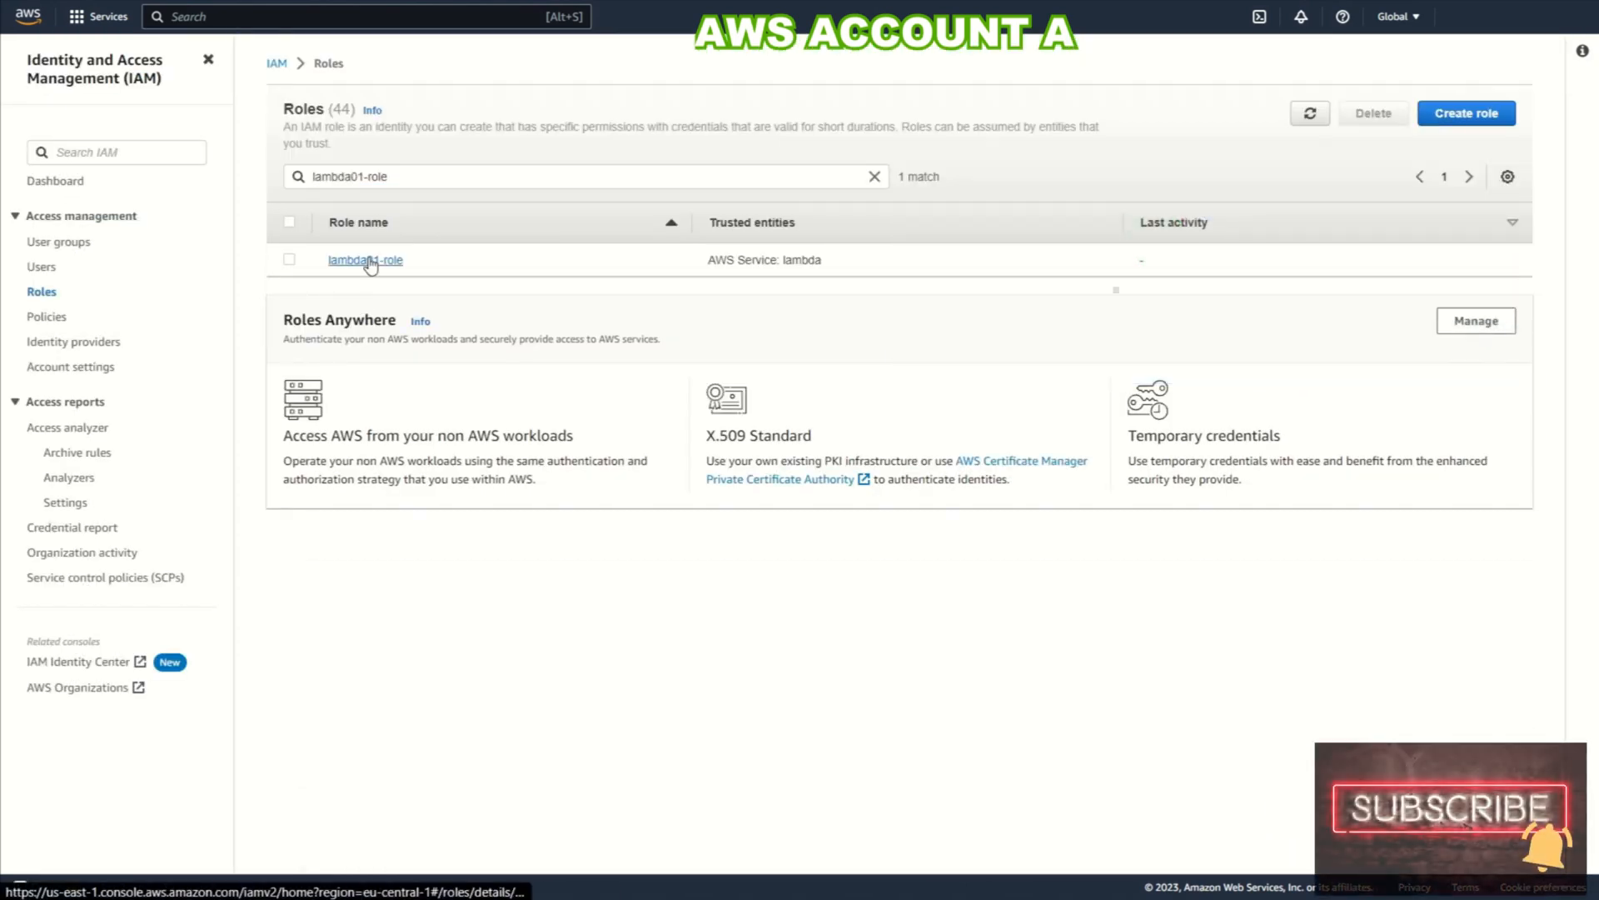
Step: In lambda01-role's inline policy JSON, write an Allow statement for sts:AssumeRole
left_click(365, 260)
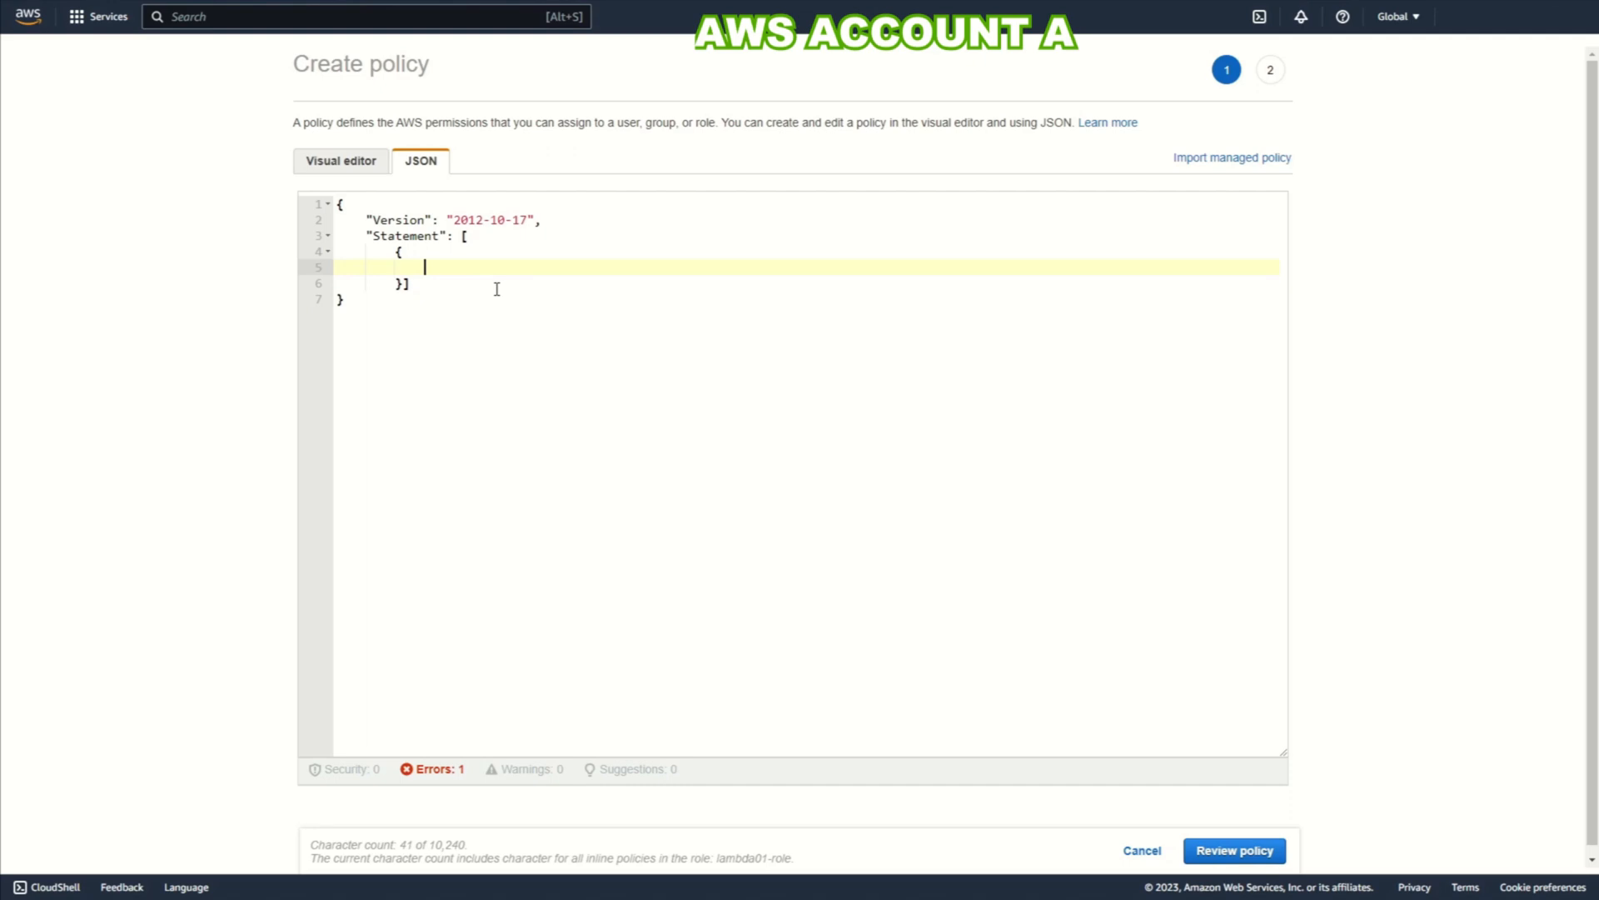
type("\"Effect: \"")
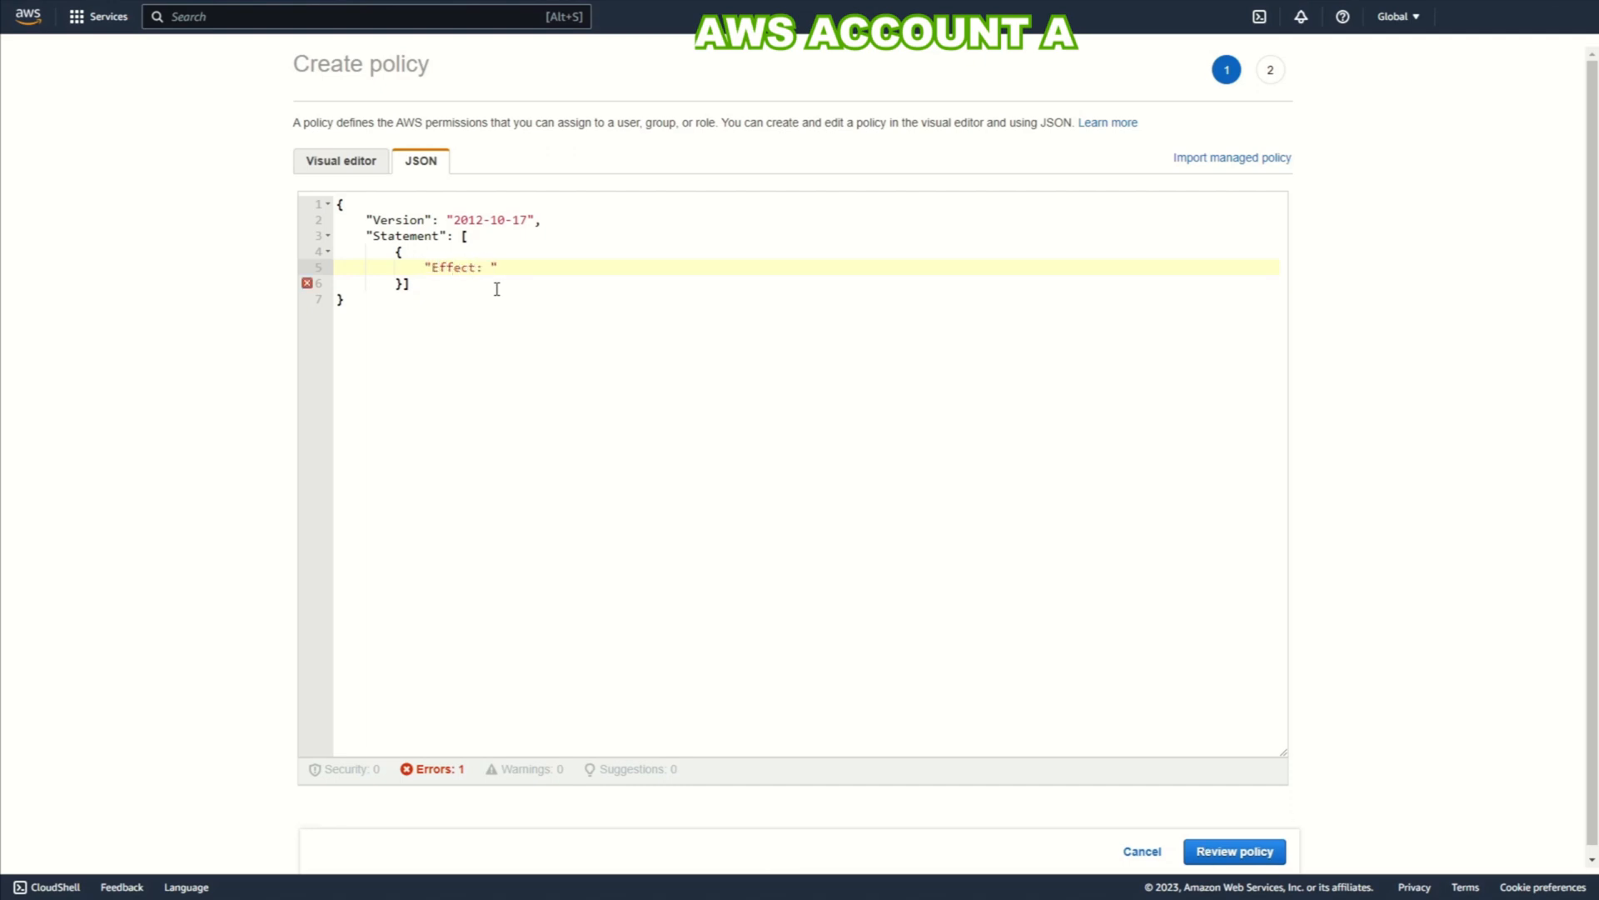
type("Allow\",")
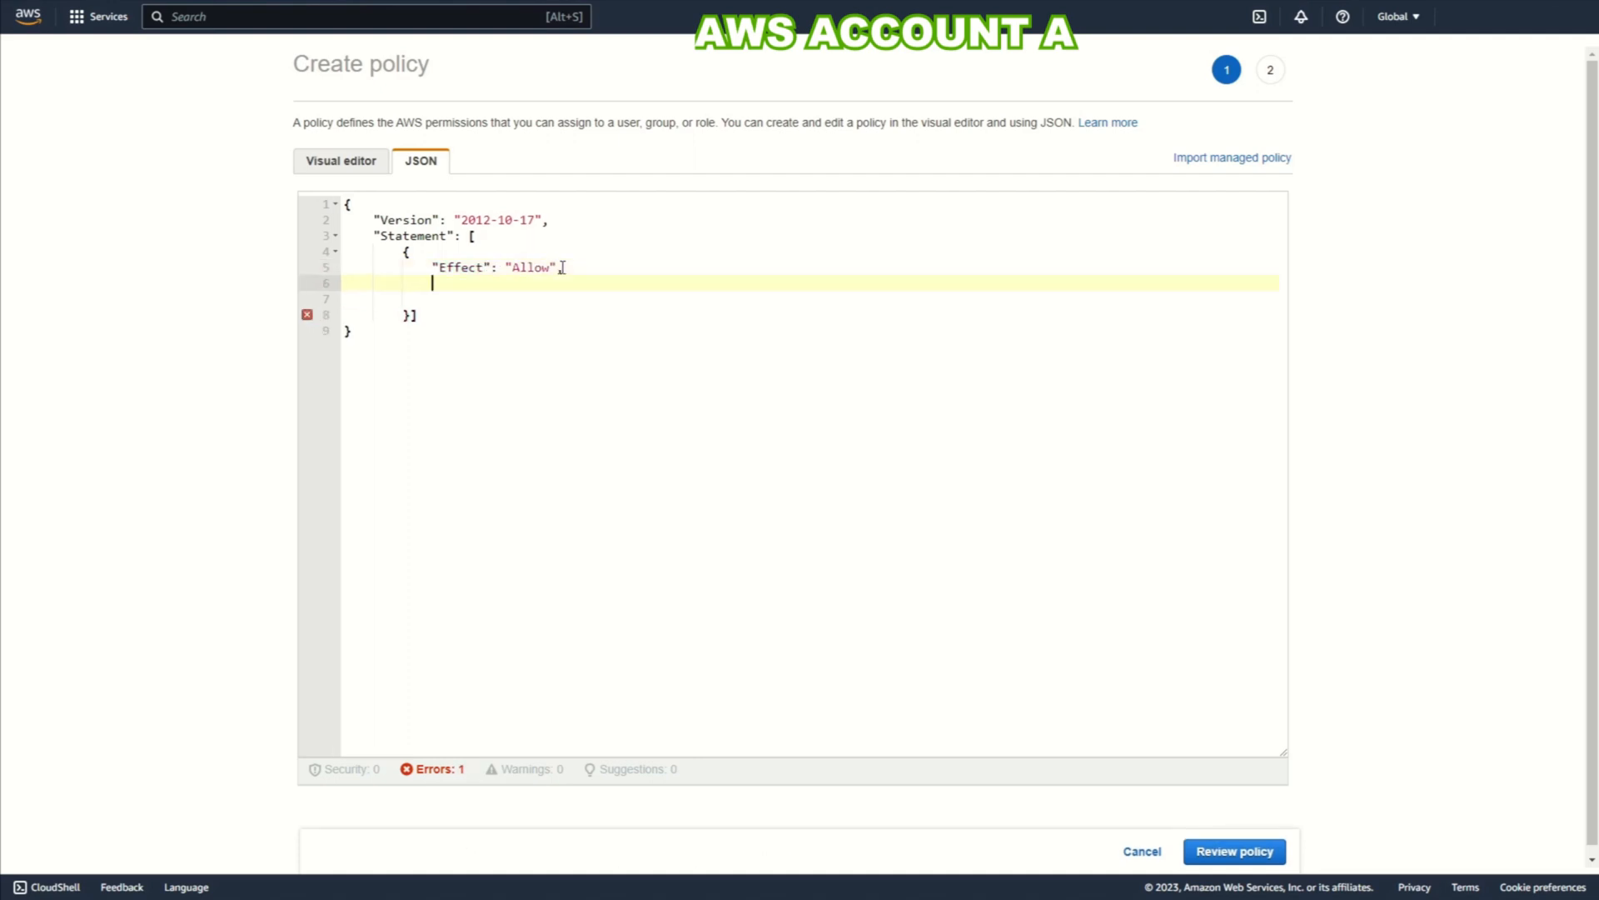
type("\"Action\": \"")
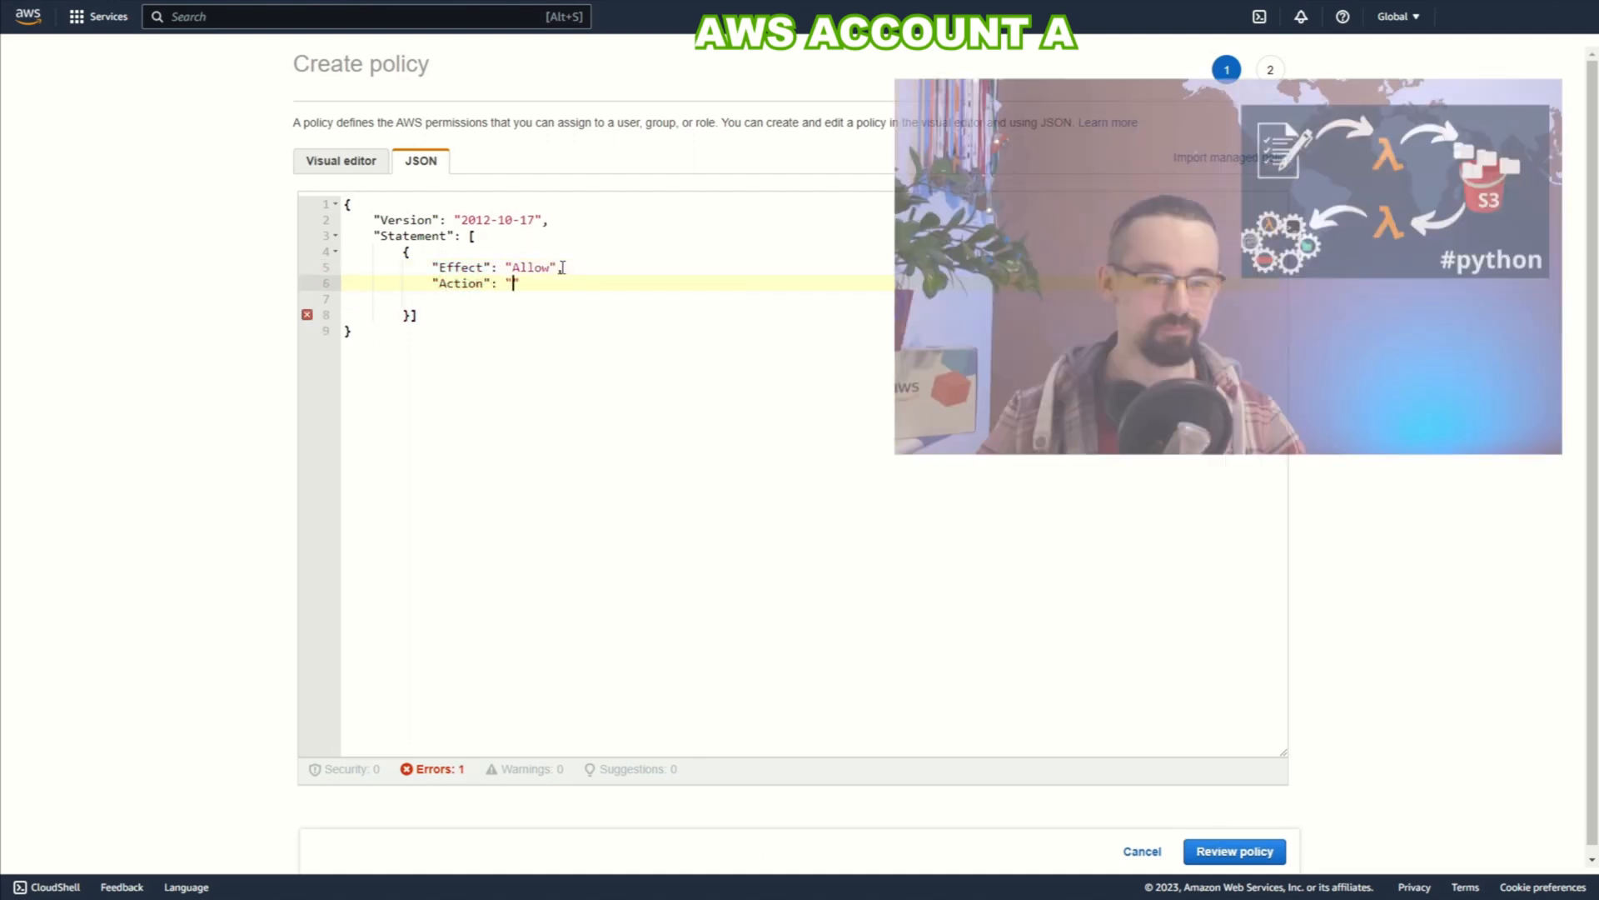
type("sts:AssumeRole")
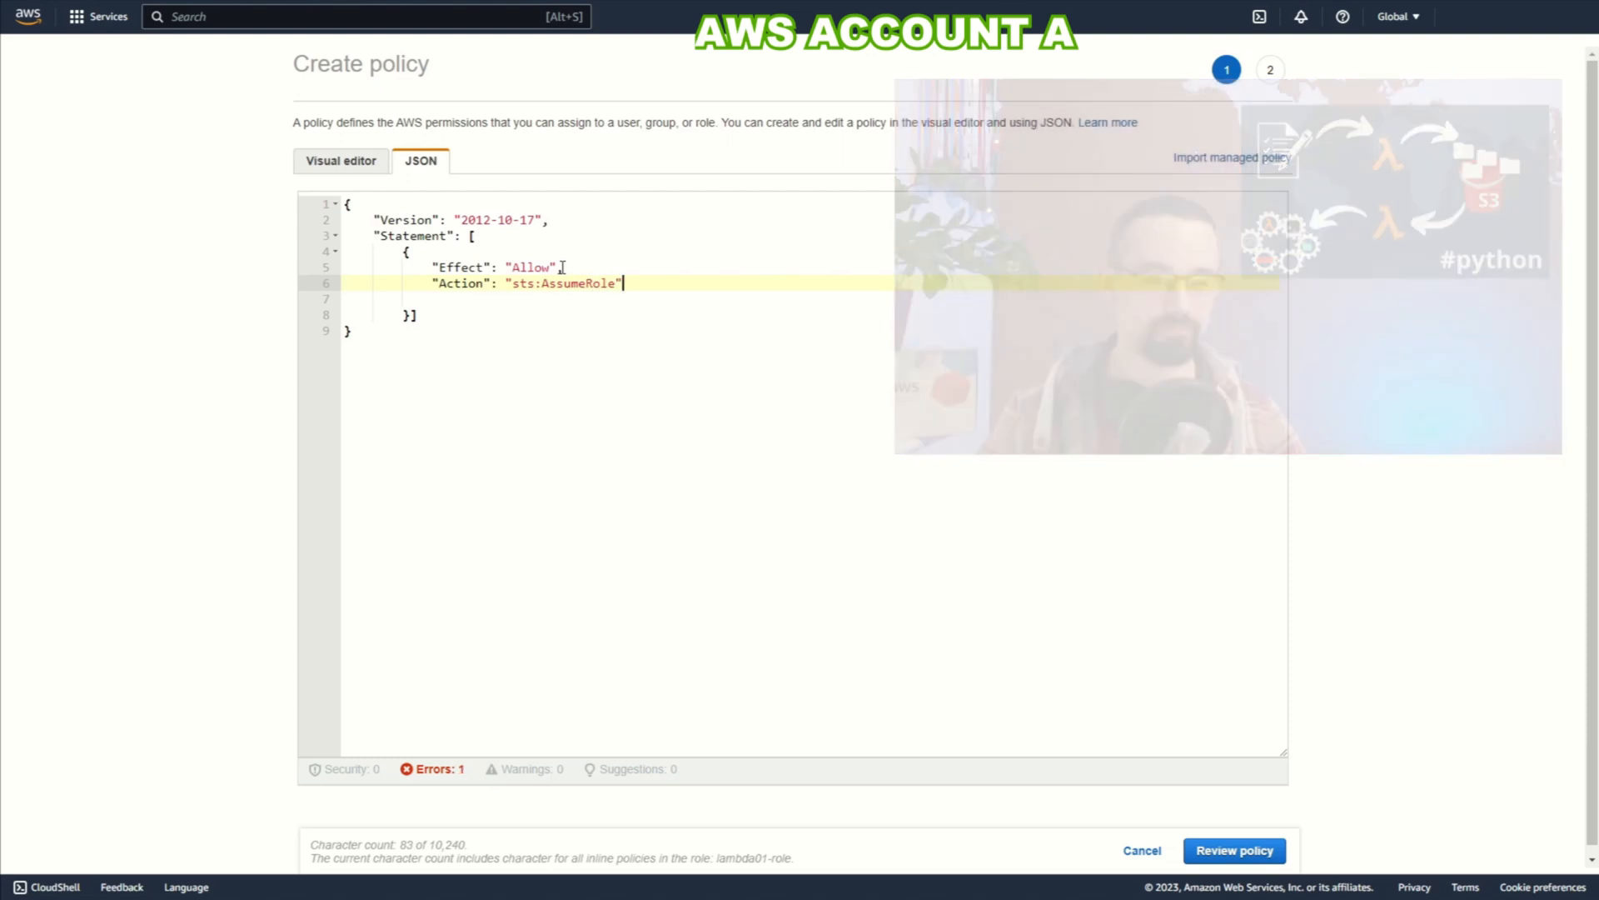
type("\"Resource\":")
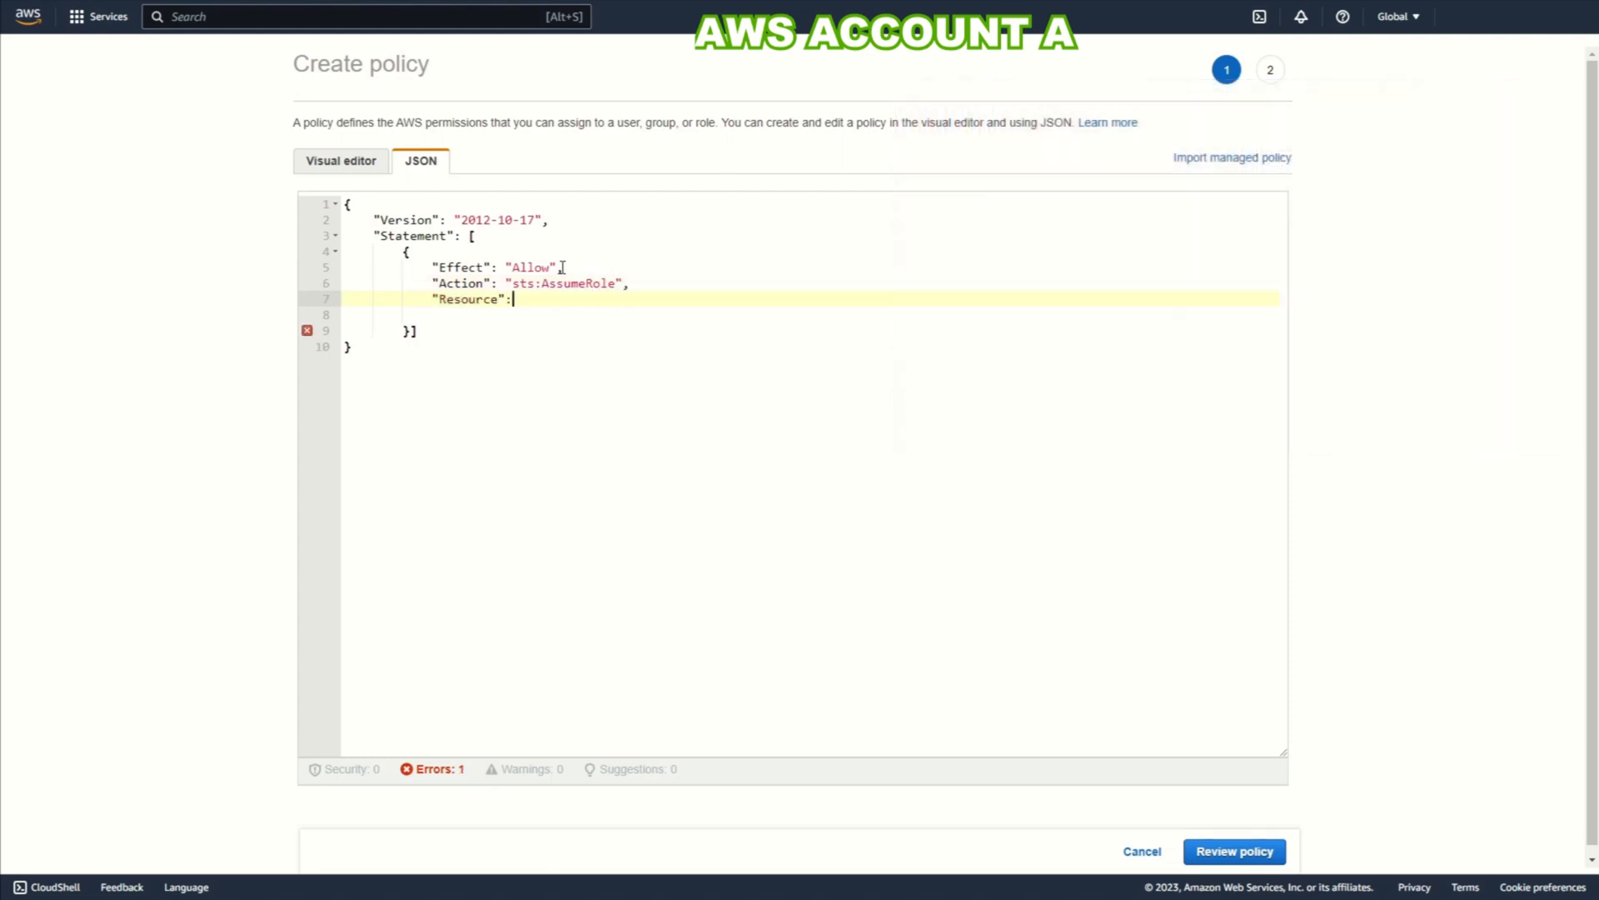
Step: Set the Resource to arn:aws:iam::*:role/read-role-all-account
type("ar")
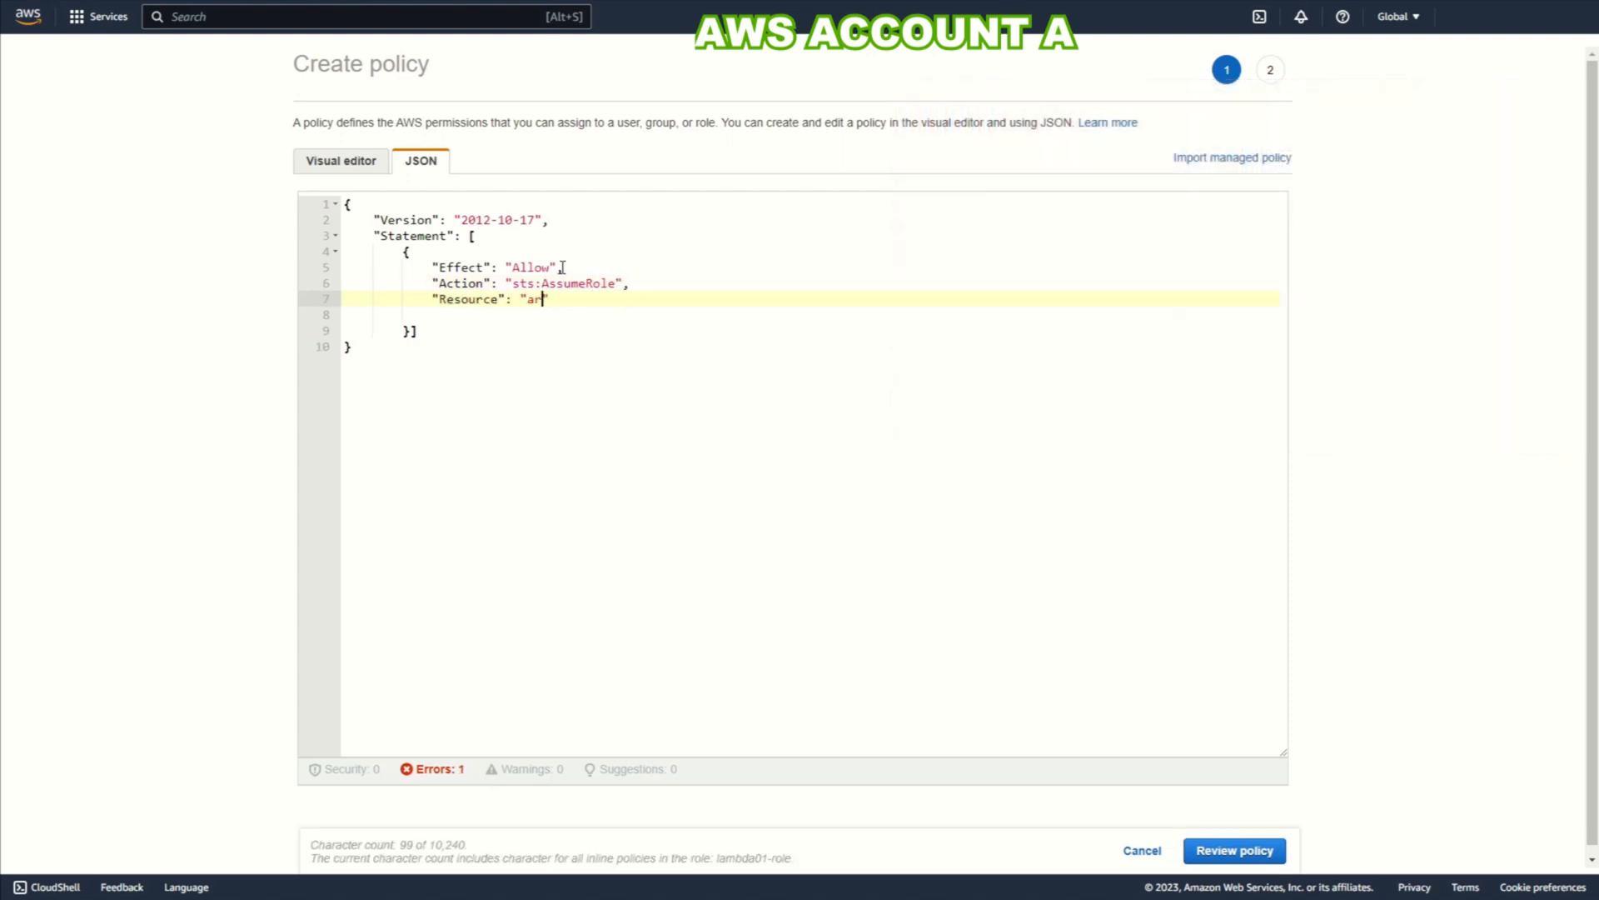
type("n:aws")
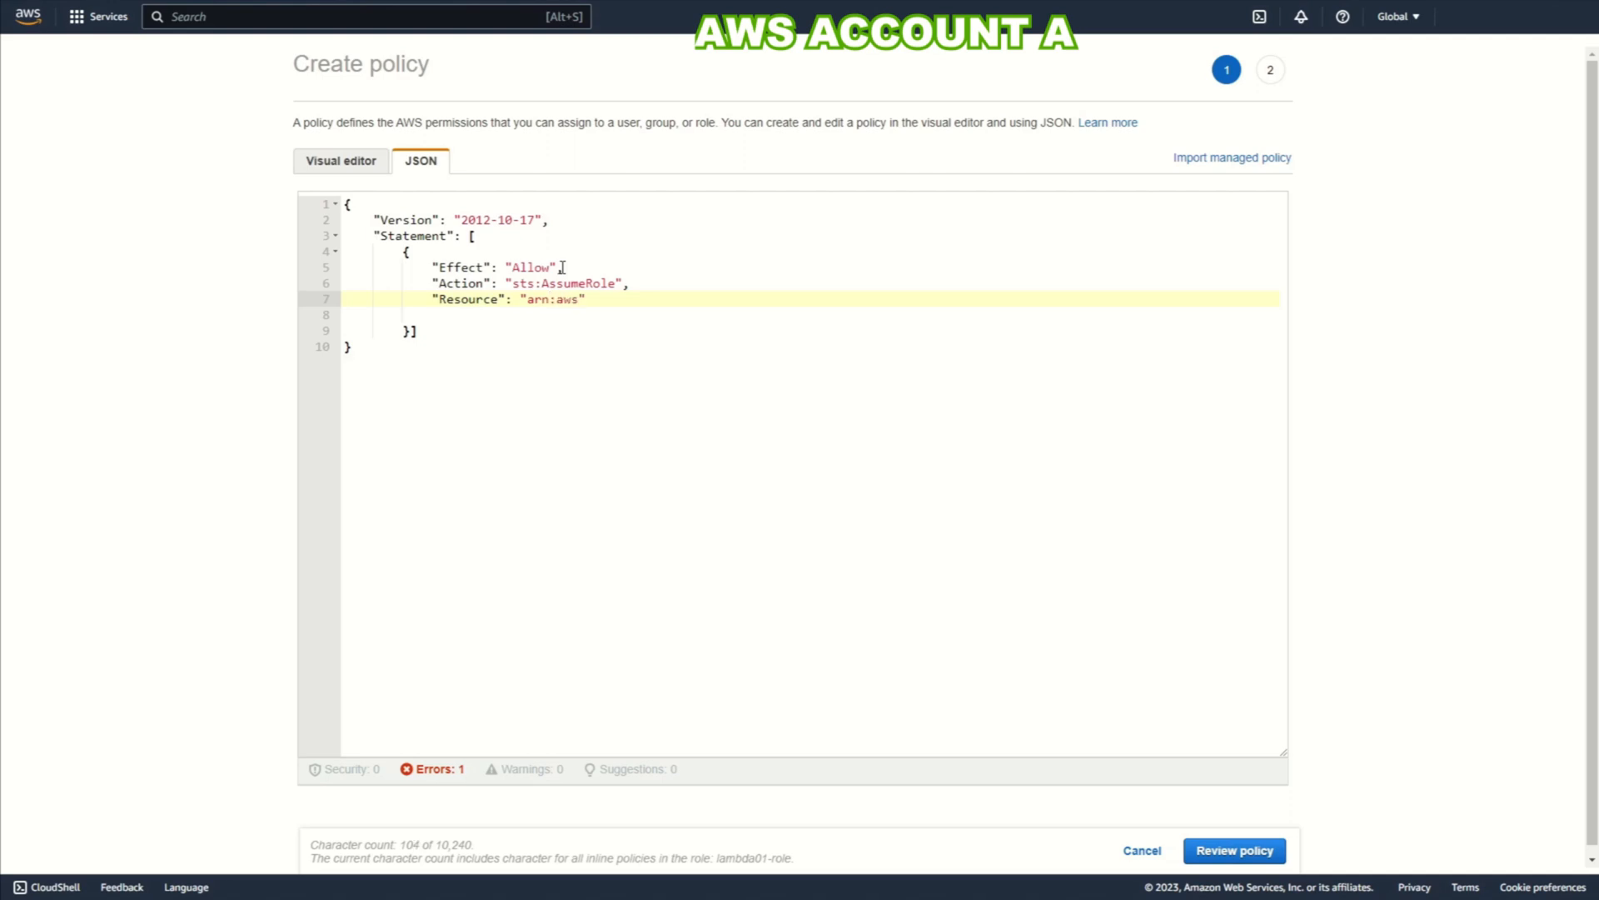
type(":iam")
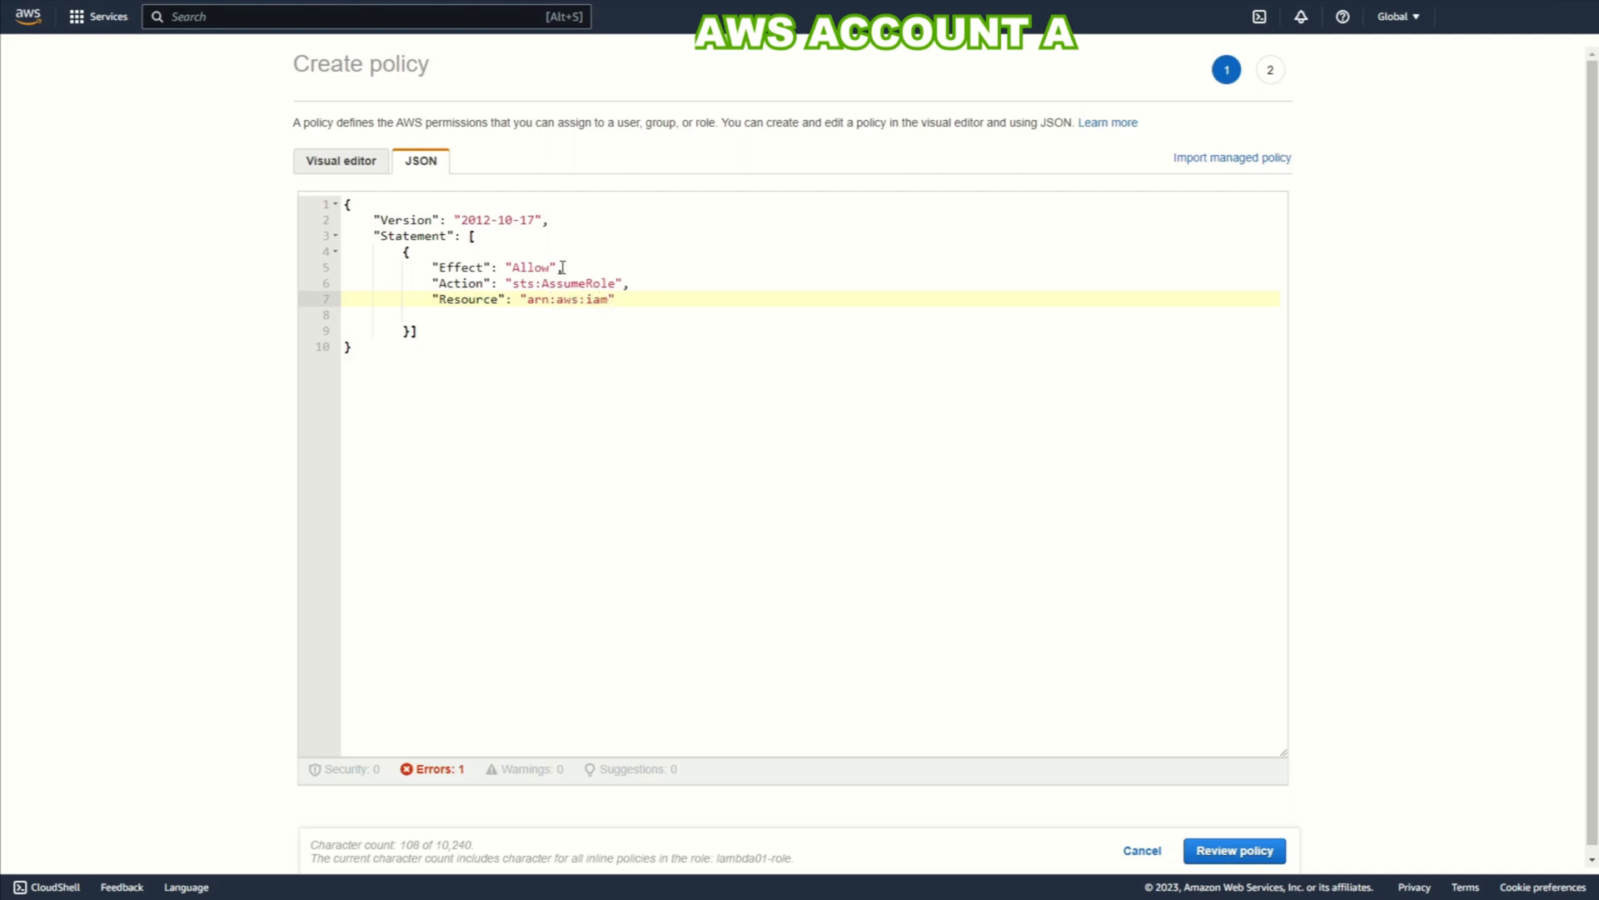
type("::")
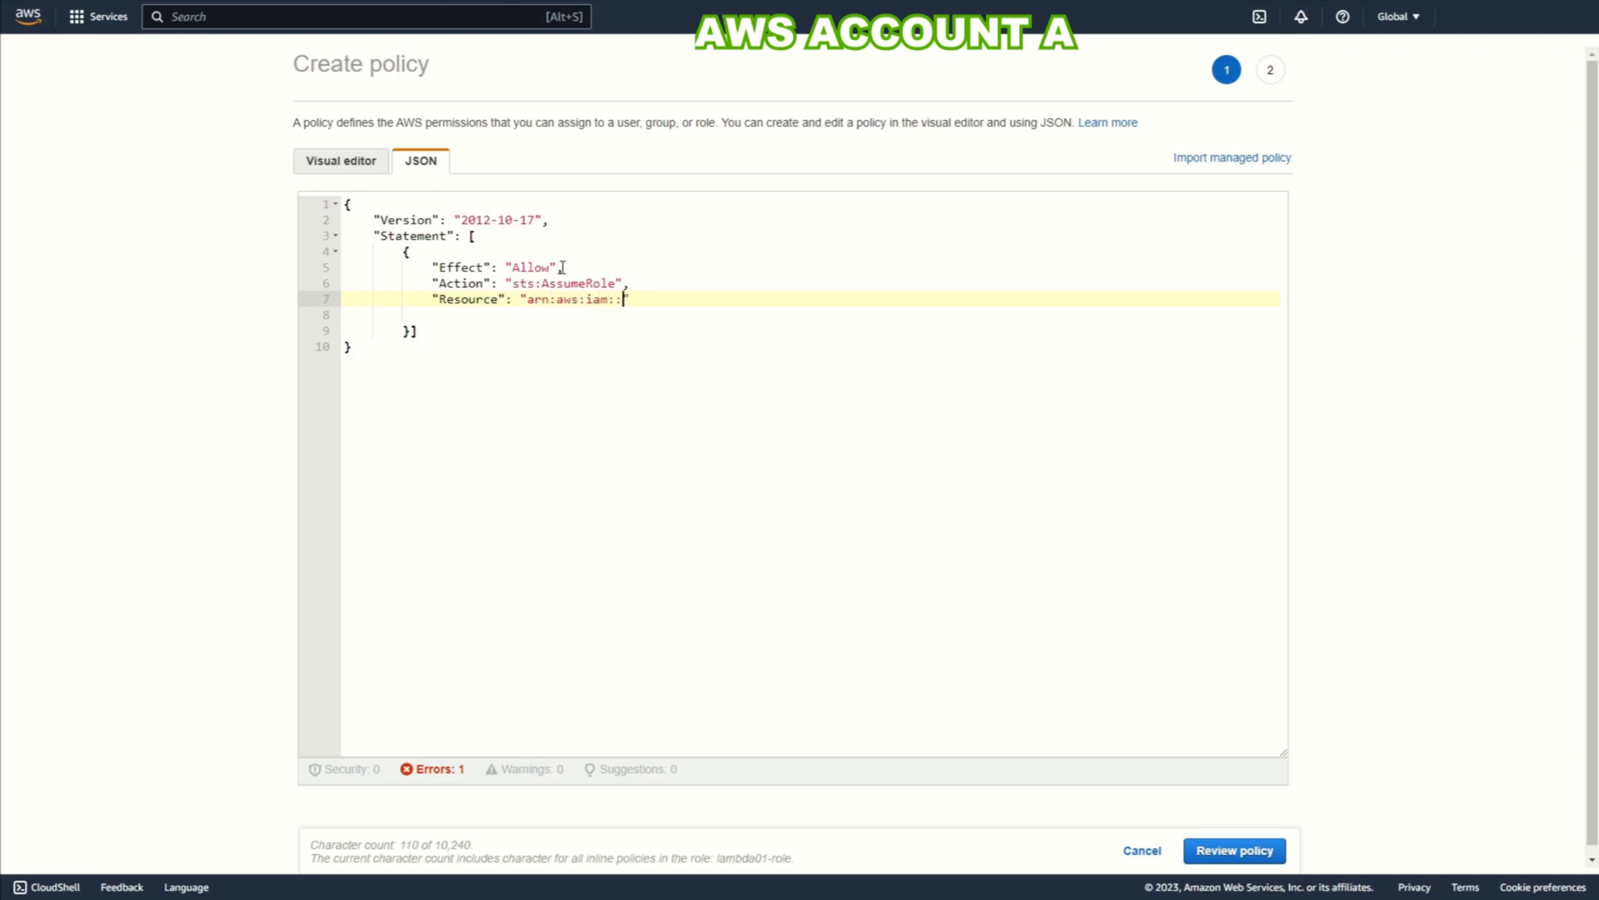
type("*:")
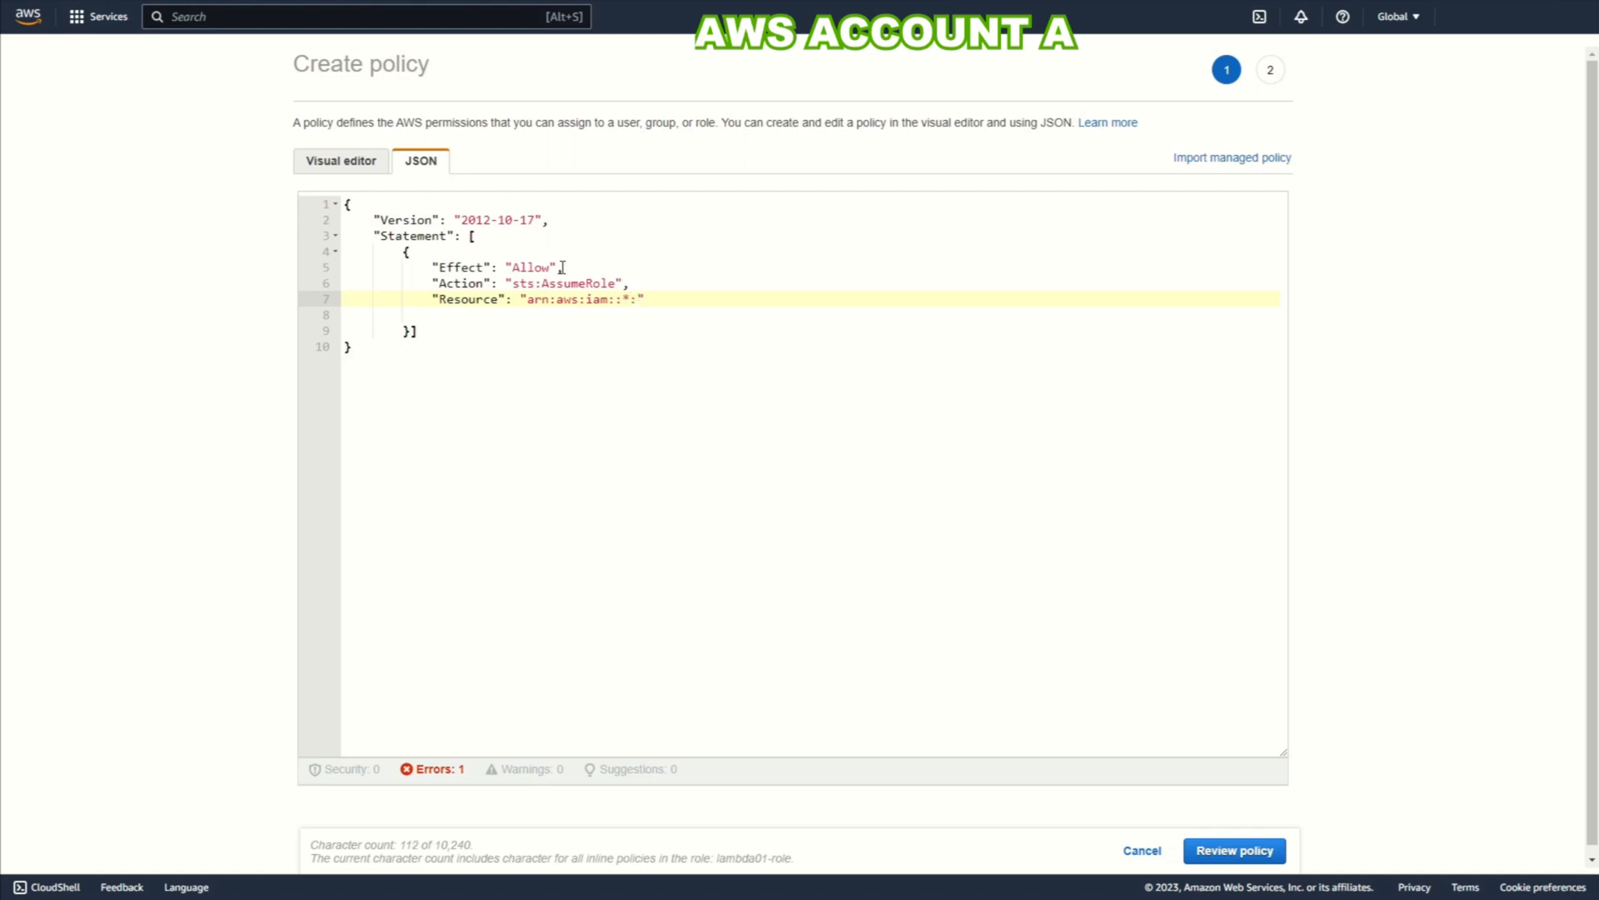
type("role")
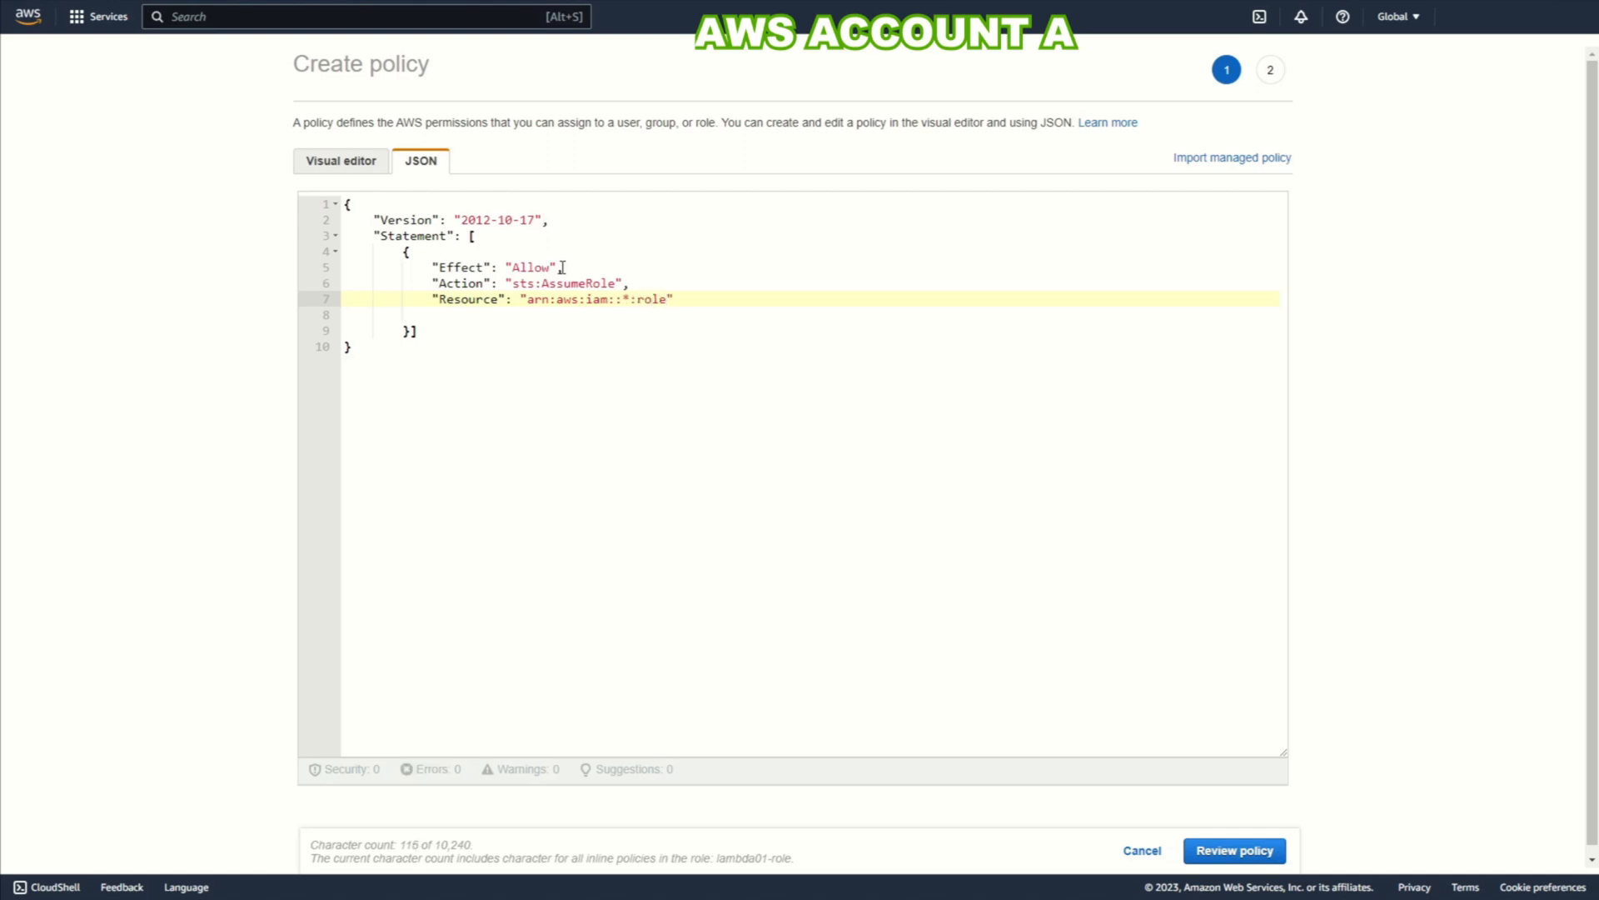
type("/read-role")
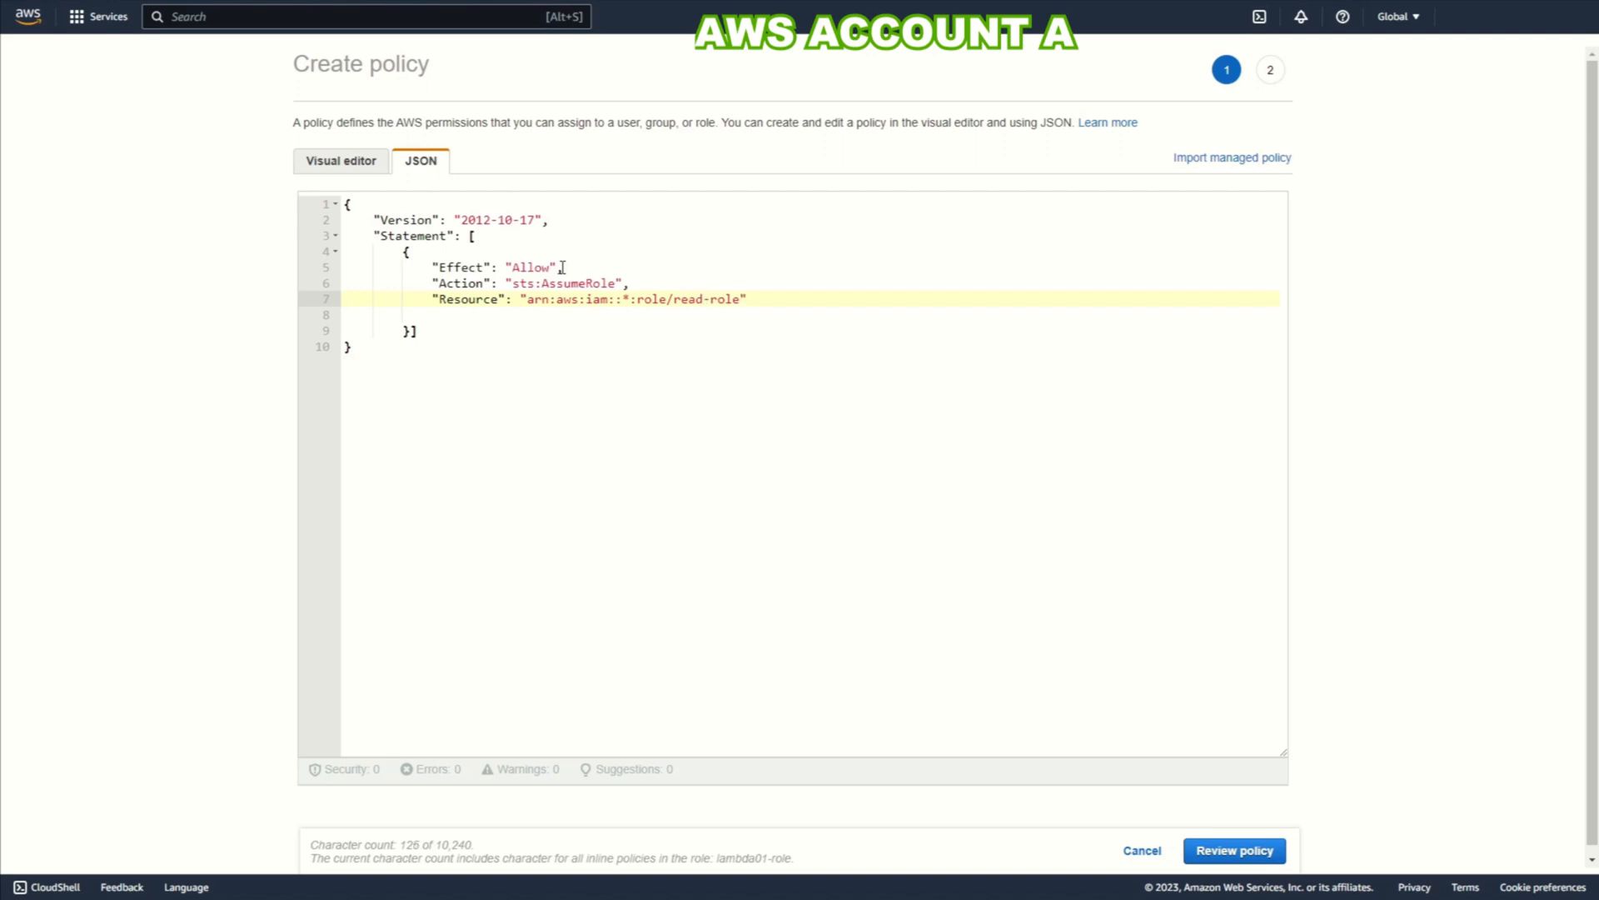
type("-all-account")
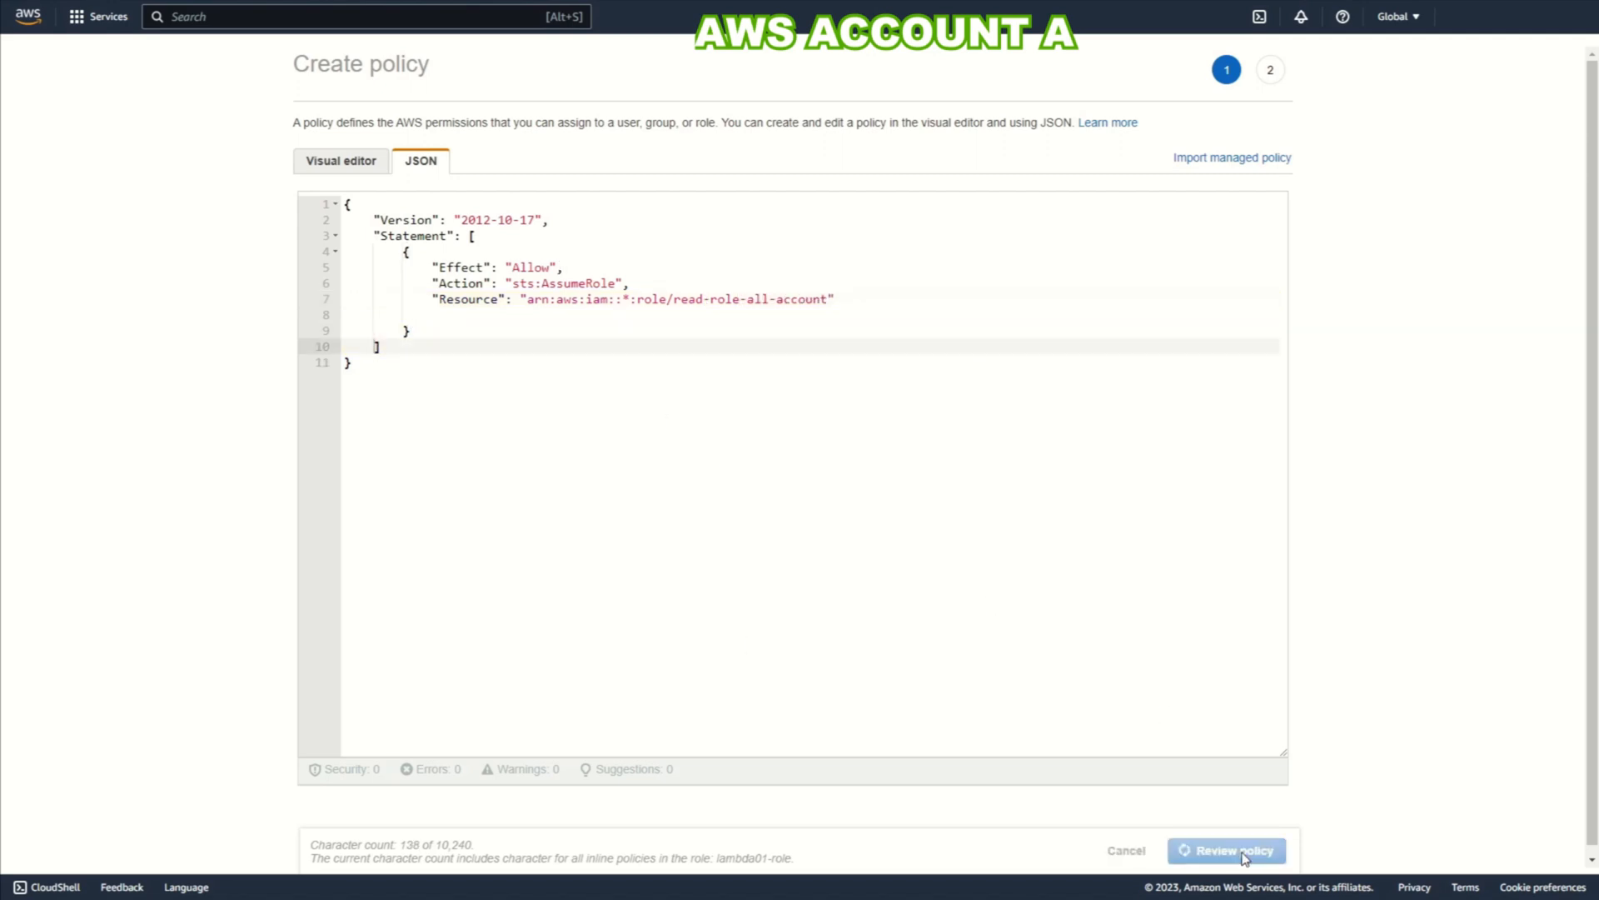
Step: Review and save the inline policy as AssumeRole on lambda01-role
left_click(1226, 849)
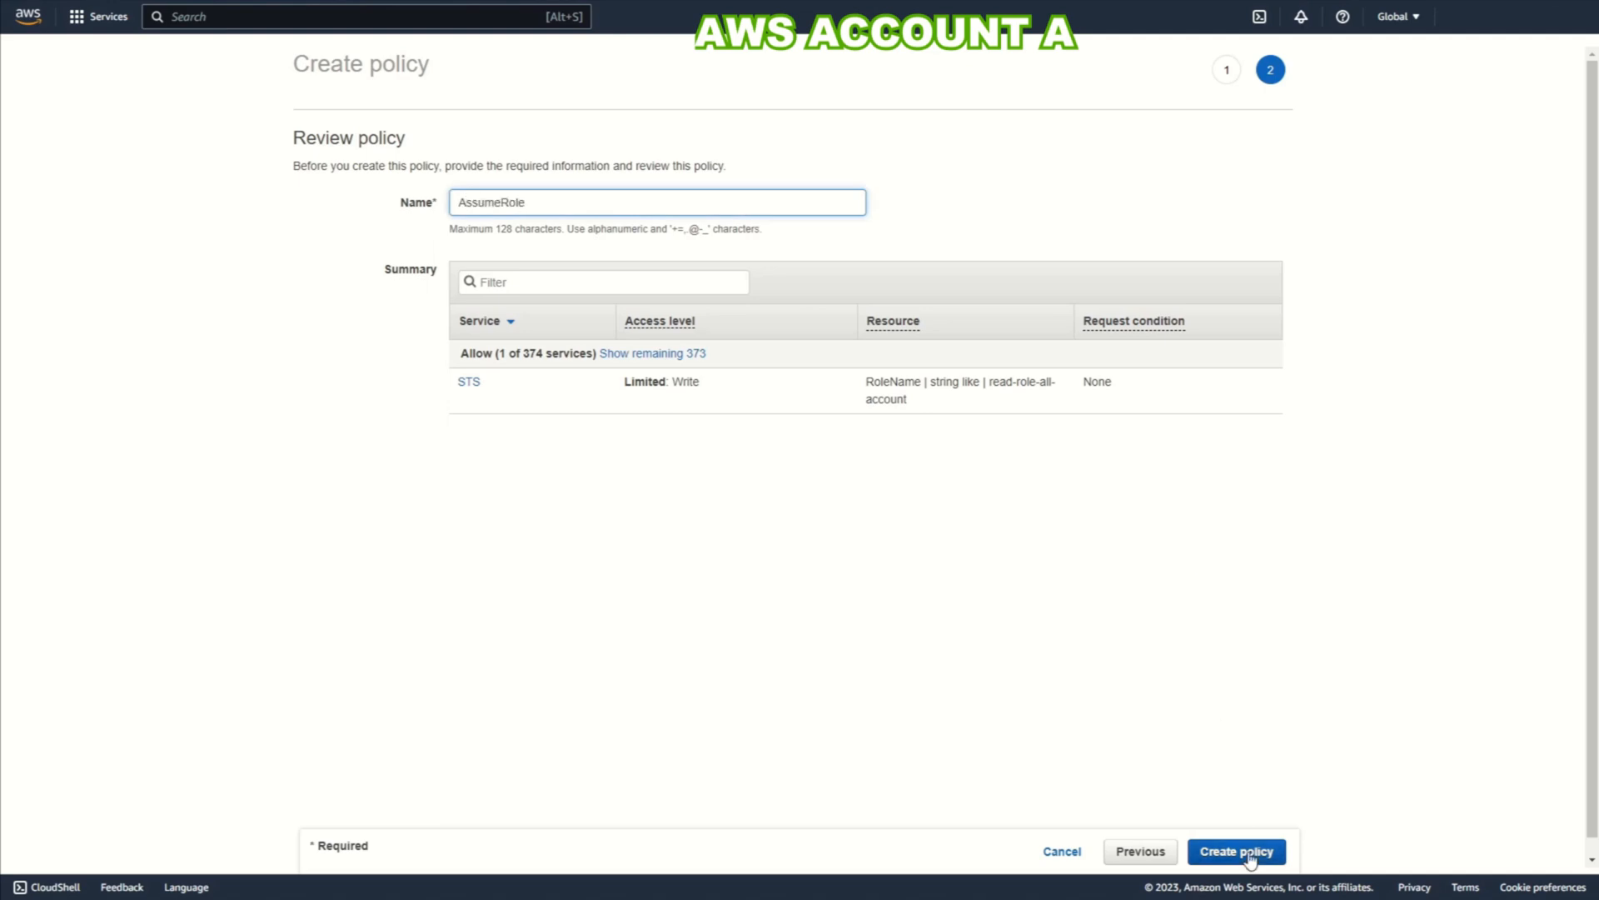
left_click(1236, 852)
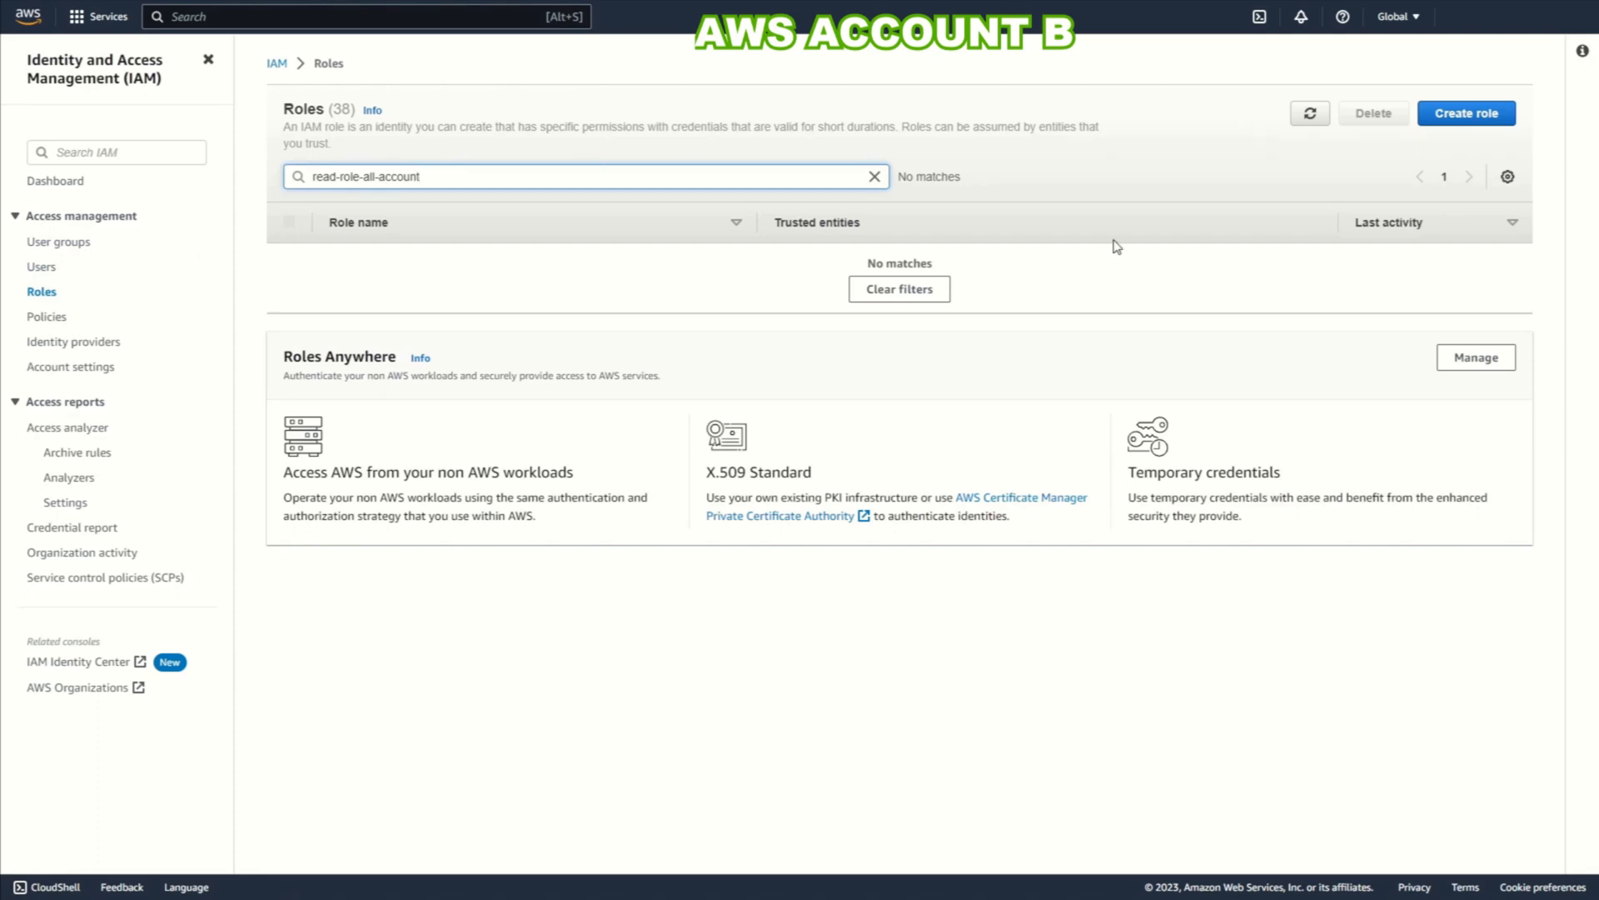
Step: Start a new role in account B trusted by a chosen AWS account
left_click(1466, 114)
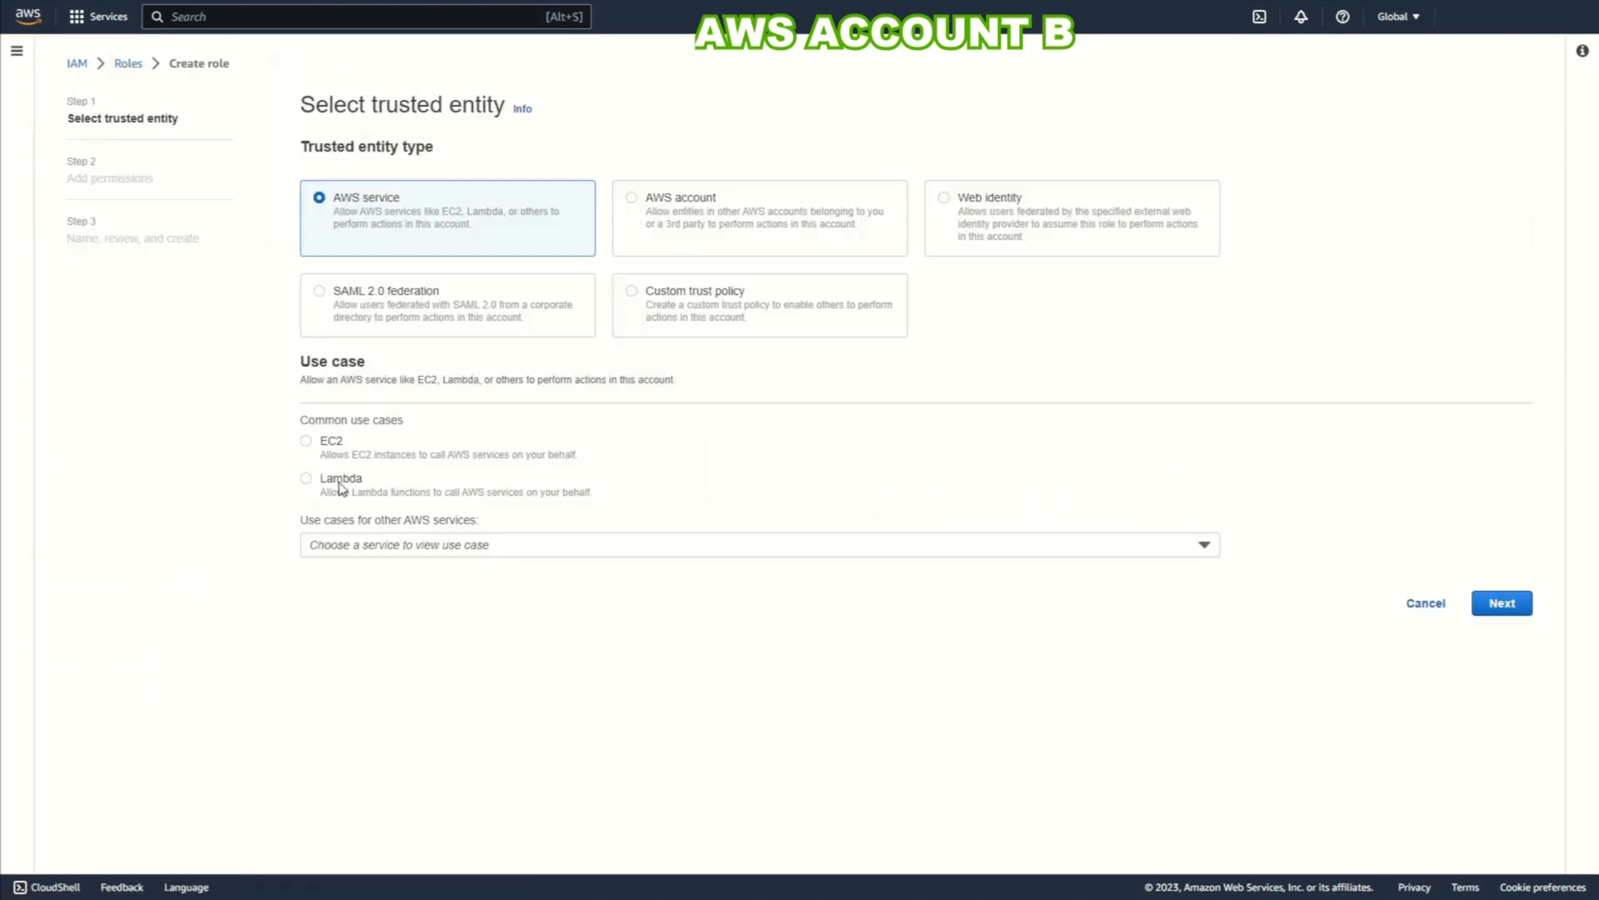
left_click(631, 196)
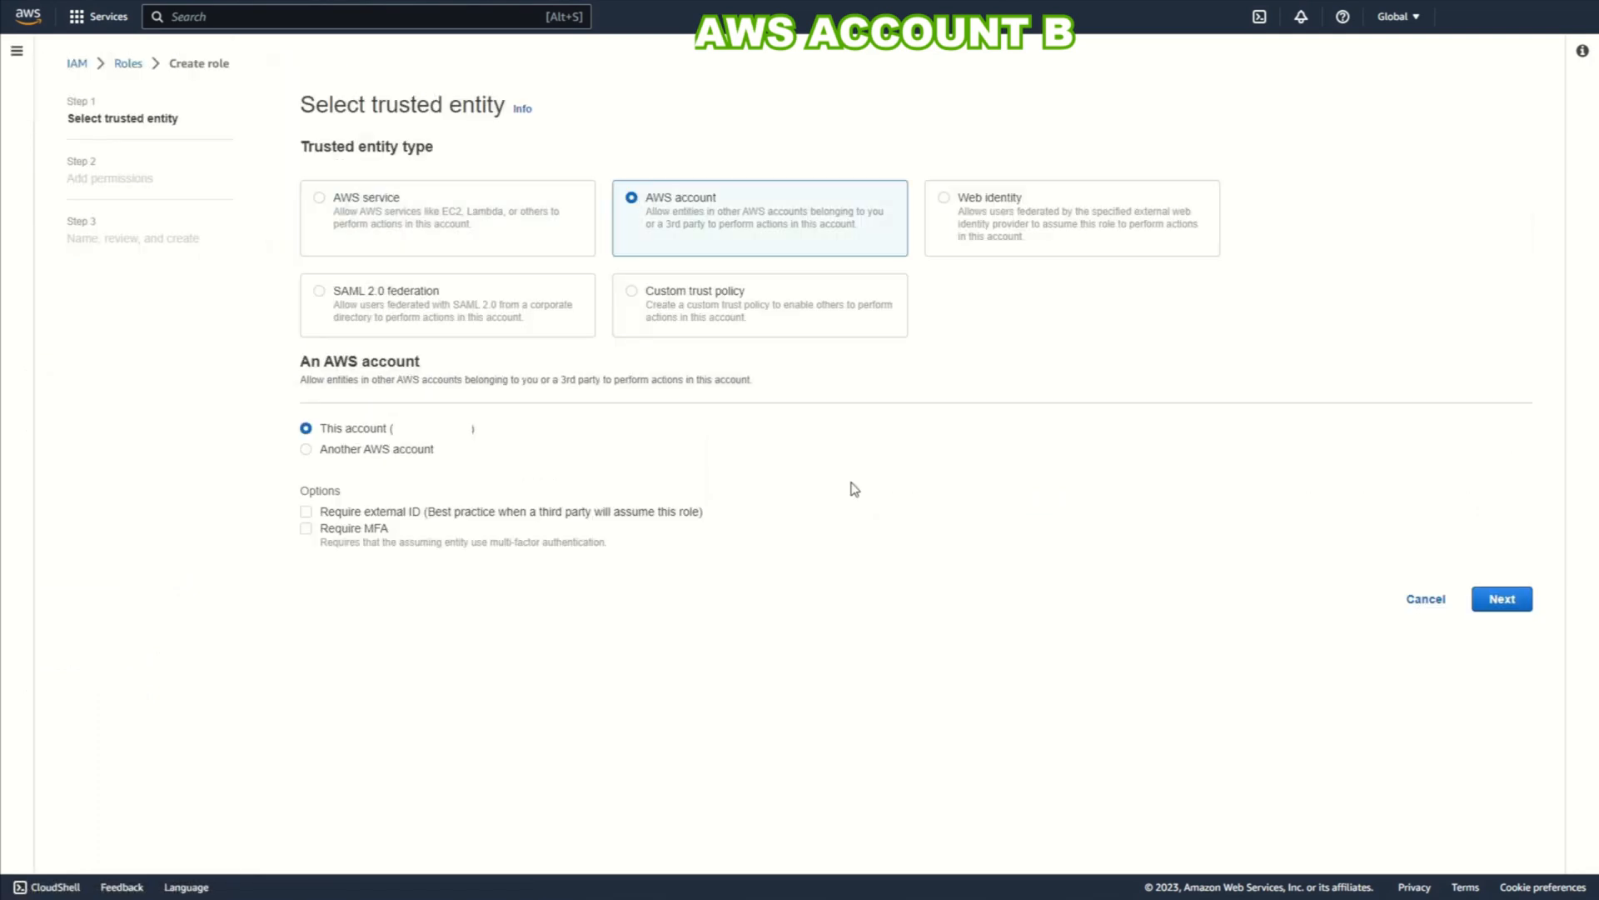
left_click(305, 448)
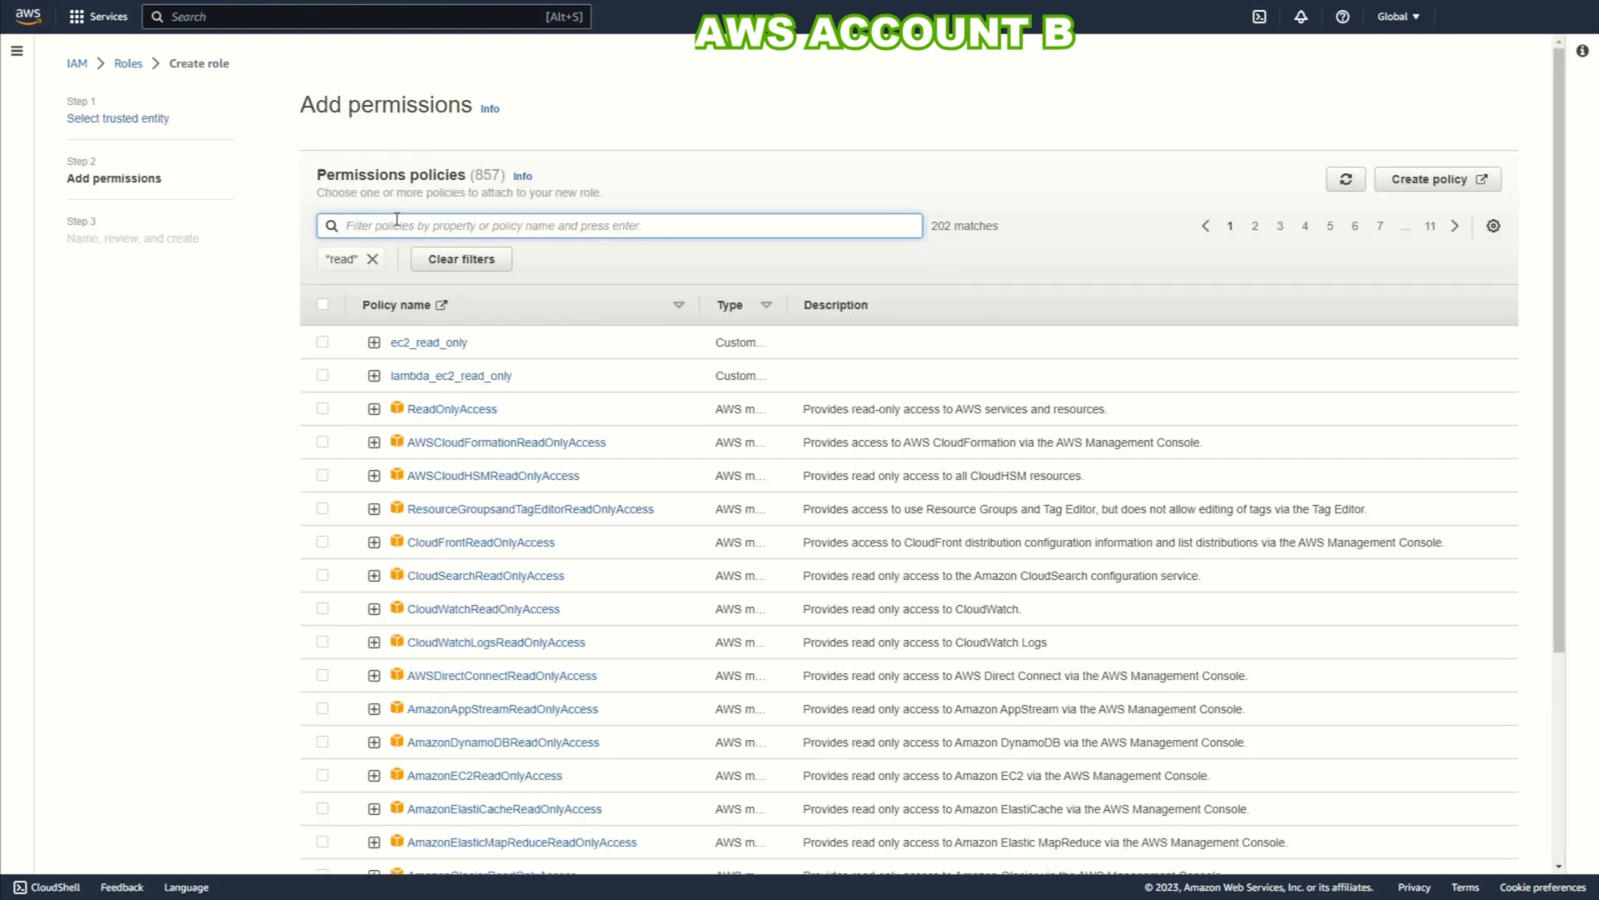
Step: Attach ec2_read_only, inspect it, and name the role read-role-all-account
left_click(322, 339)
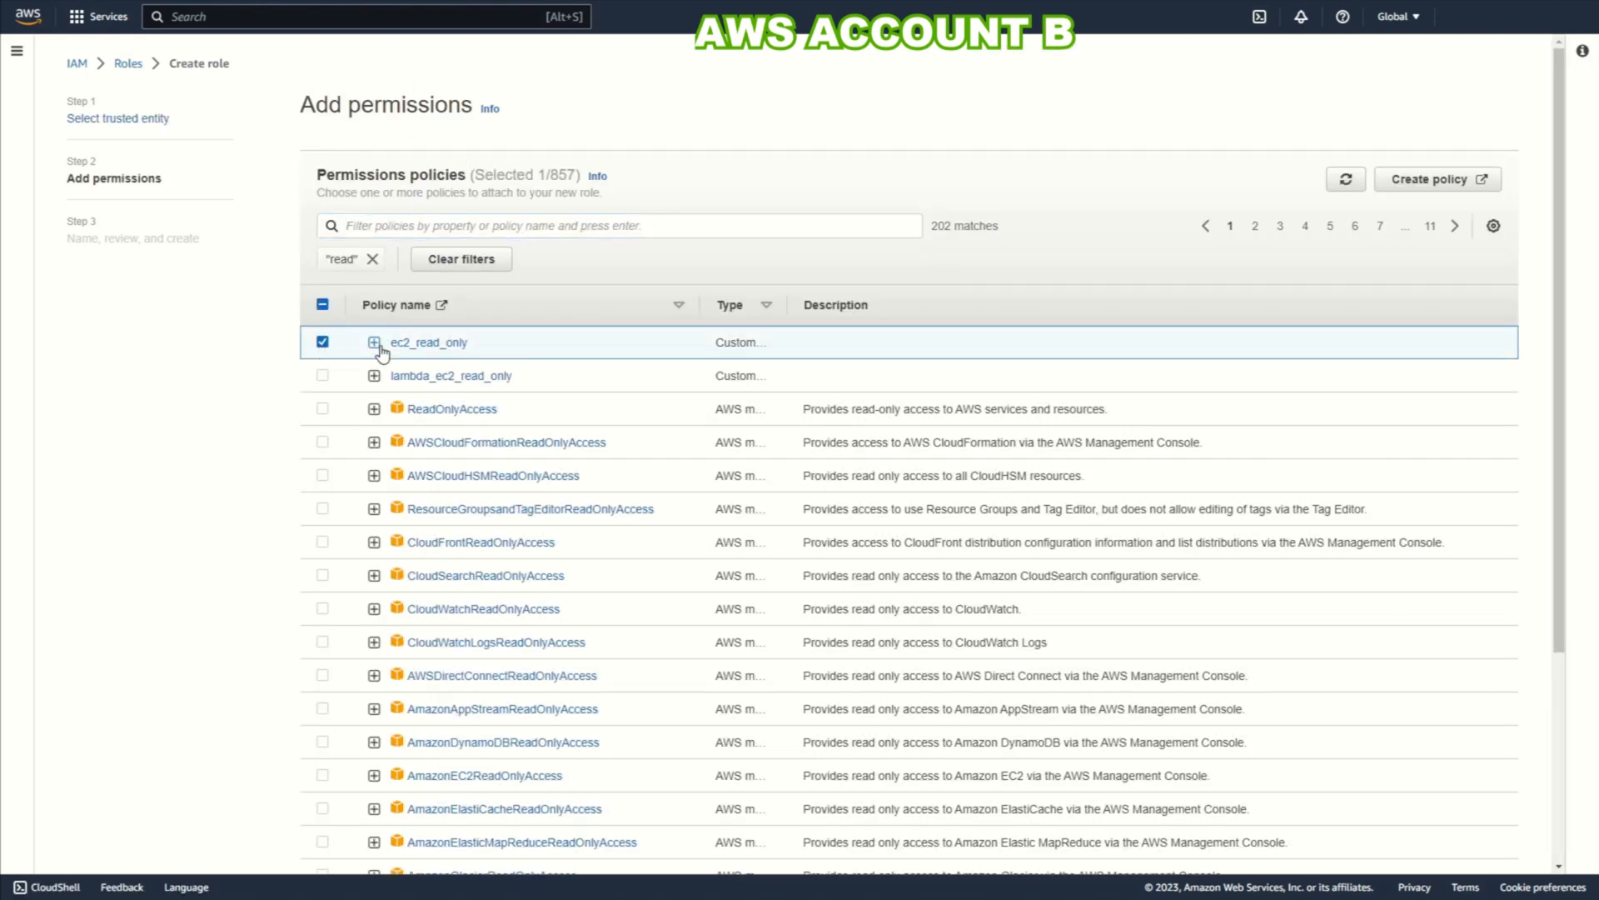
left_click(373, 342)
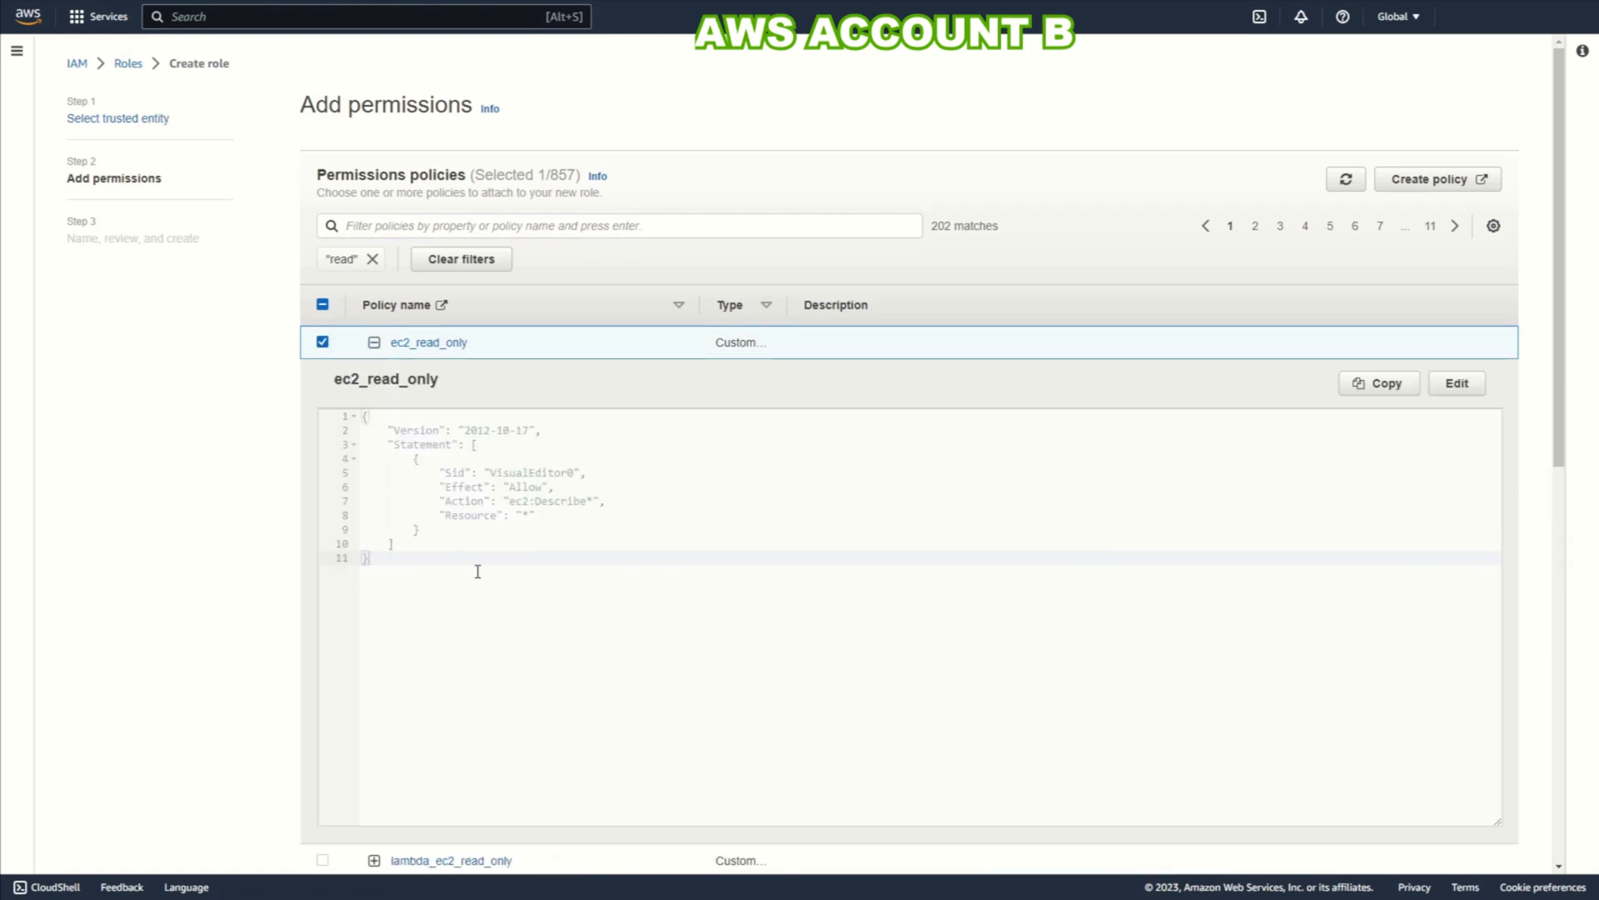
scroll("down", 3)
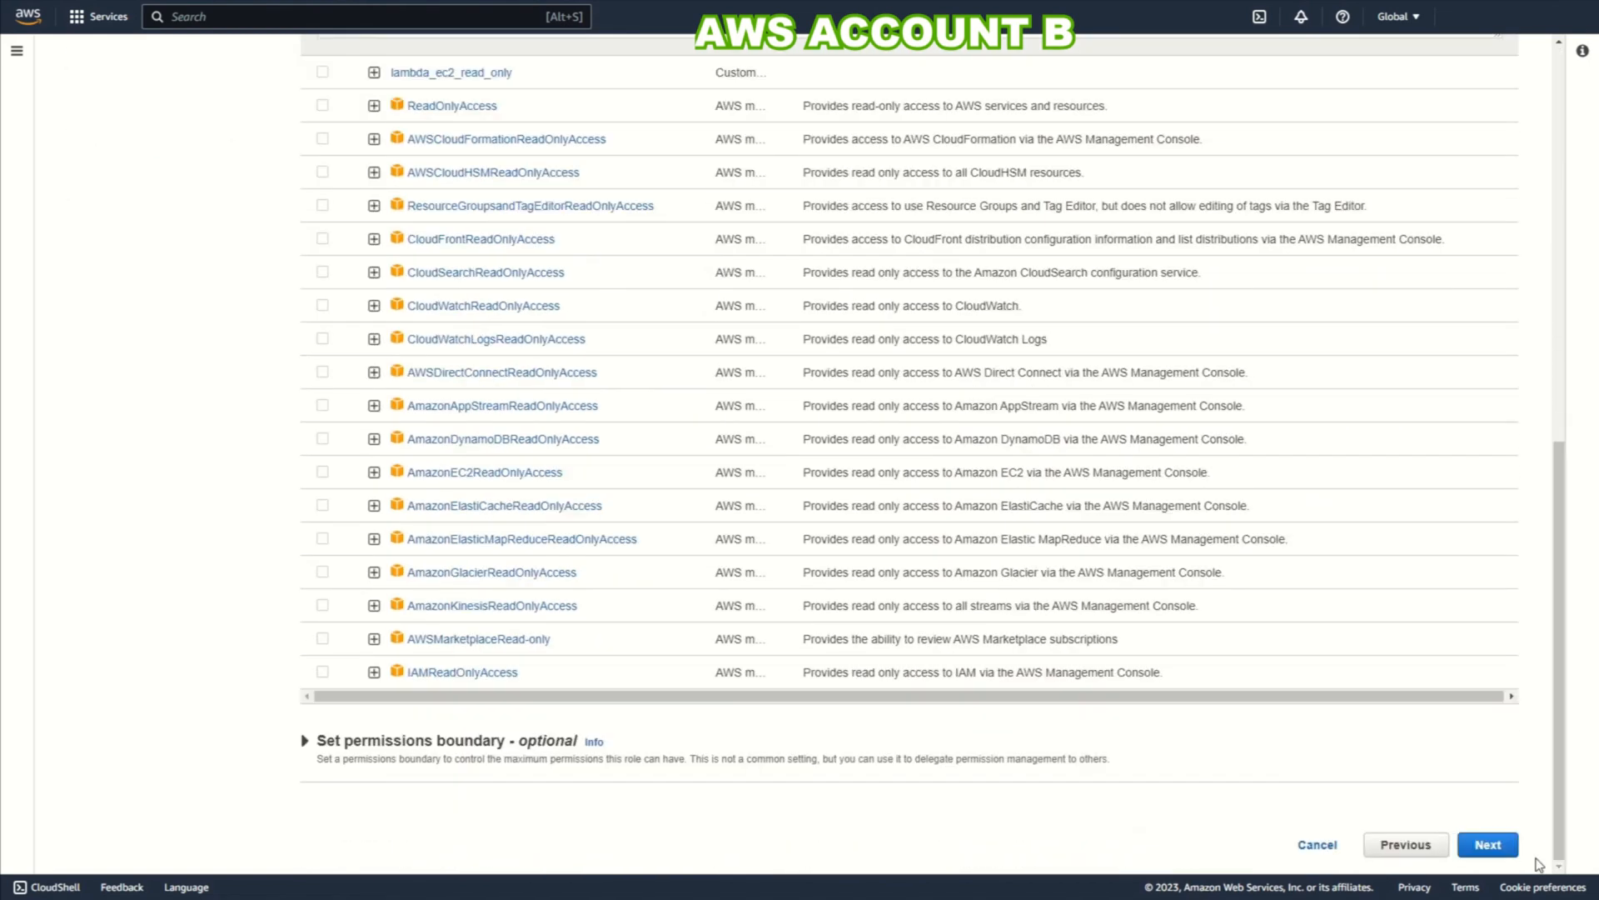
left_click(1486, 843)
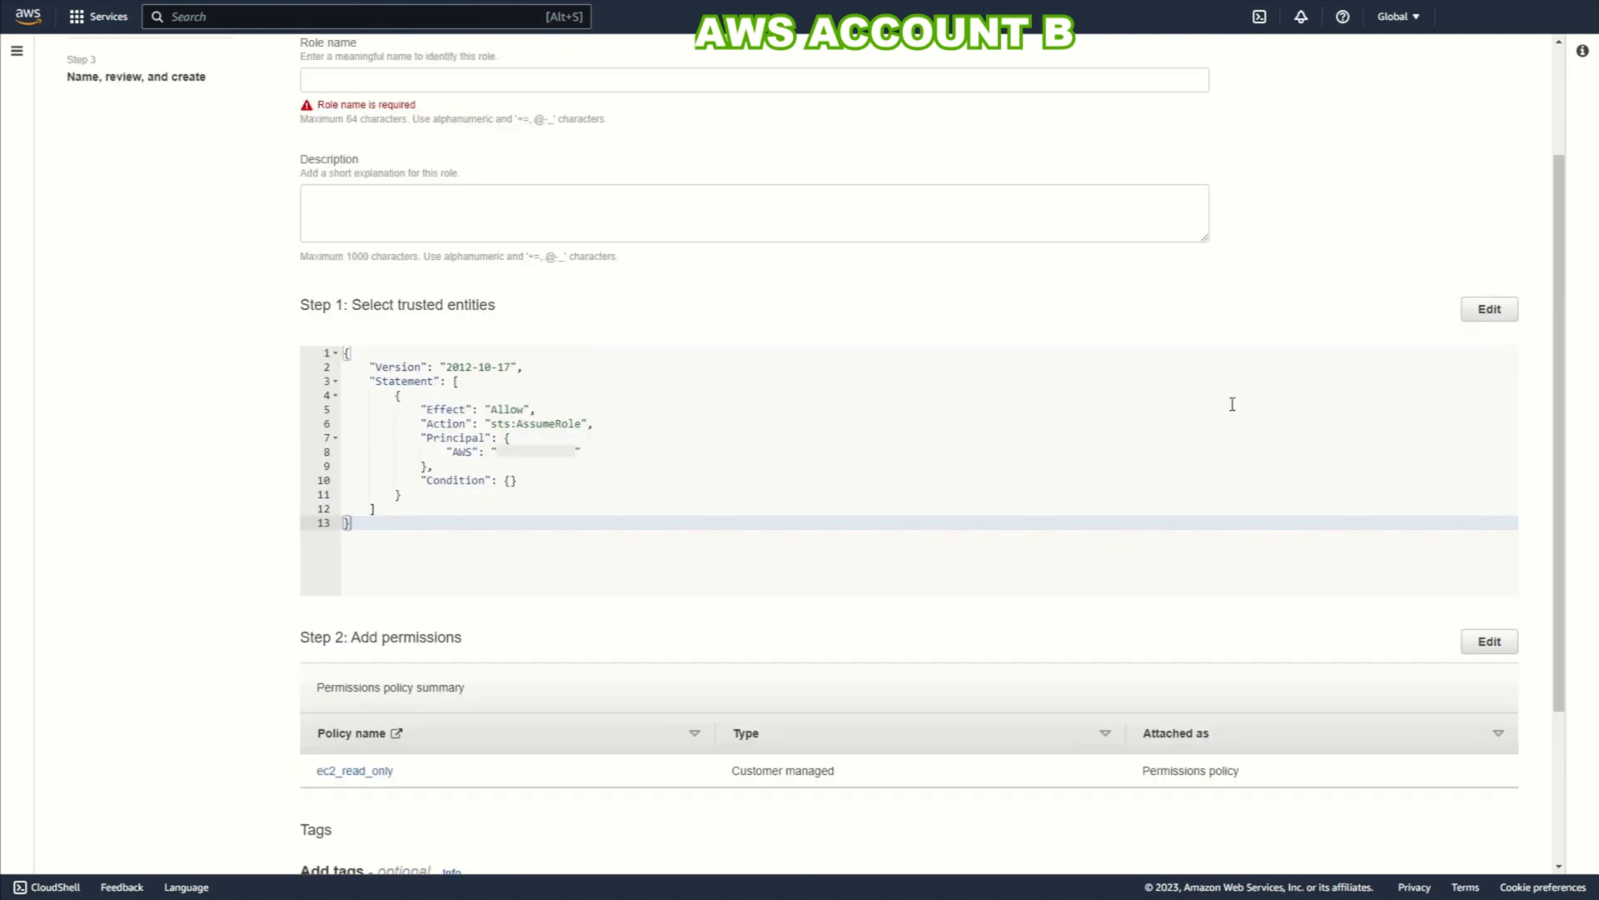
type("read-role-all-account")
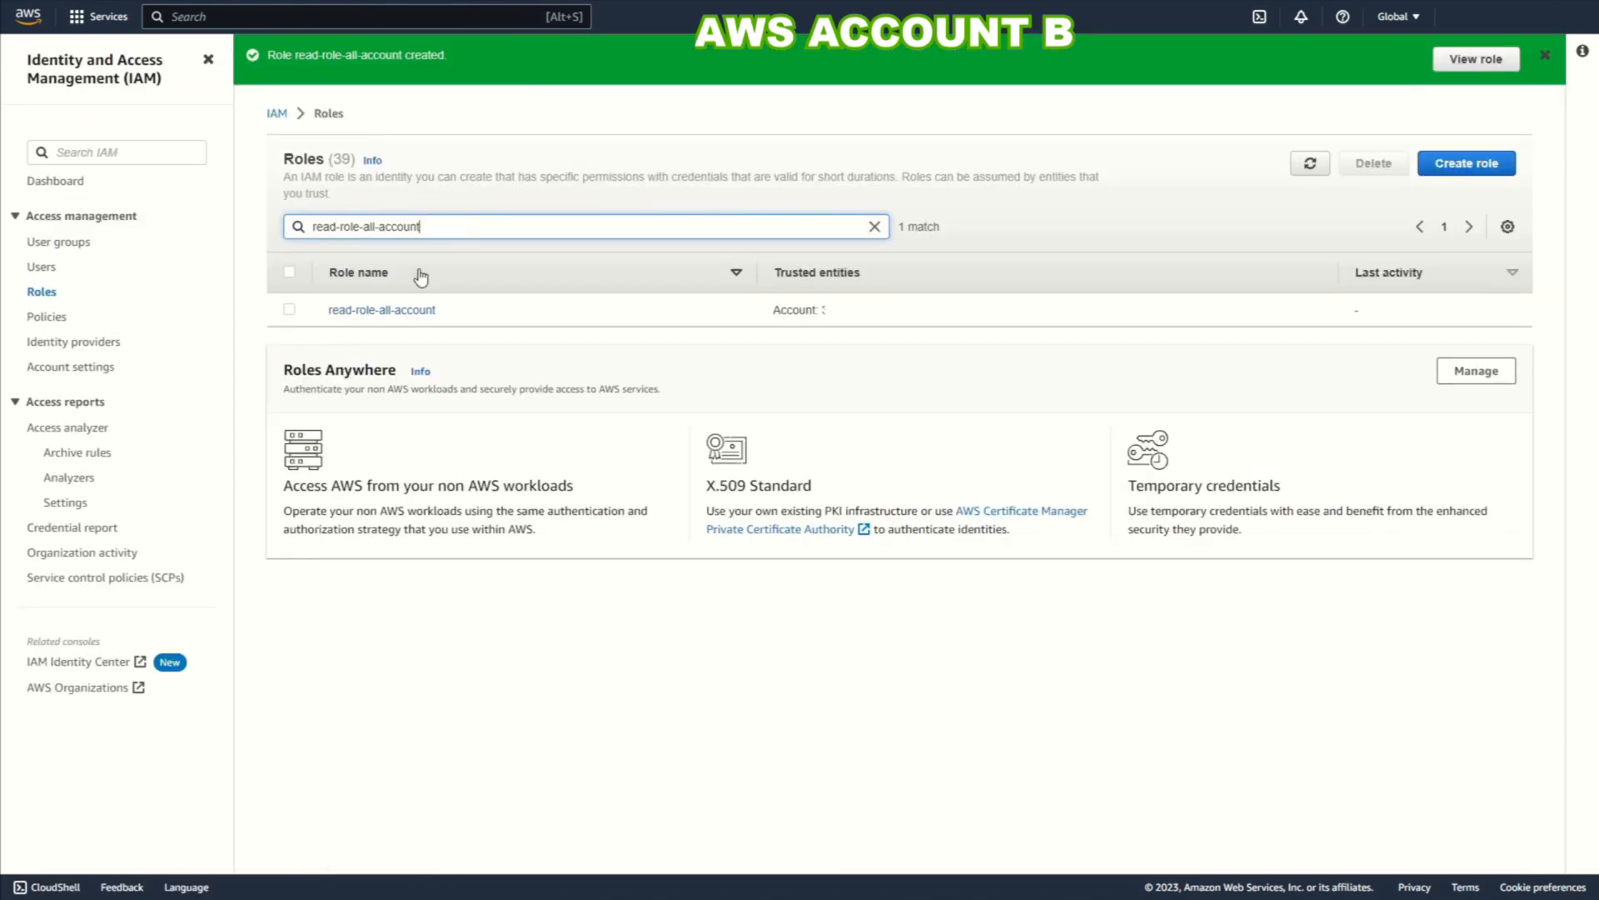
Step: In read-role-all-account's Trust relationships, select 'root' in the principal and edit the trust policy
left_click(380, 310)
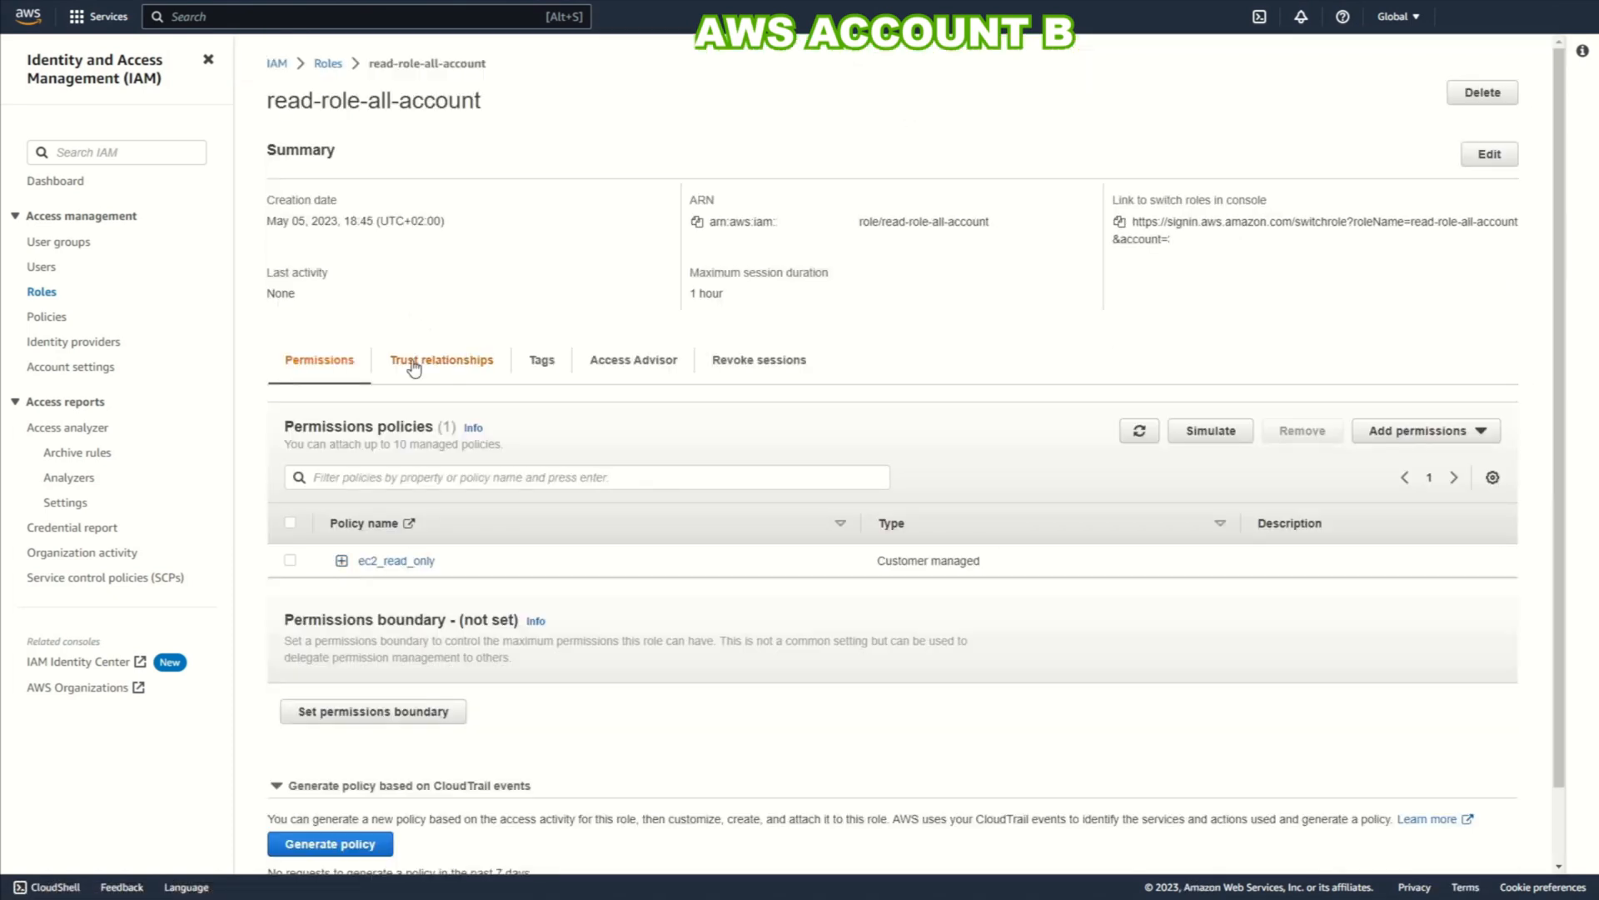
left_click(440, 360)
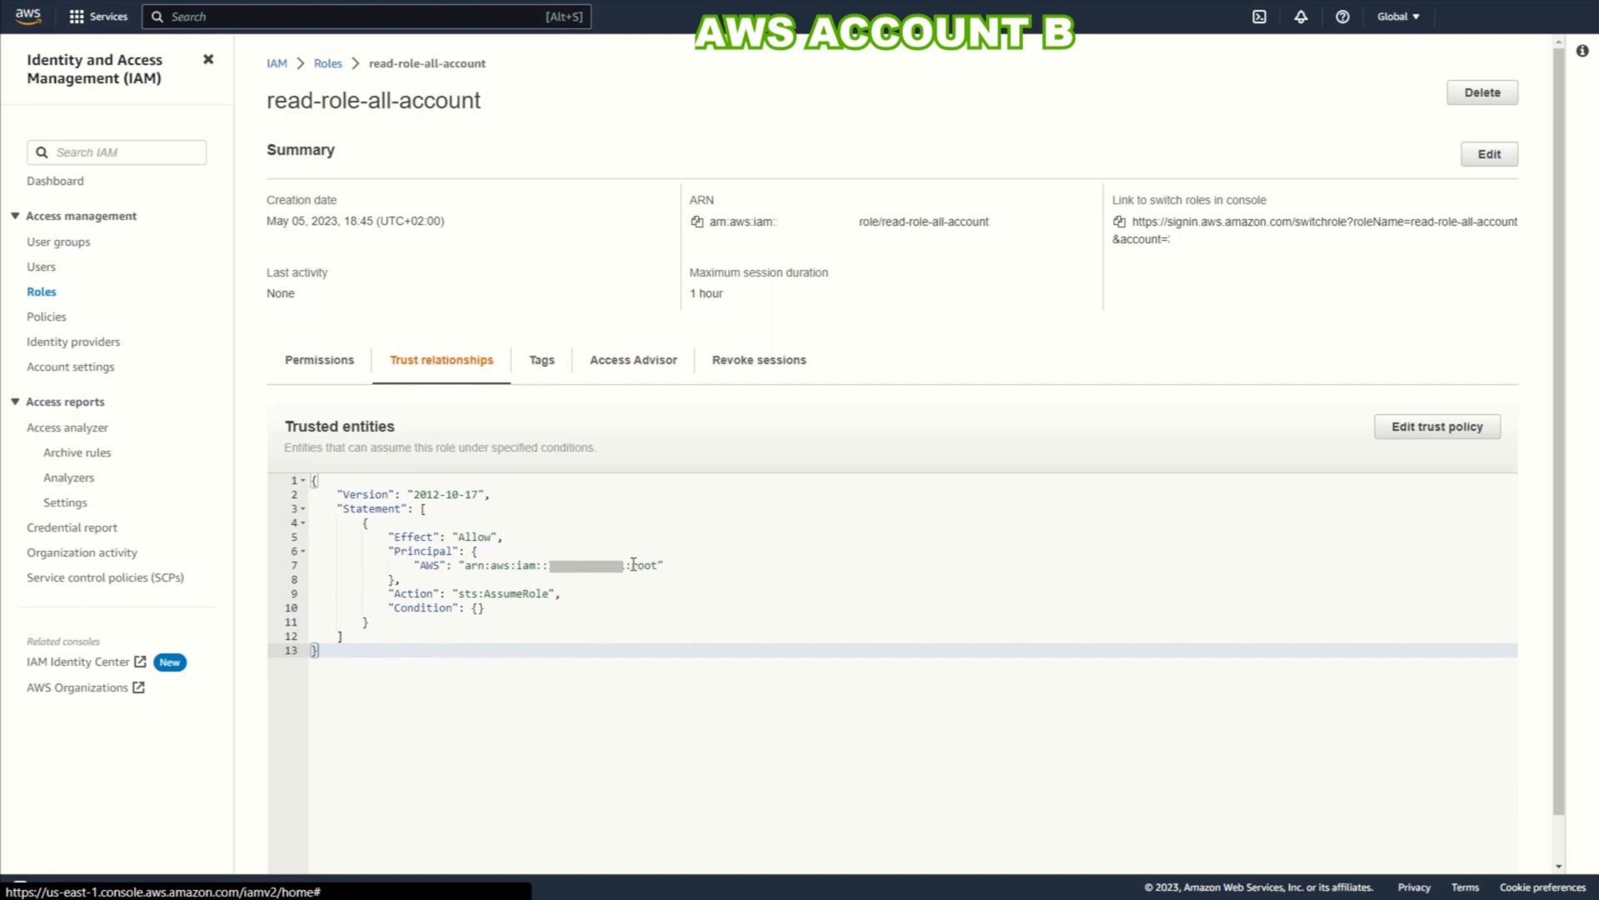
double_click(644, 564)
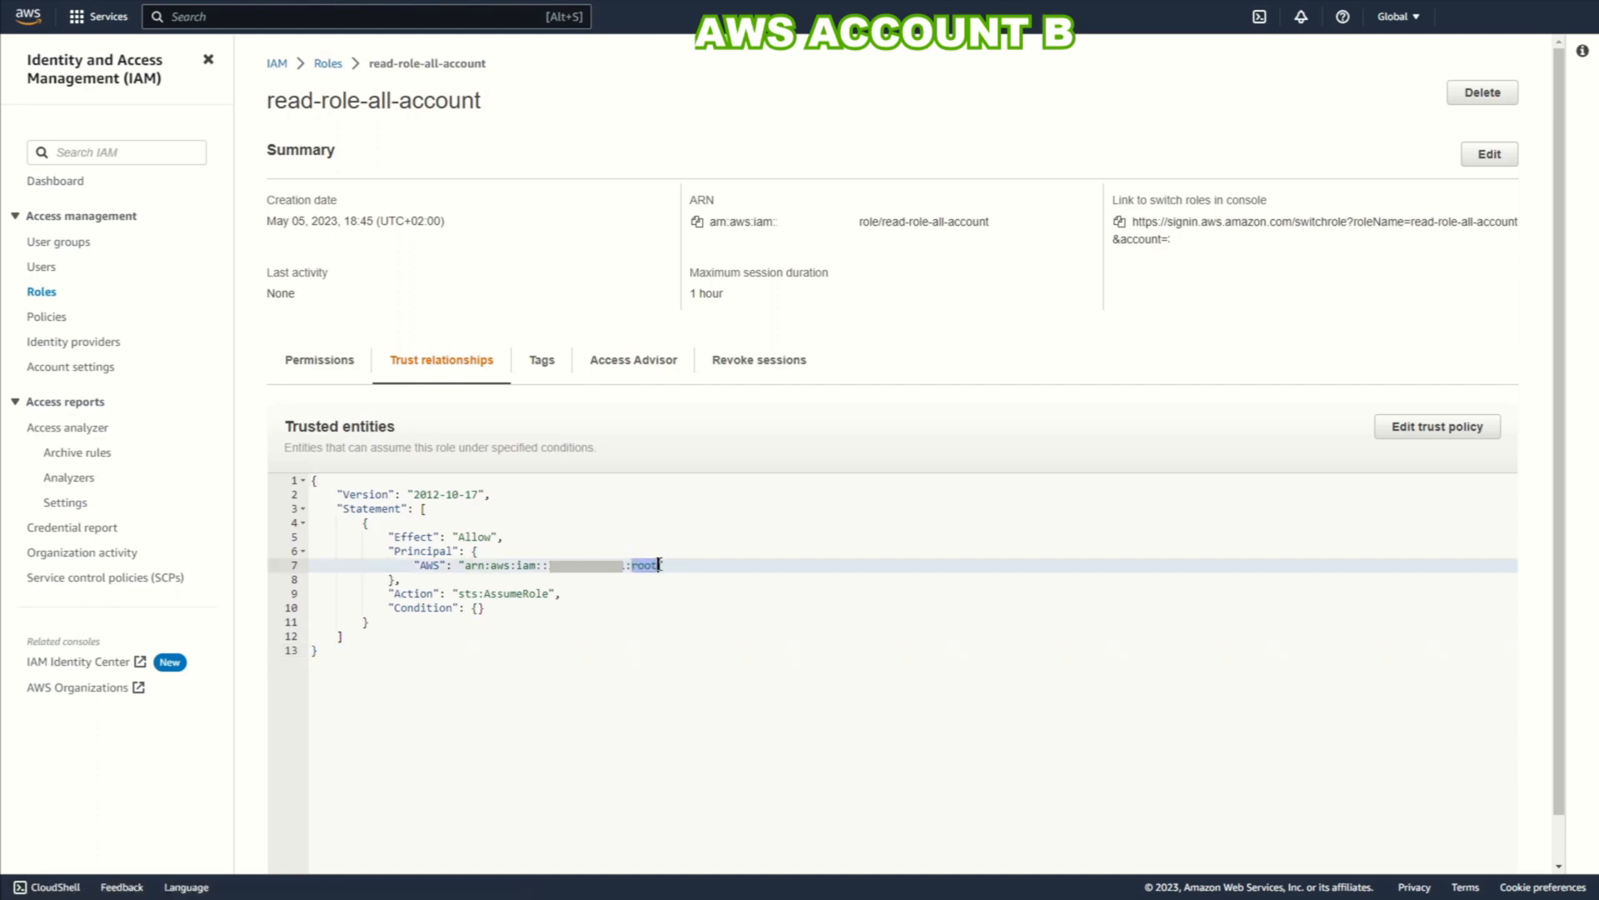
left_click(1438, 425)
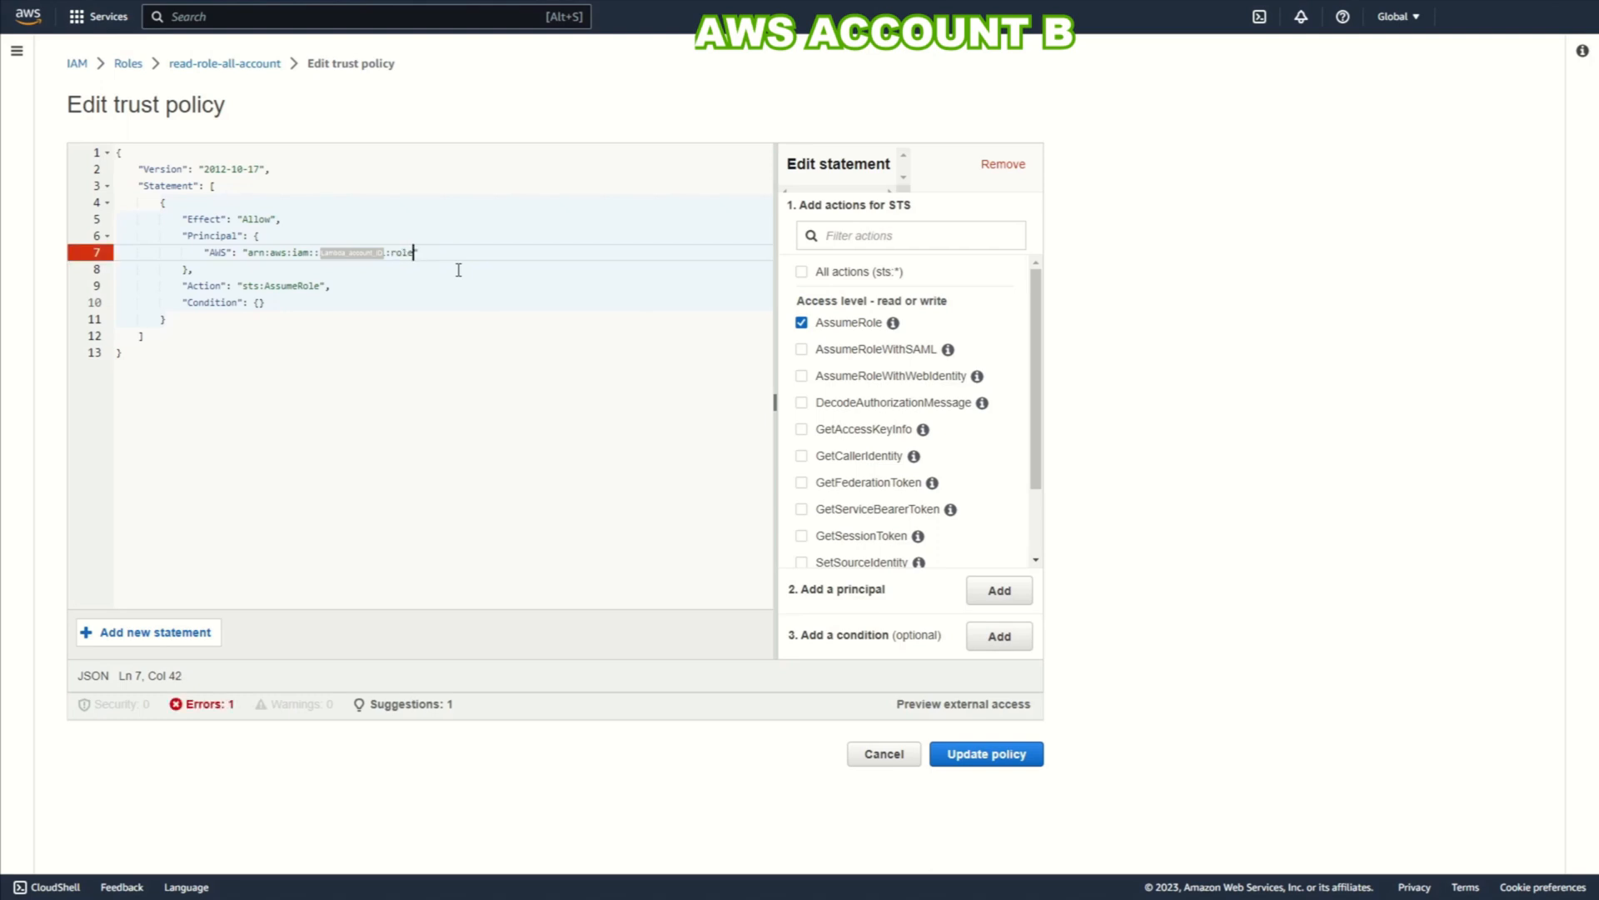
Step: Change the trusted principal to role/lambda01-role and update the trust policy
type("/")
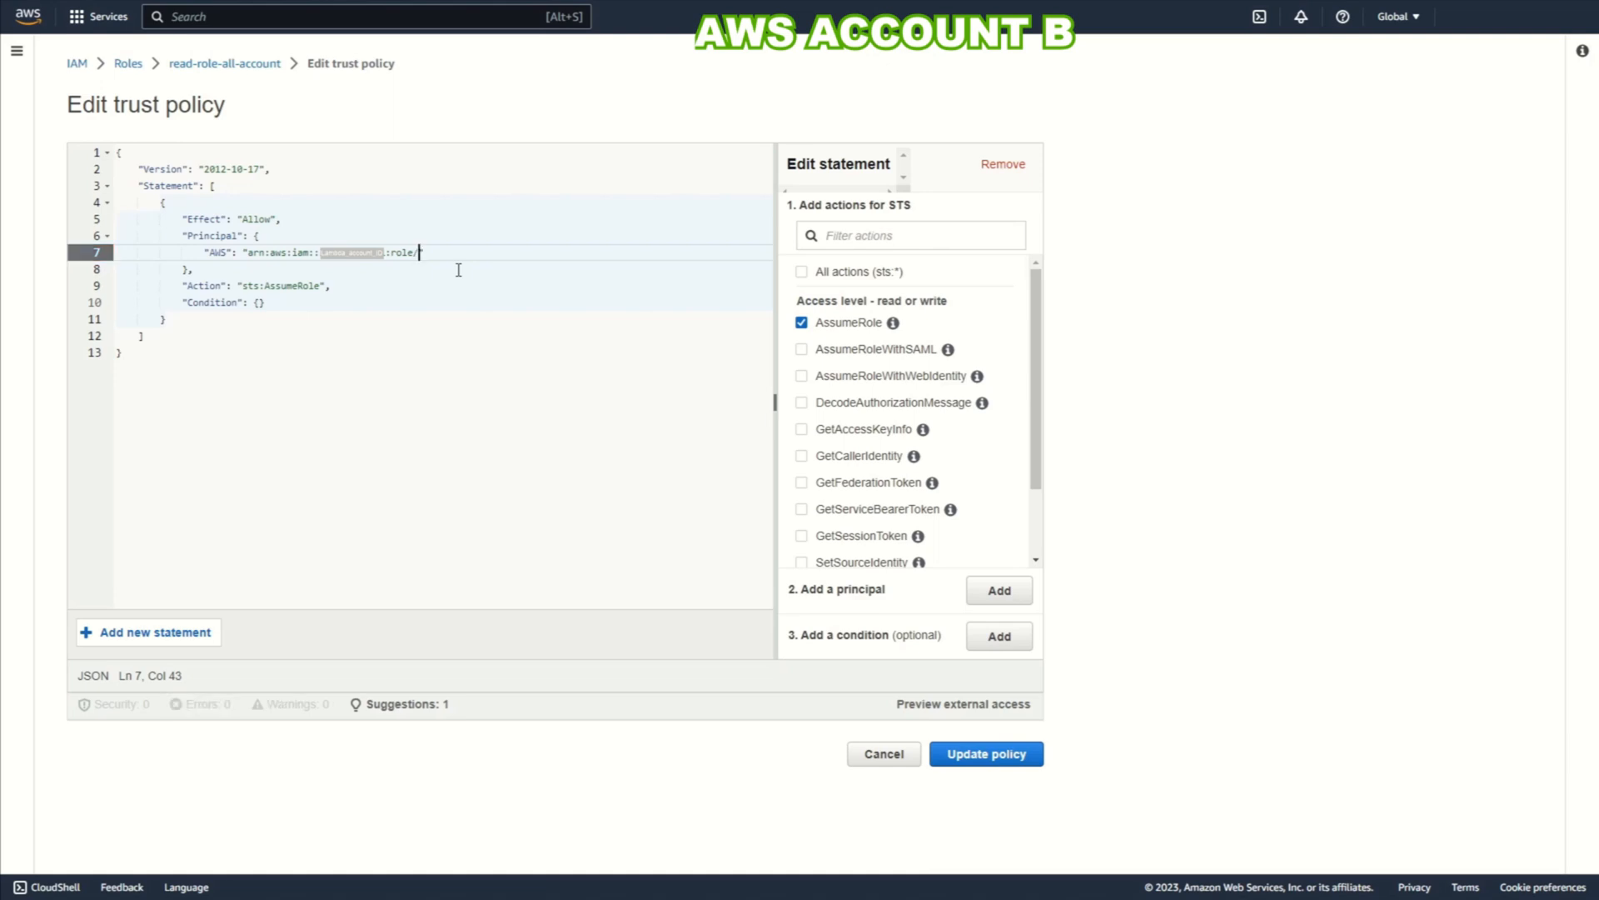
type("lambda01")
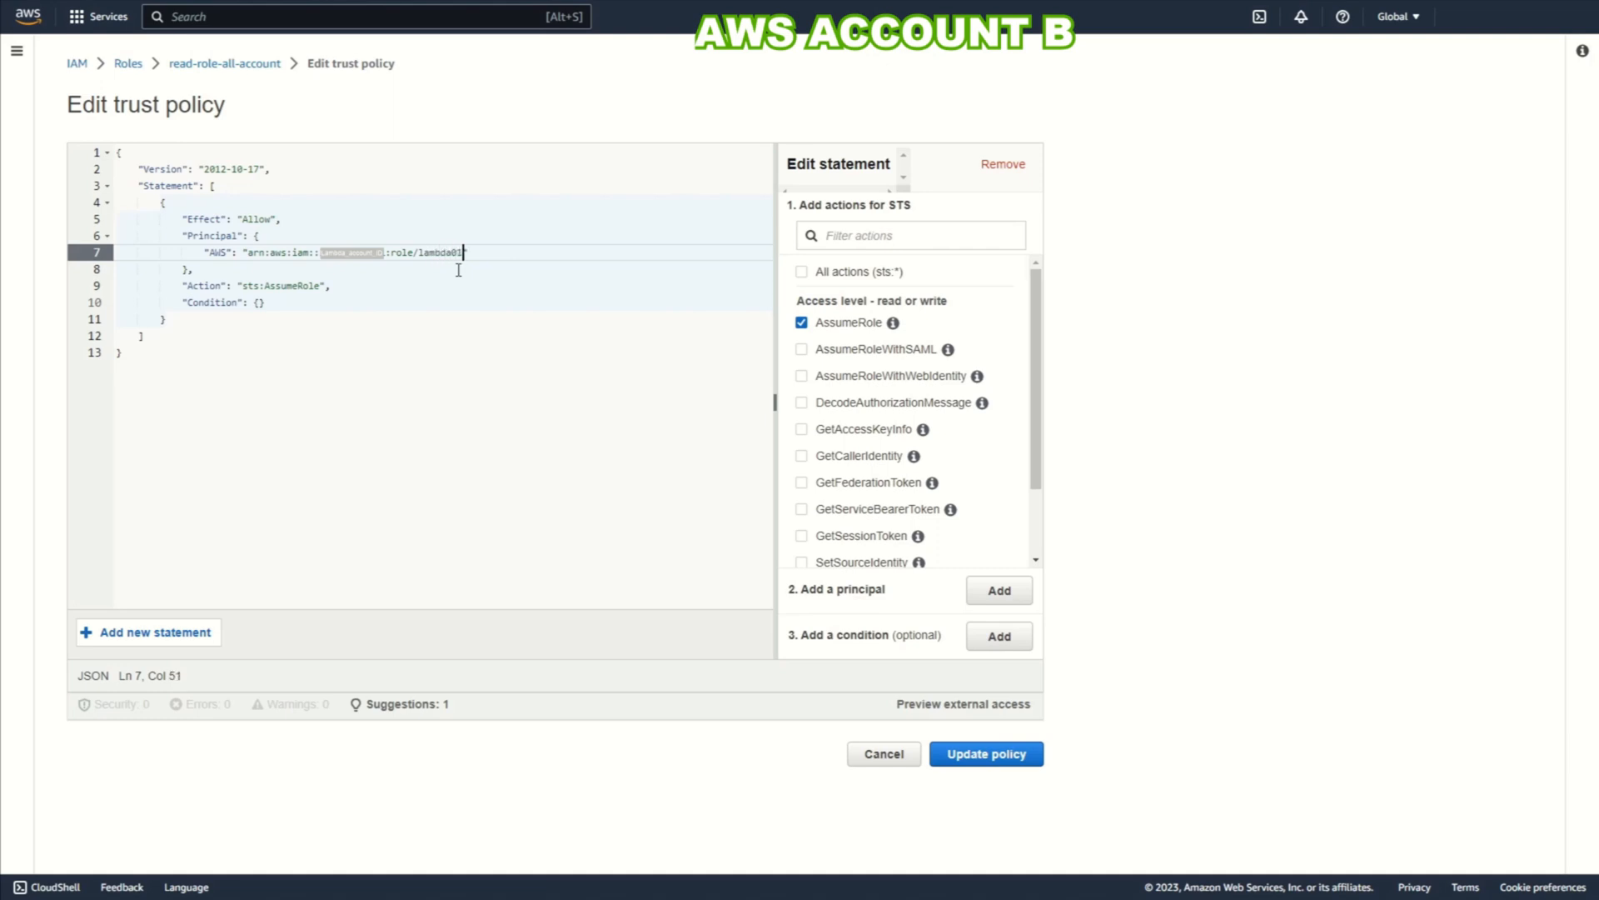
type("-role")
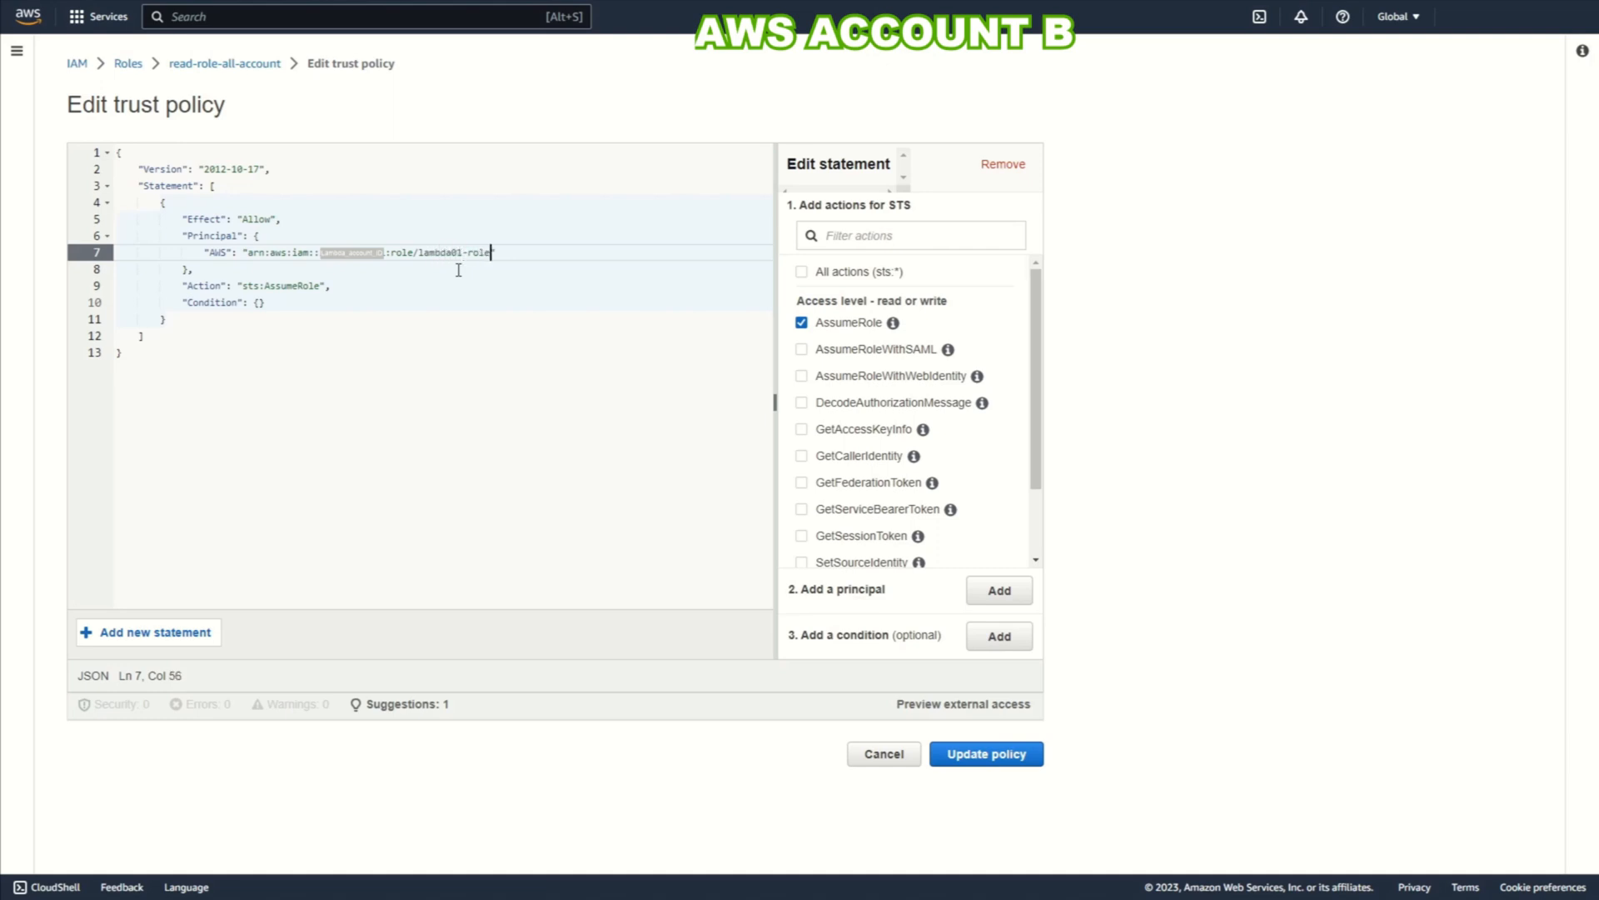
mouse_move(1001, 775)
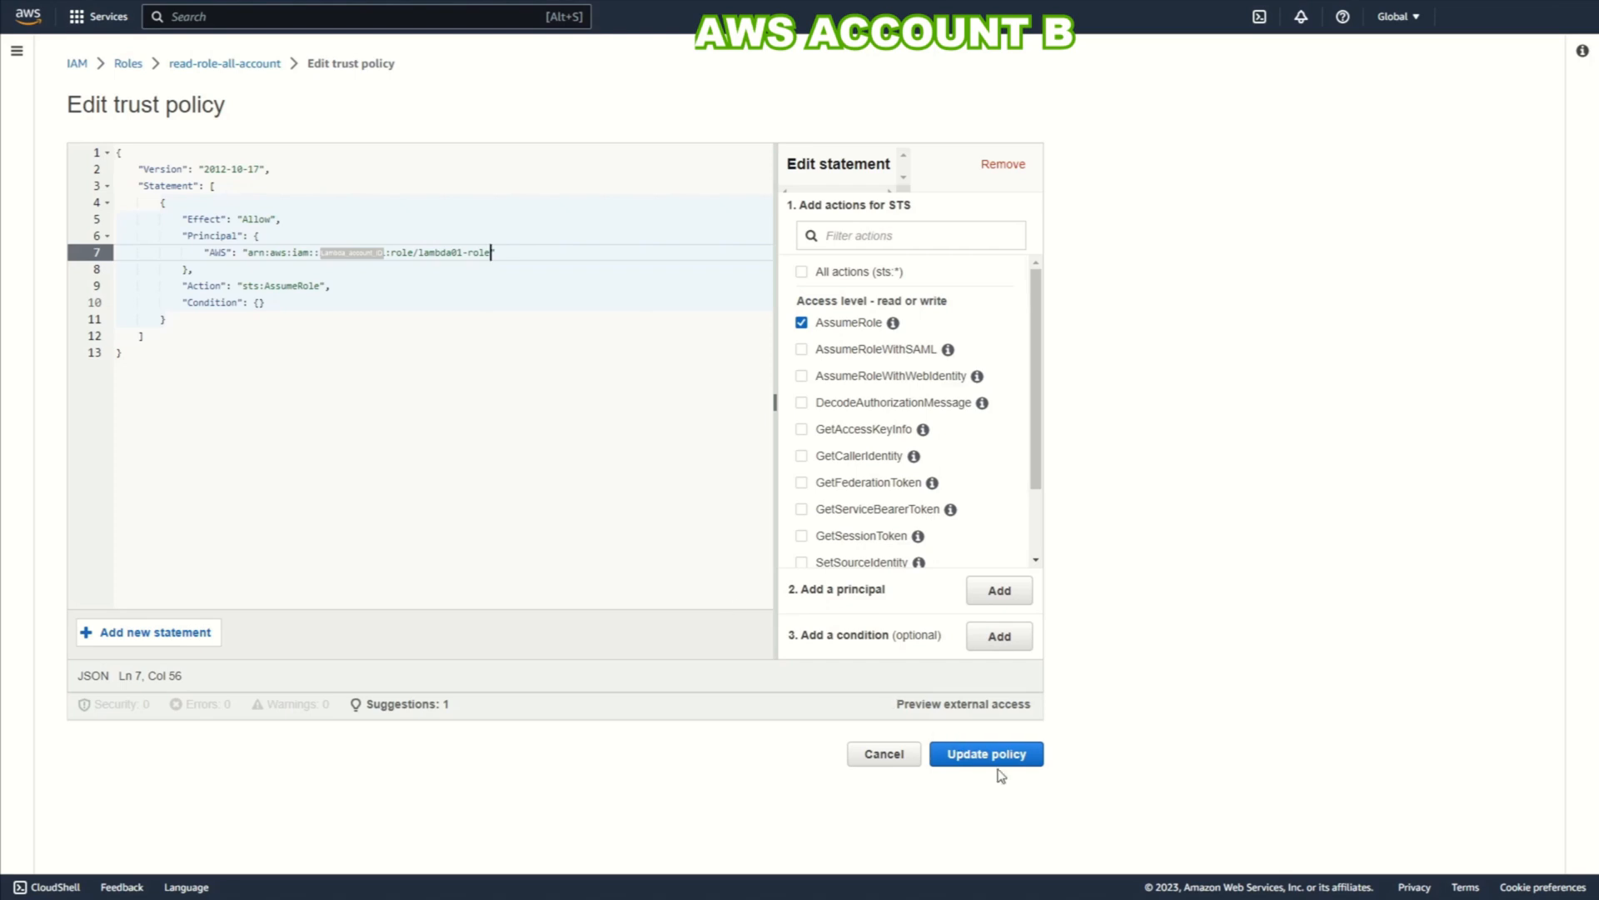
left_click(984, 753)
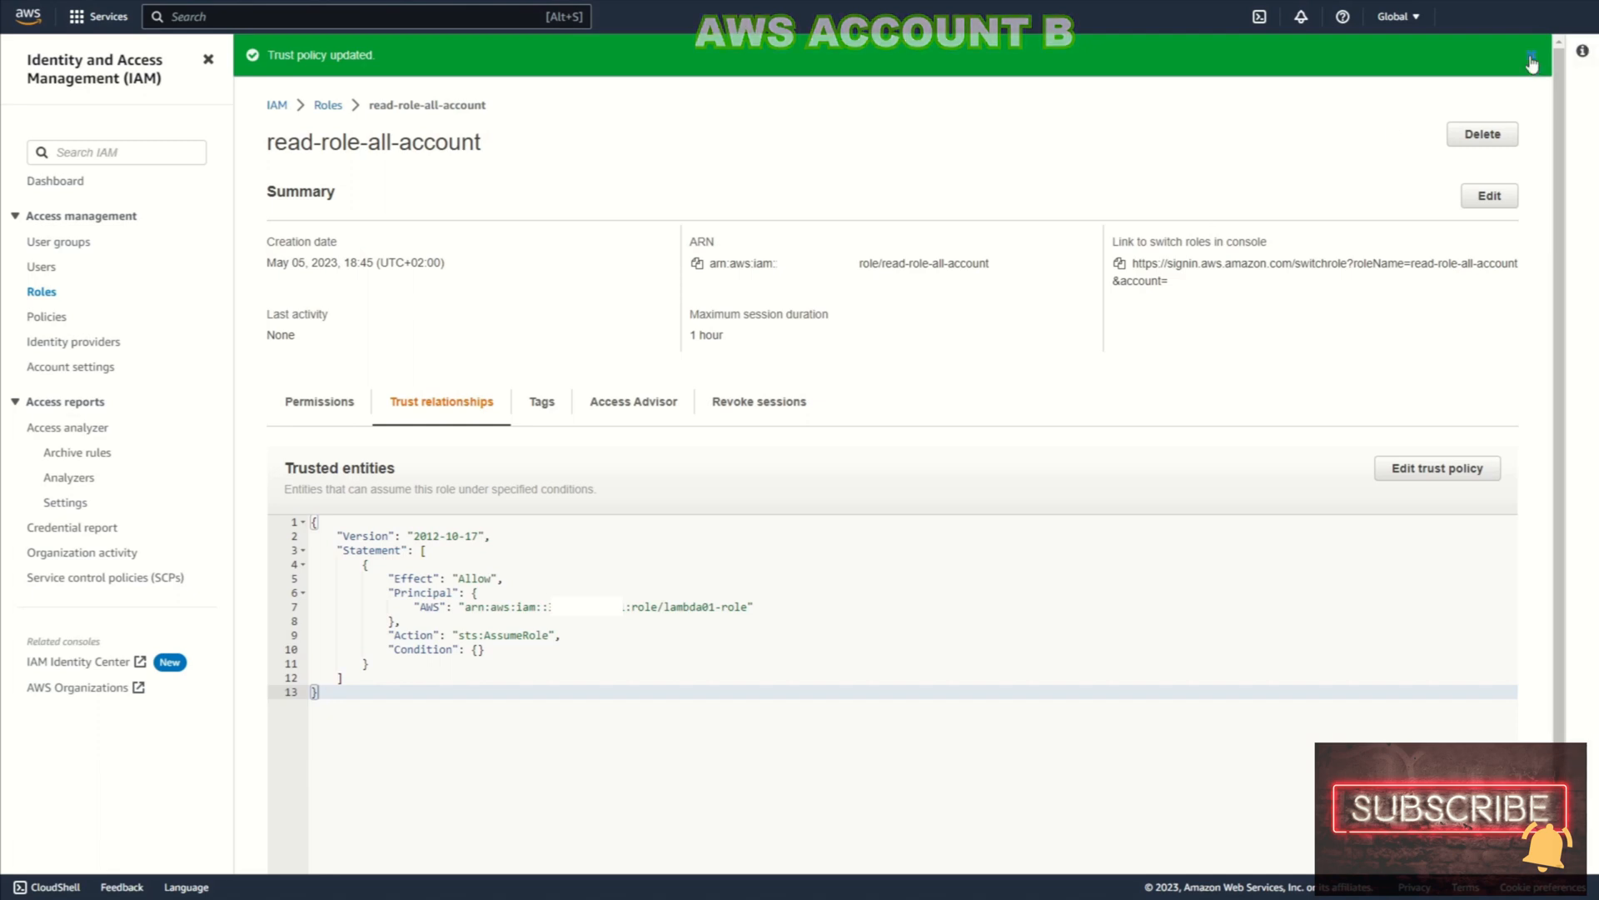
left_click(318, 401)
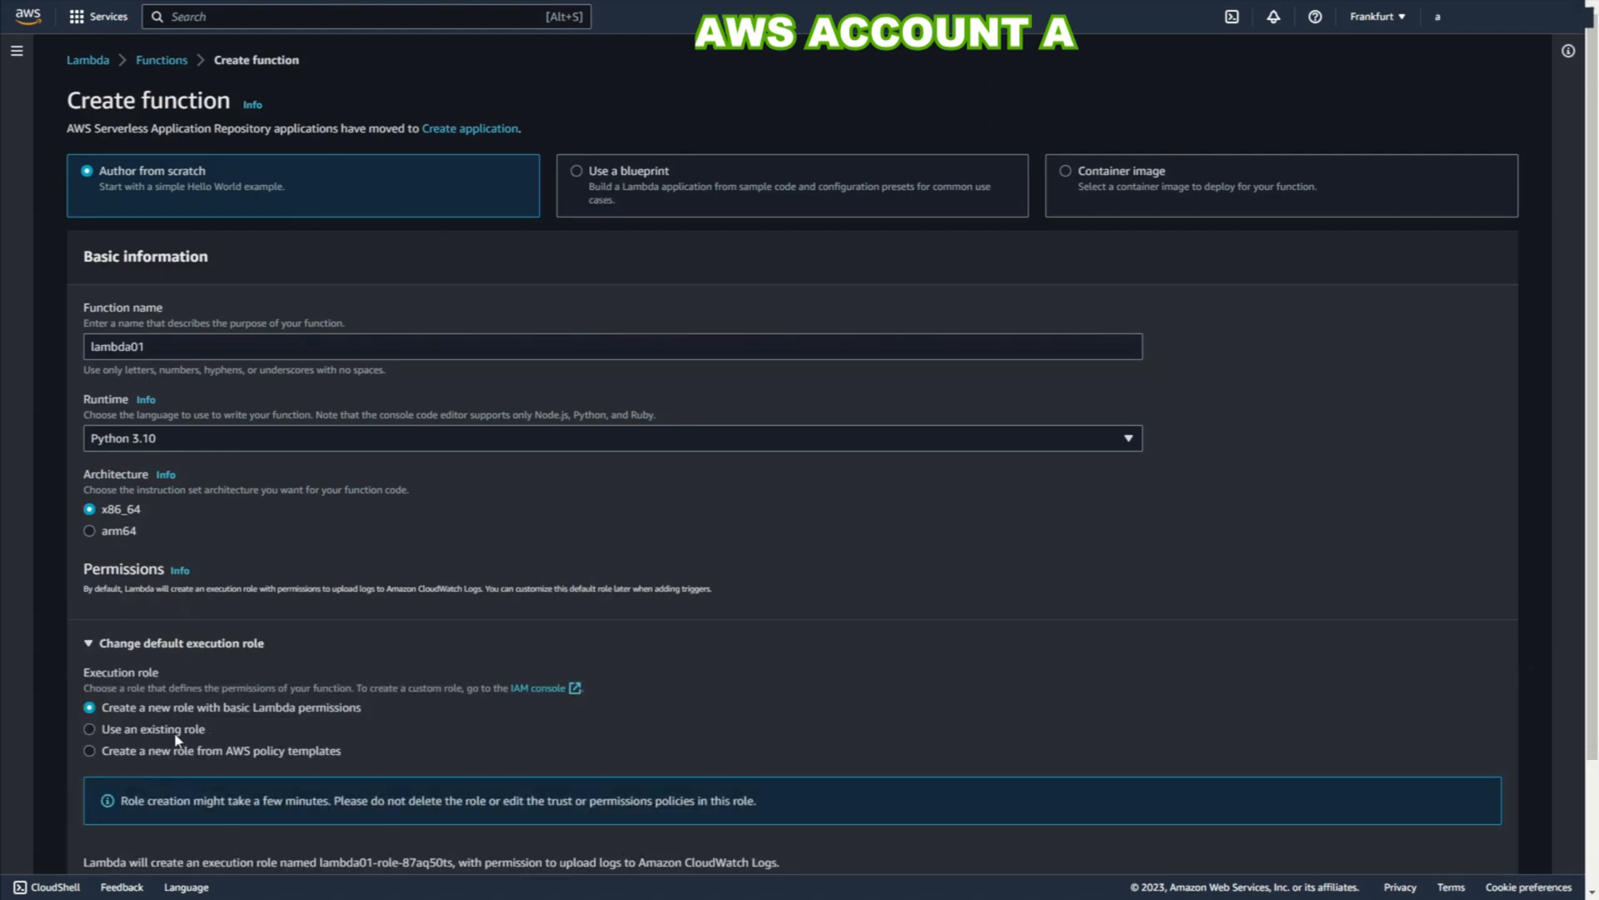
Step: Choose an existing execution role for the new lambda01 function
left_click(90, 728)
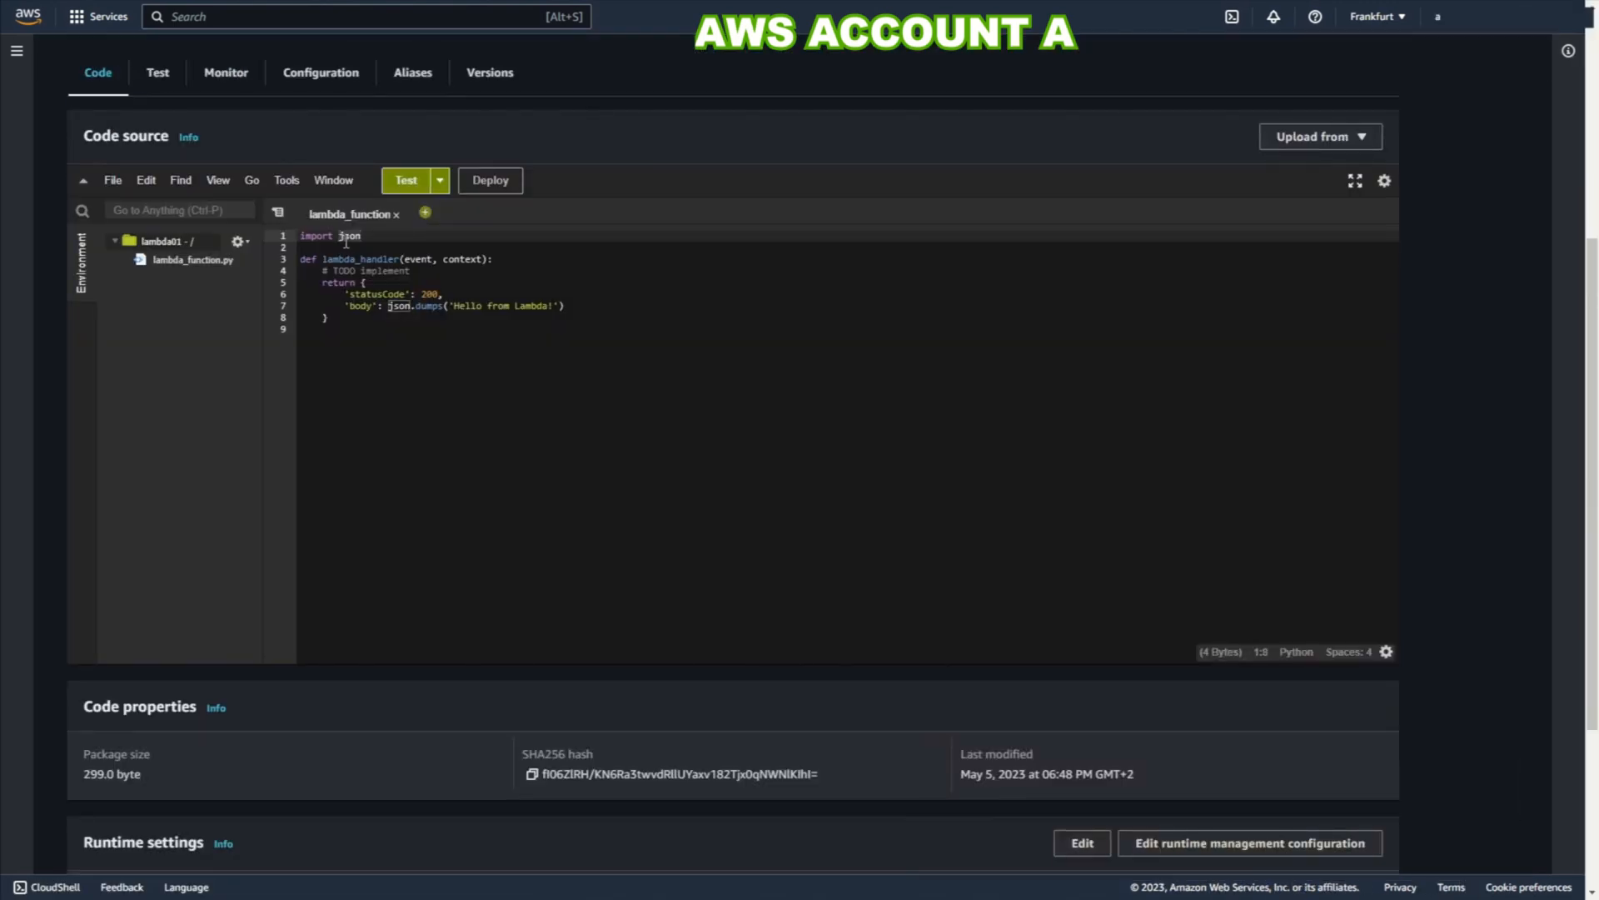
Step: Import boto3, define a regions list and an STS client, and start account_b = sts_connection.assume_role(
type("boto3")
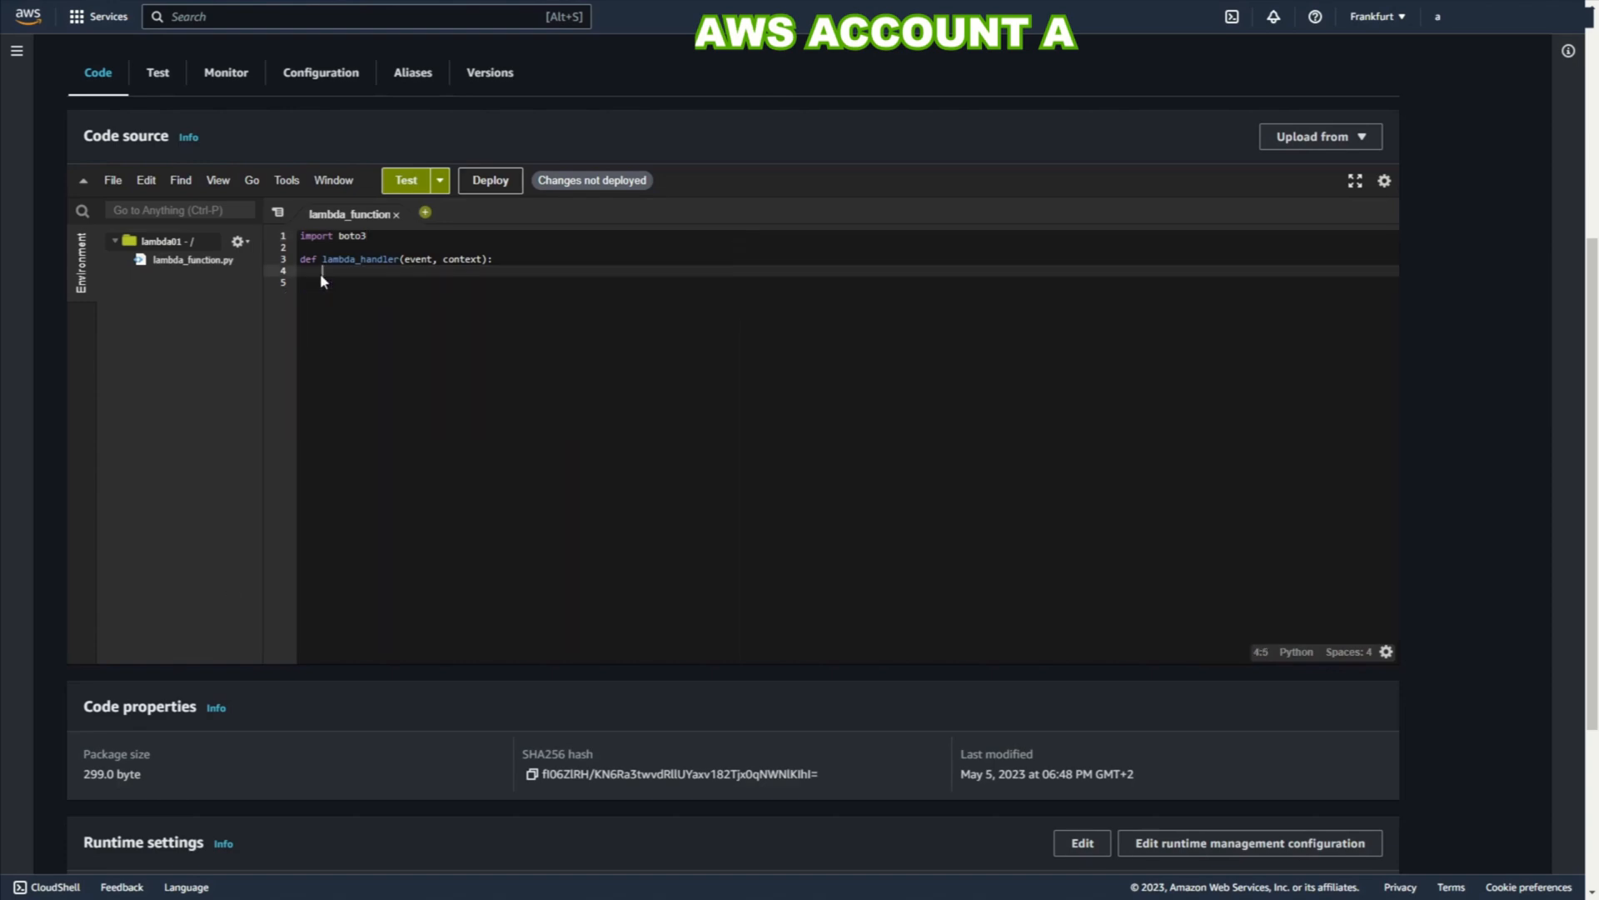
type("regions = []")
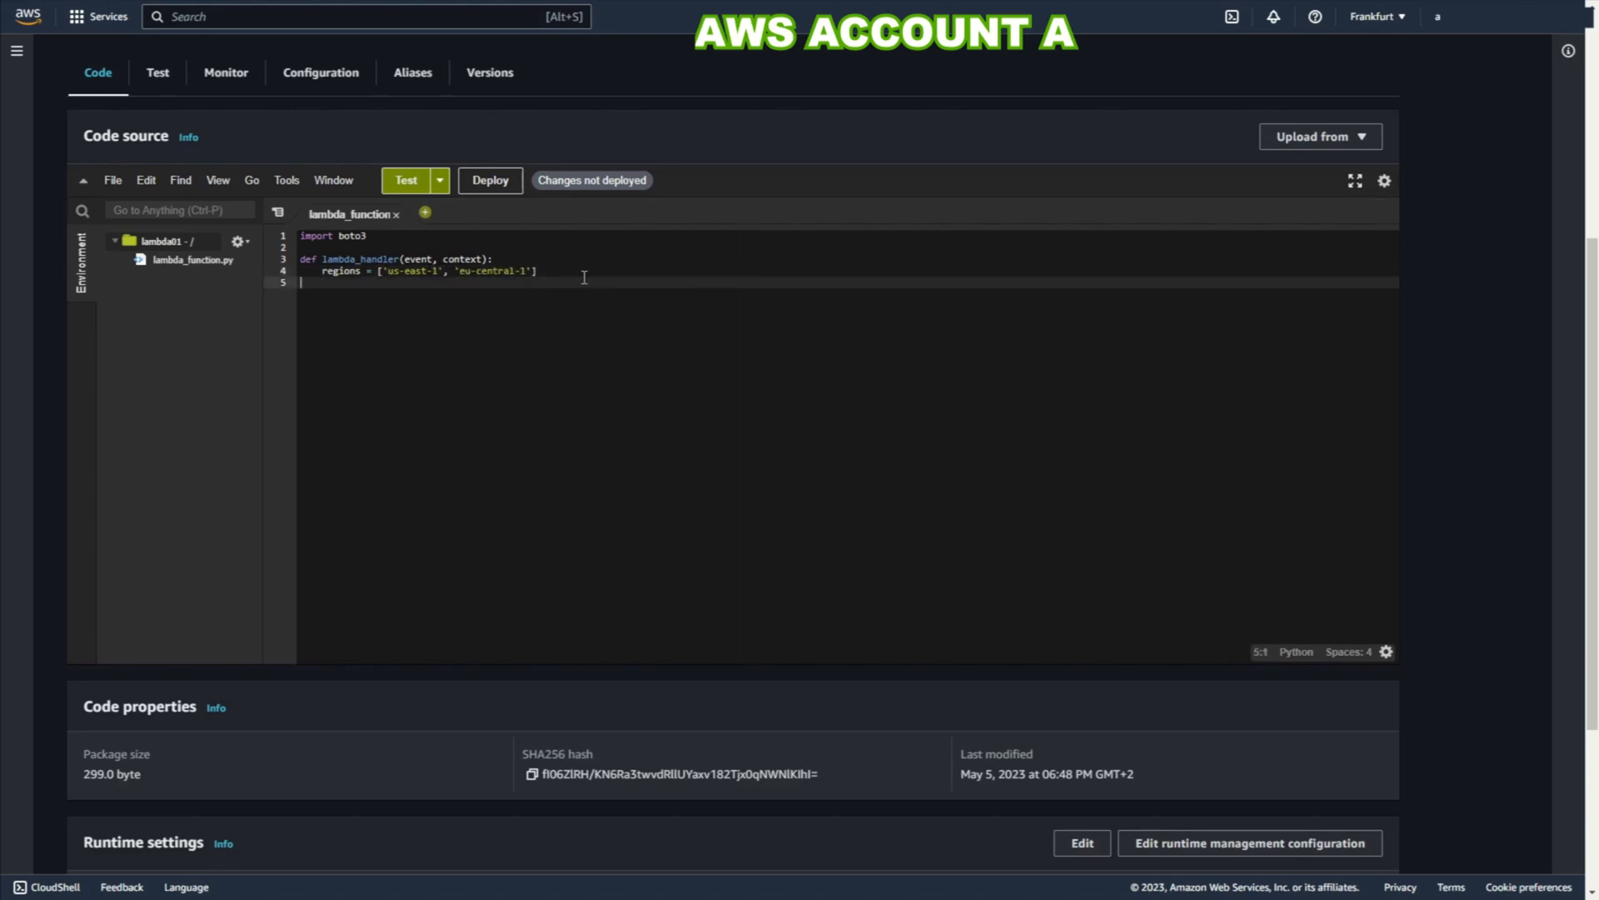
type("sts")
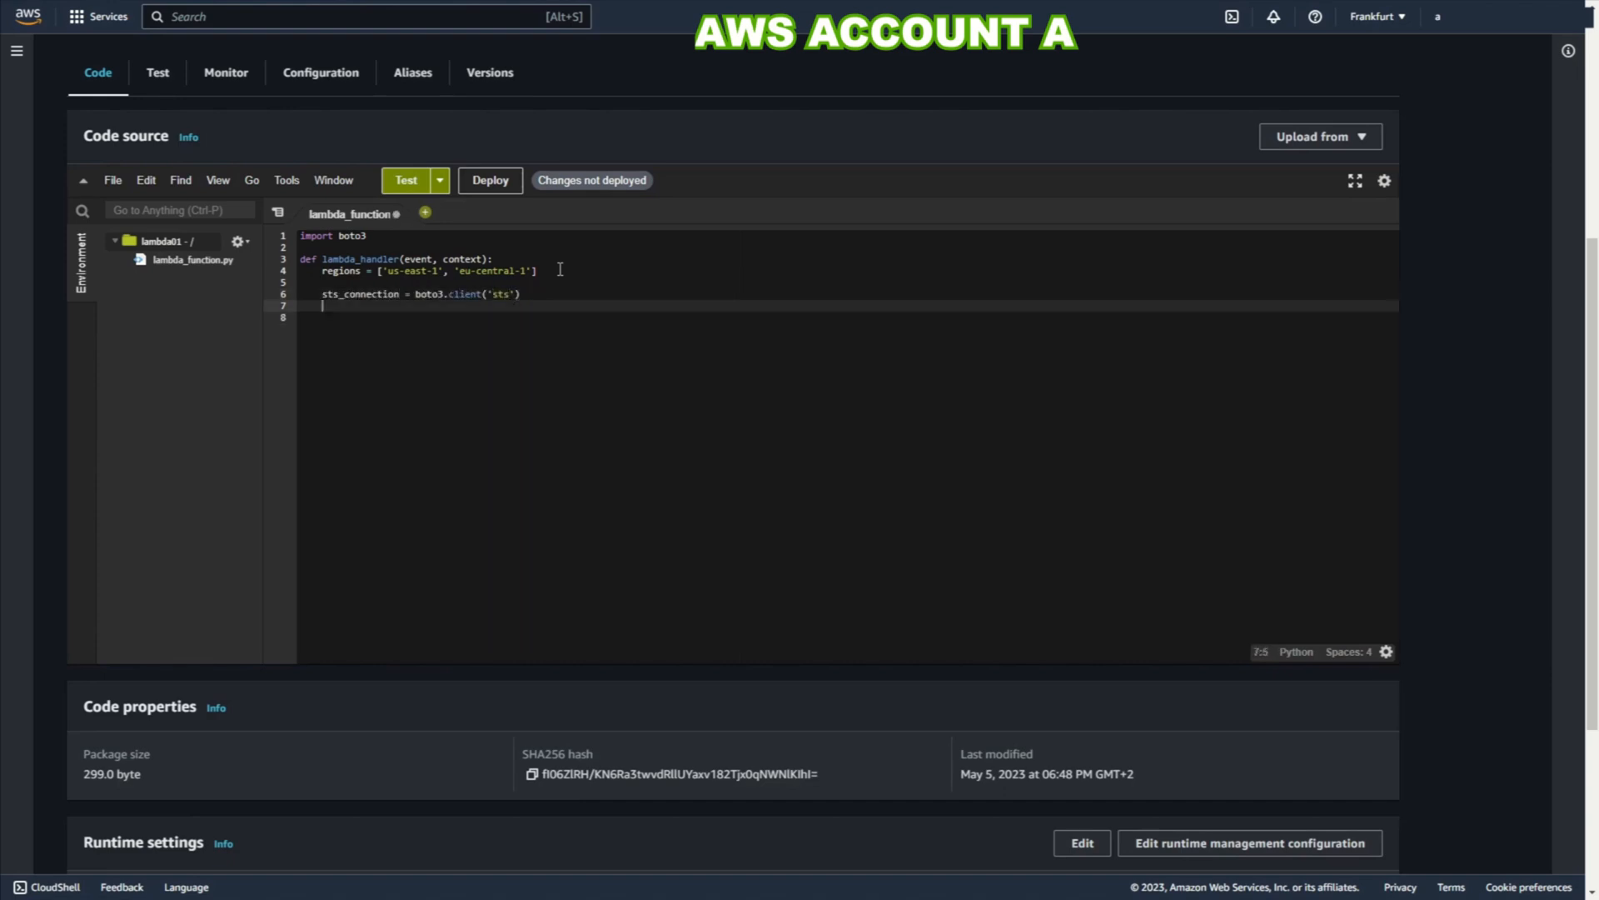
type("account_b")
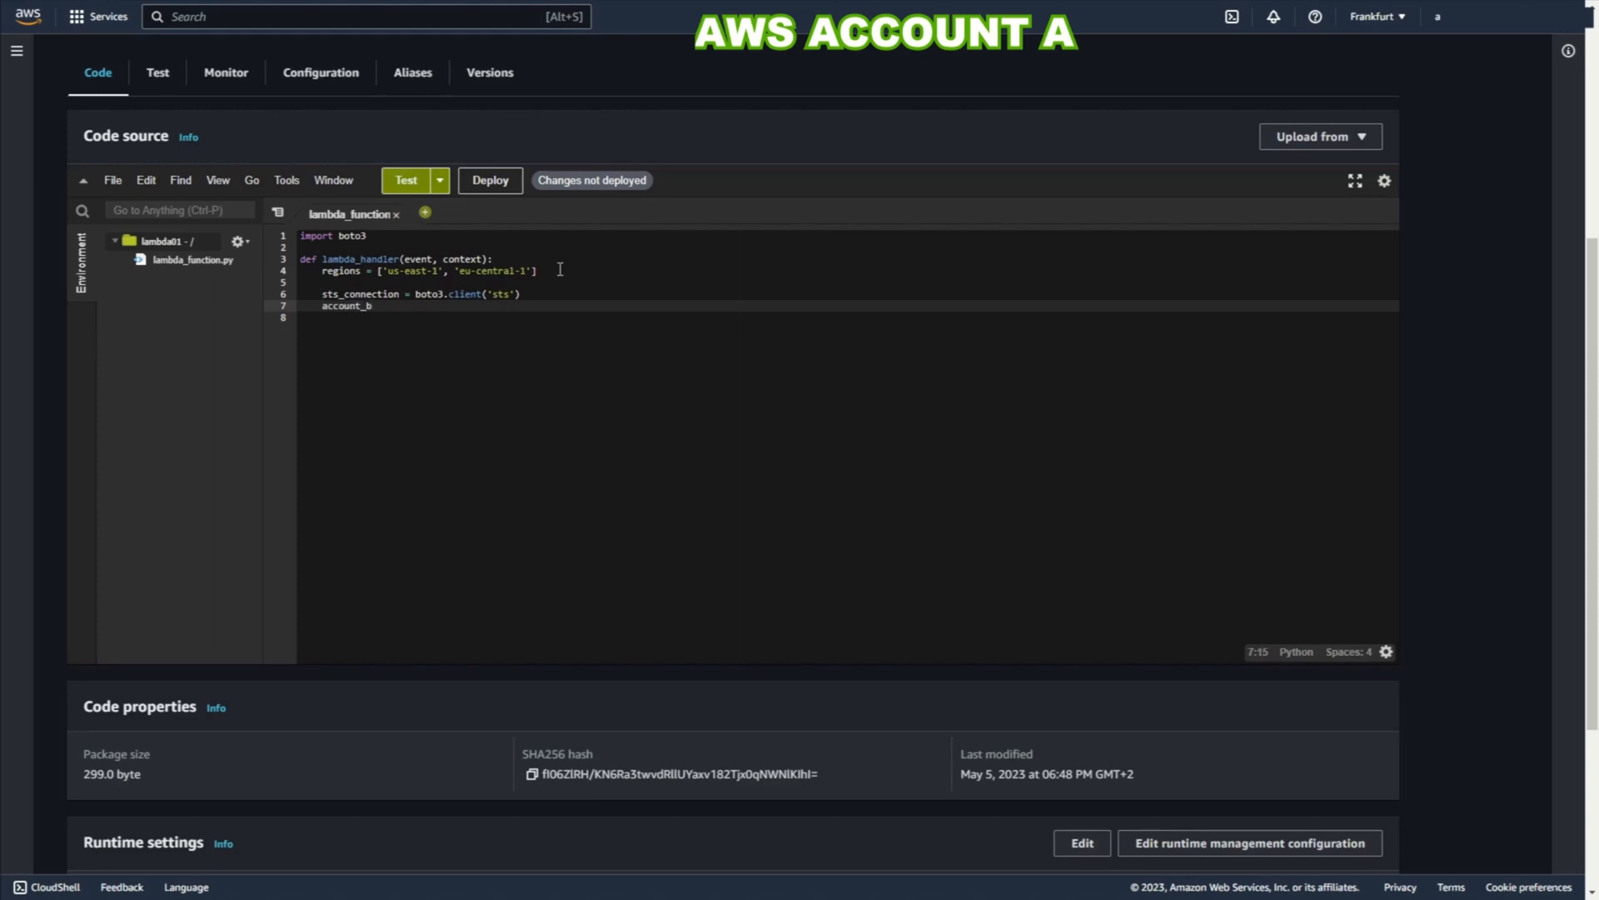
type("= sts_connection")
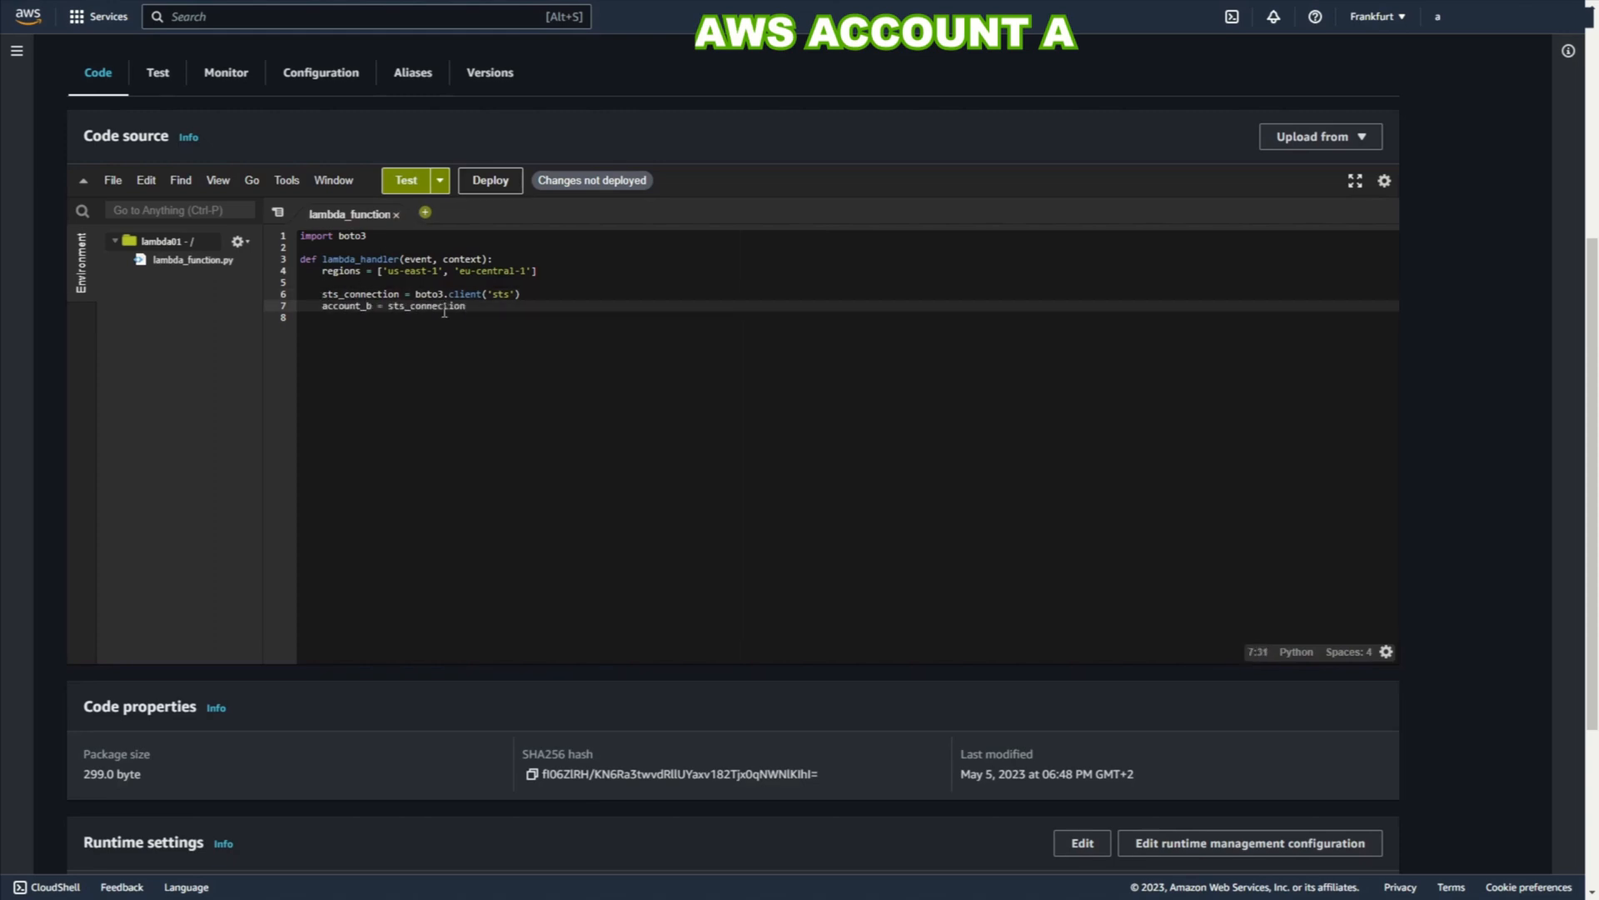
type(".assume_role")
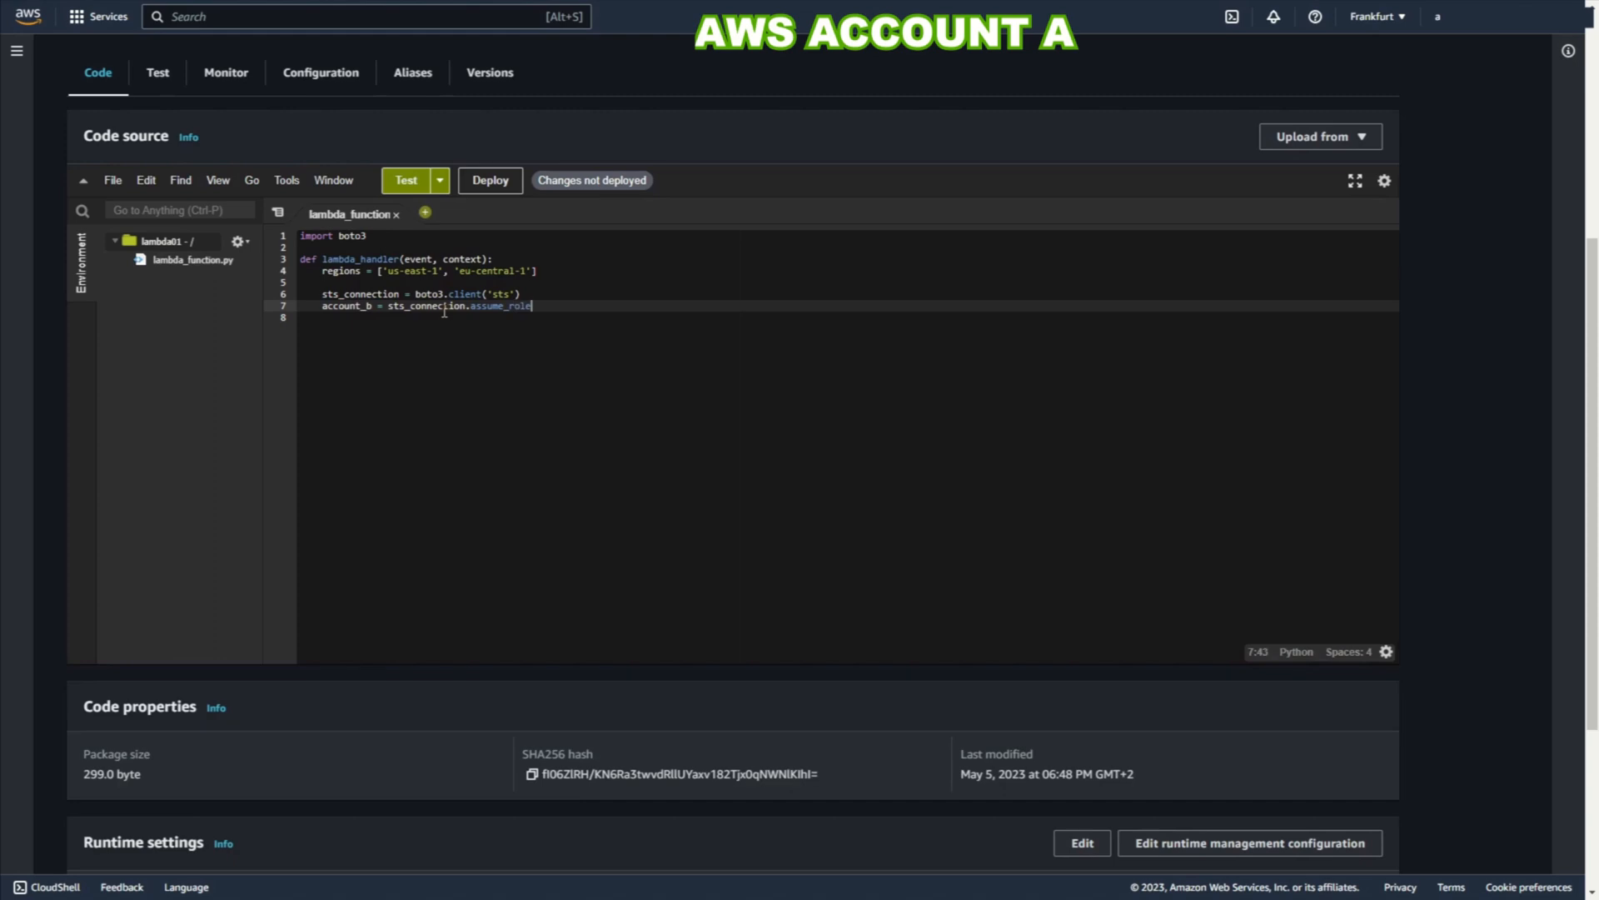
type("(")
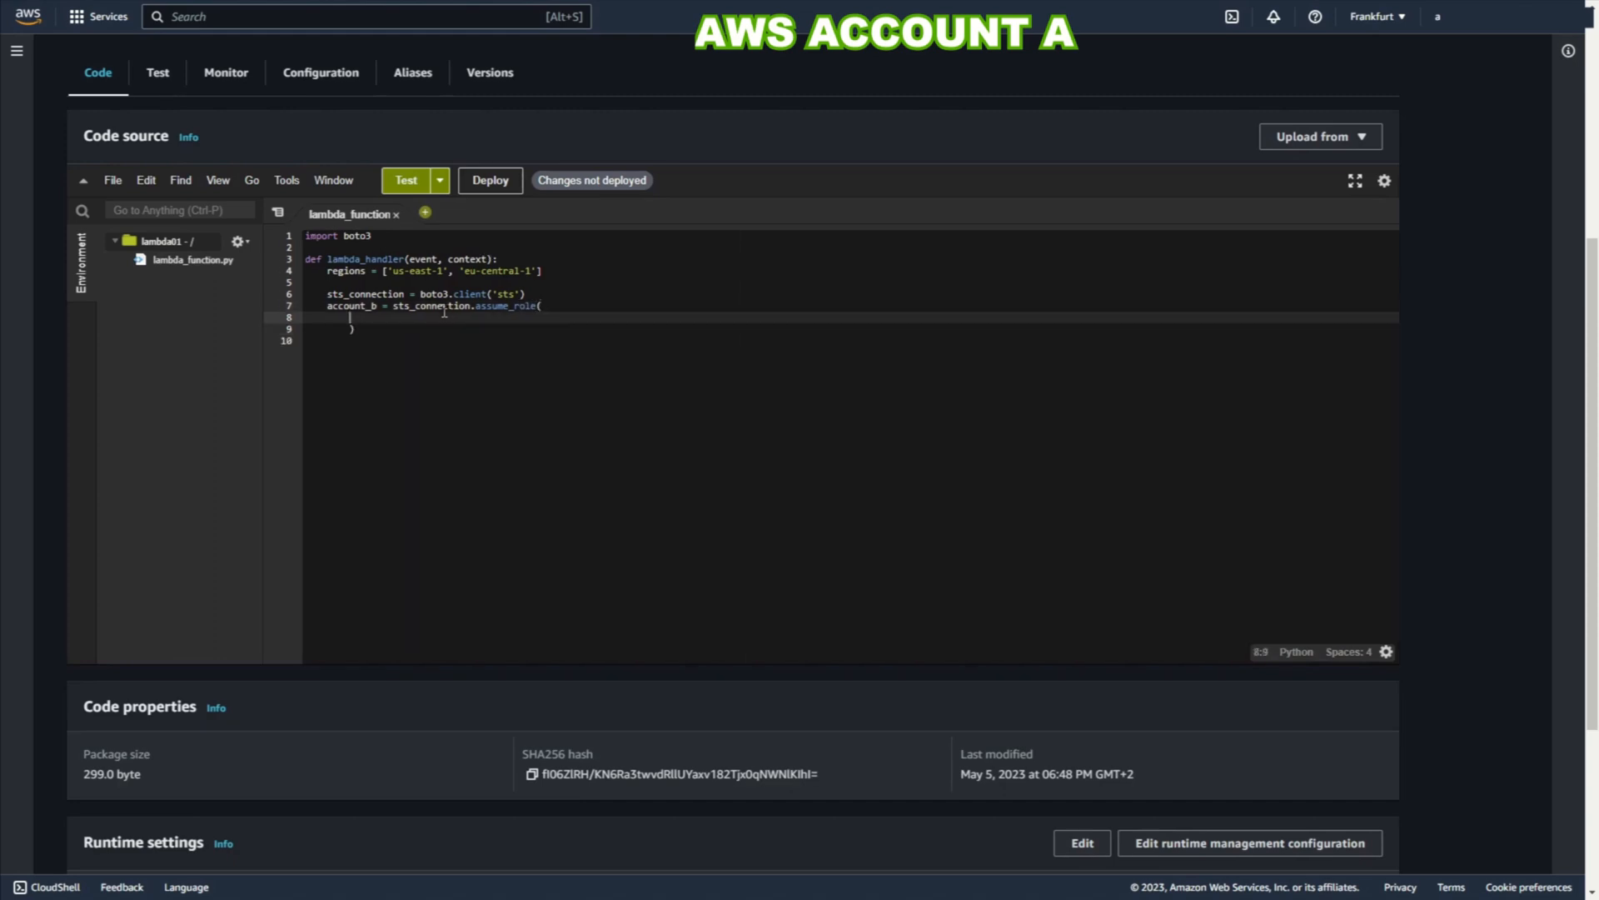
Step: Pass RoleARN arn:aws:iam::...:role/read-role-all-account and a RoleSessionName to assume_role
type("RoleARN=\"")
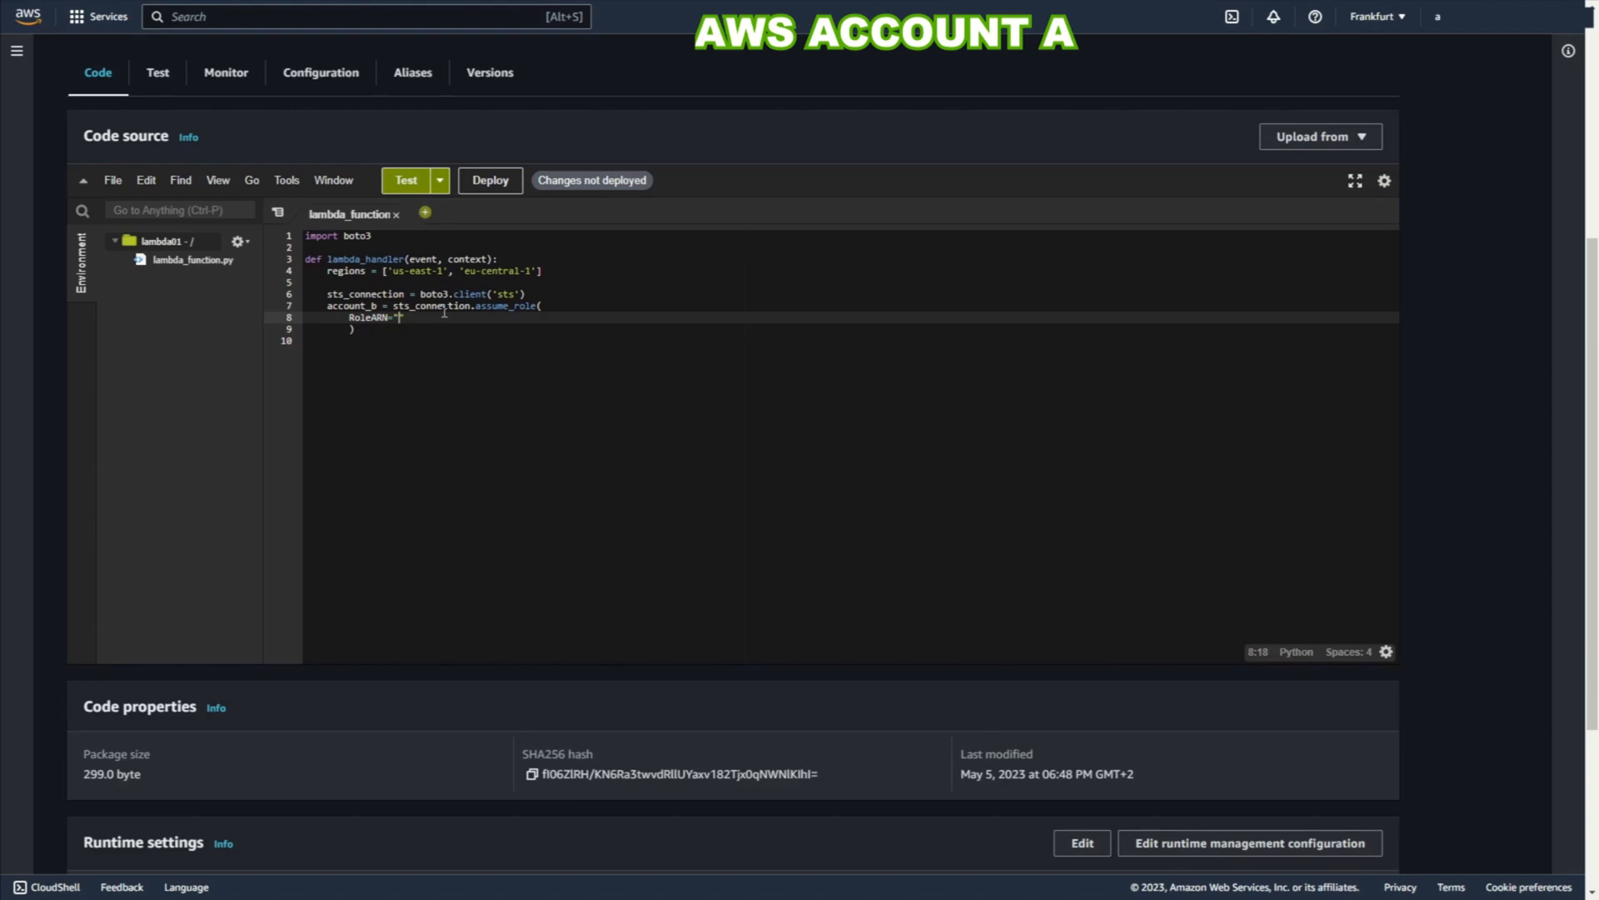
type("arn:aws")
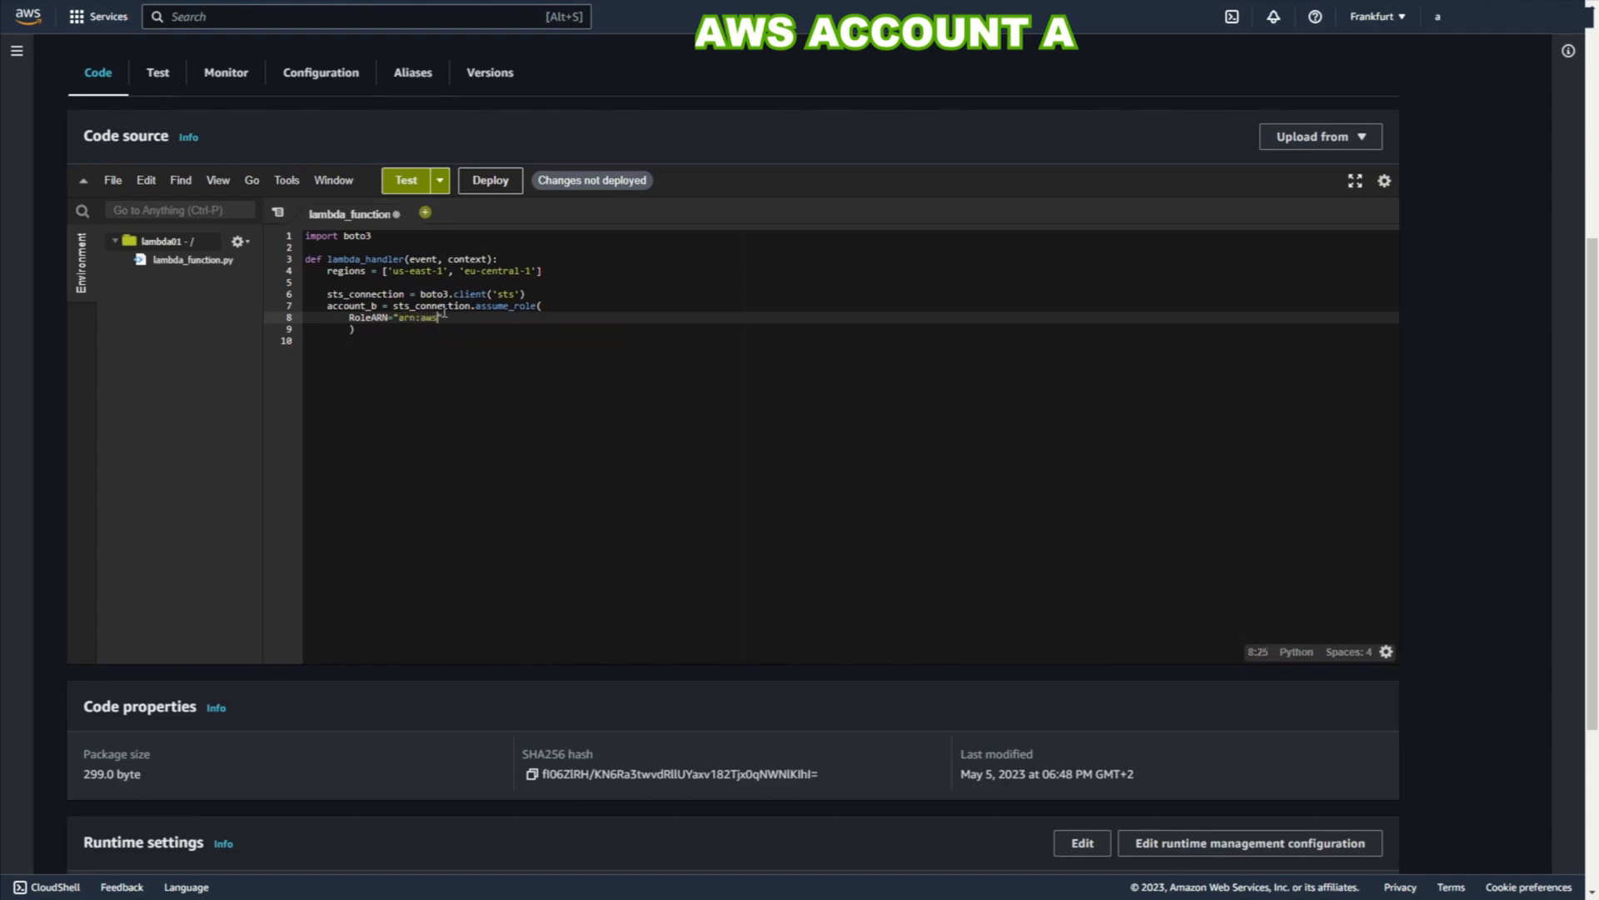
type(":iam")
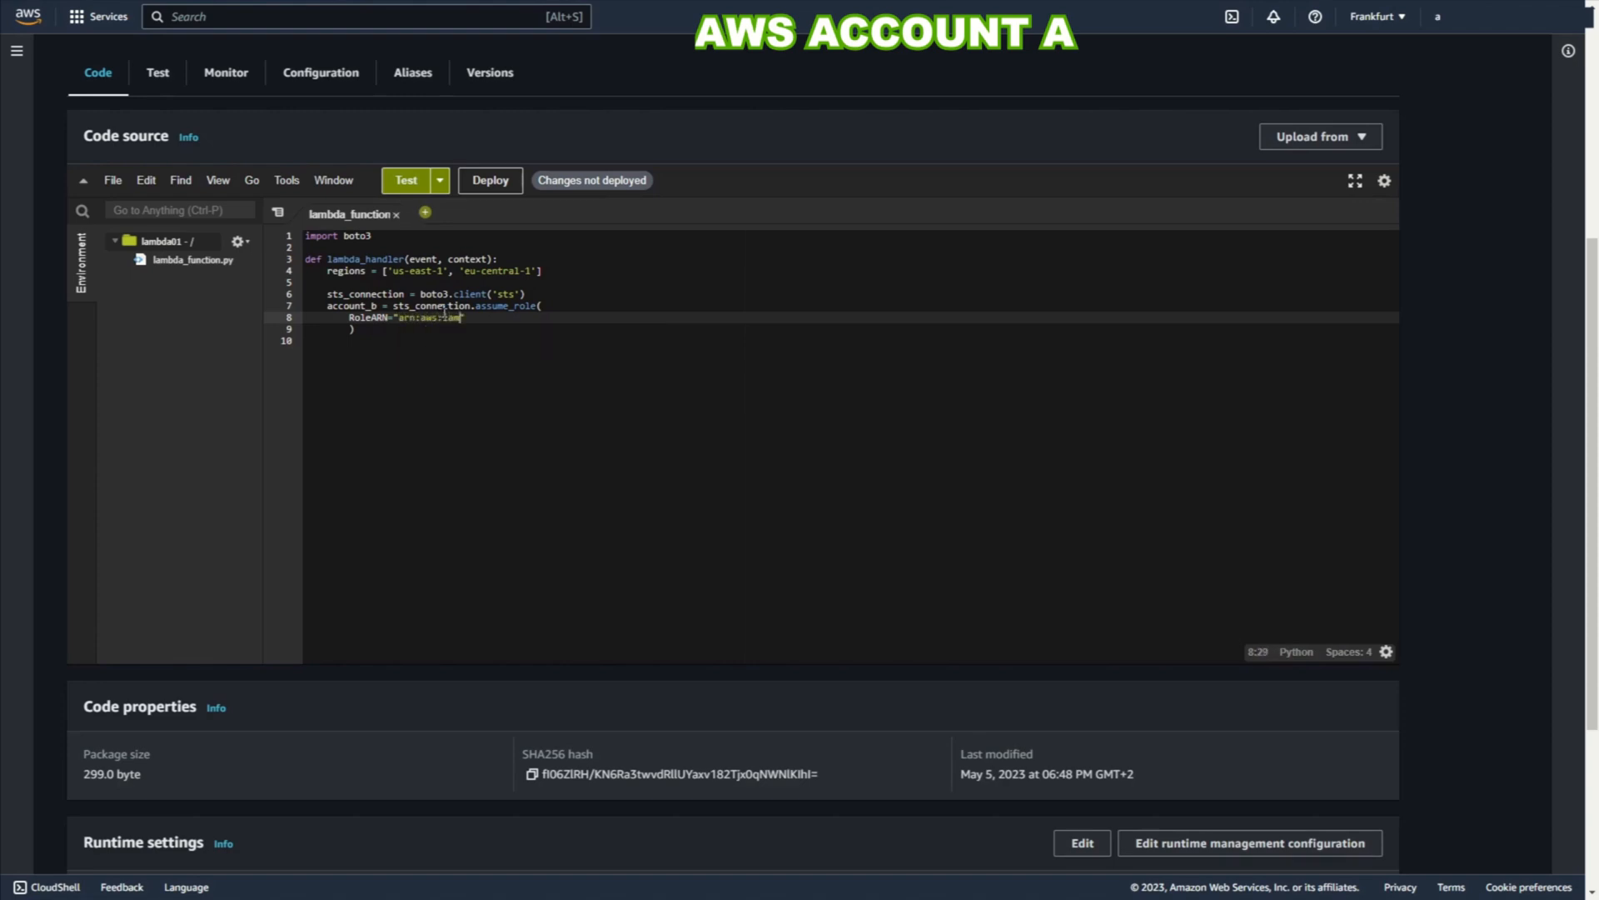
type("::")
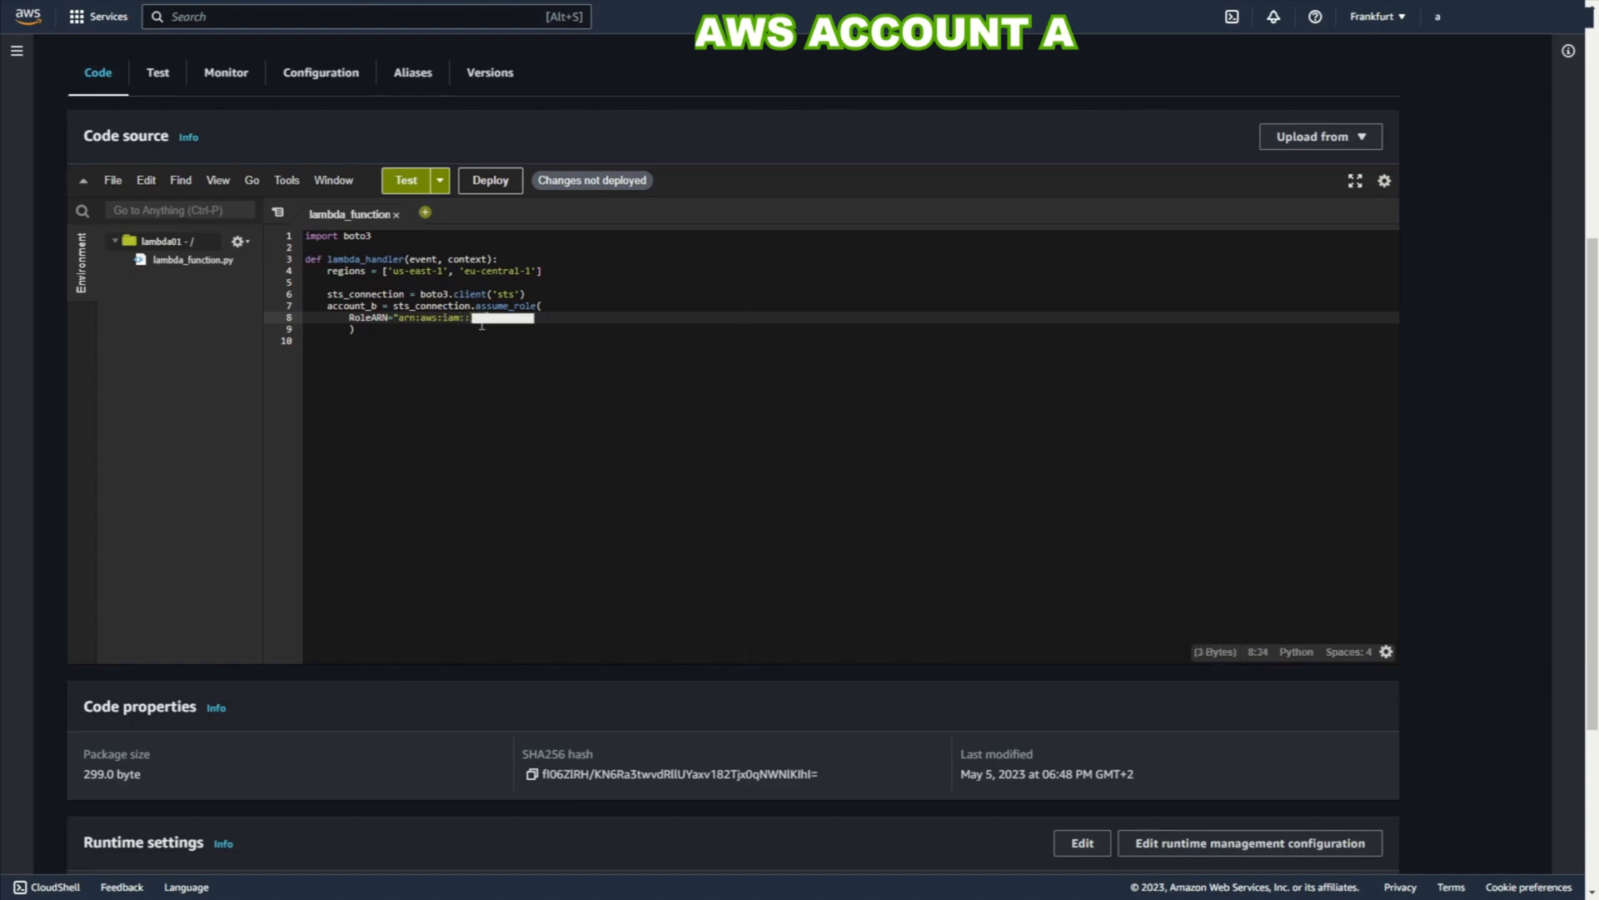
type(":role/\"")
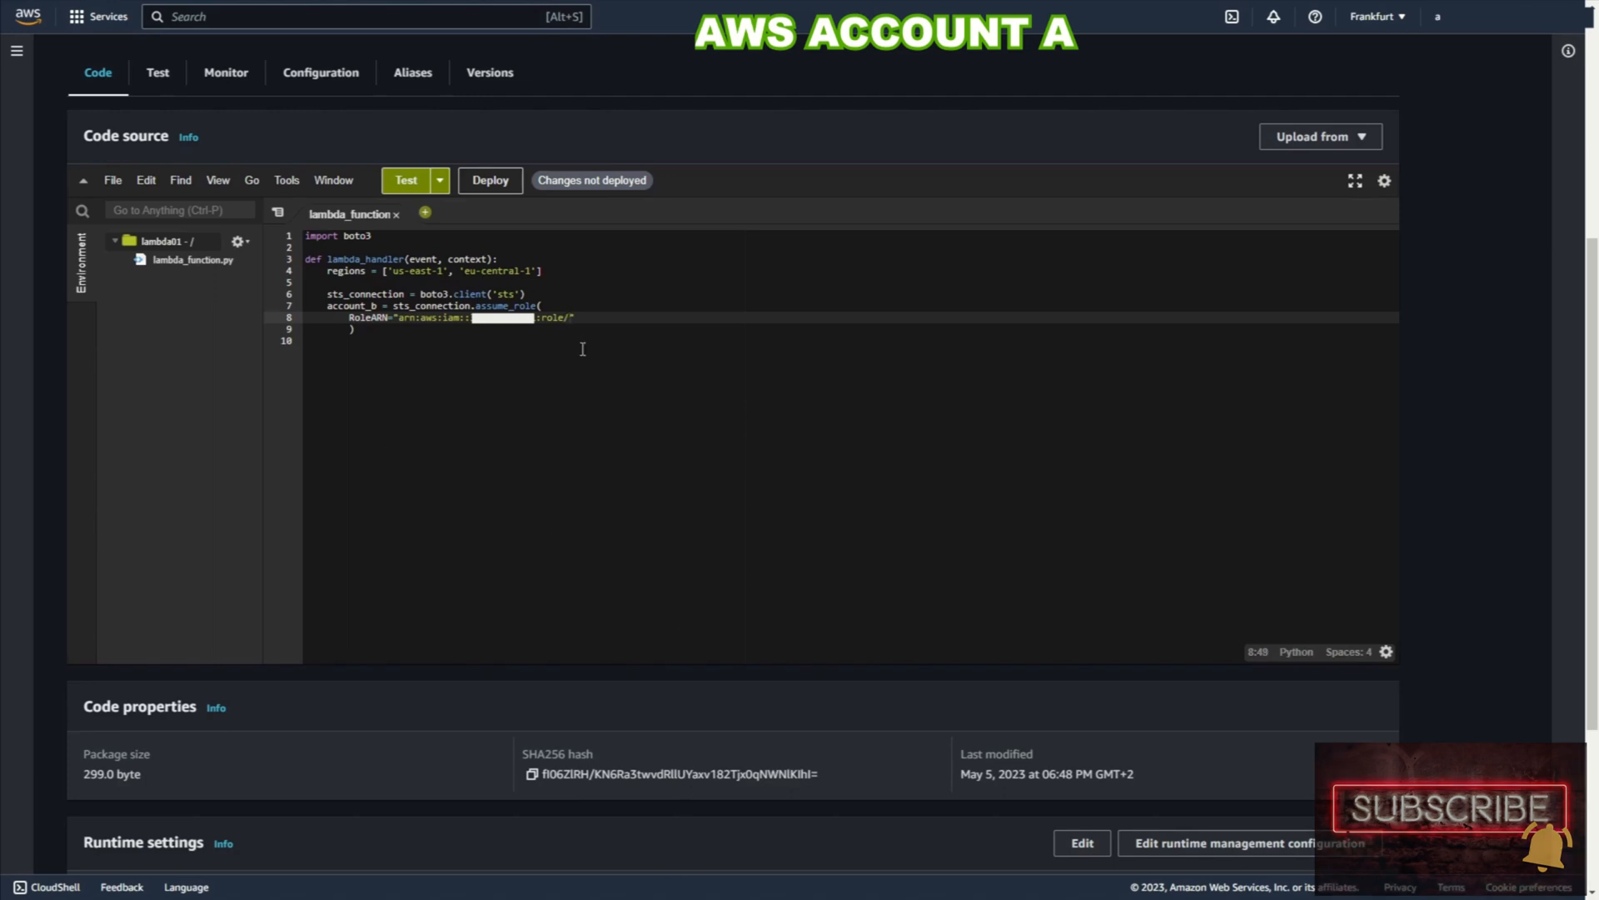
type("read-role-all-account\",")
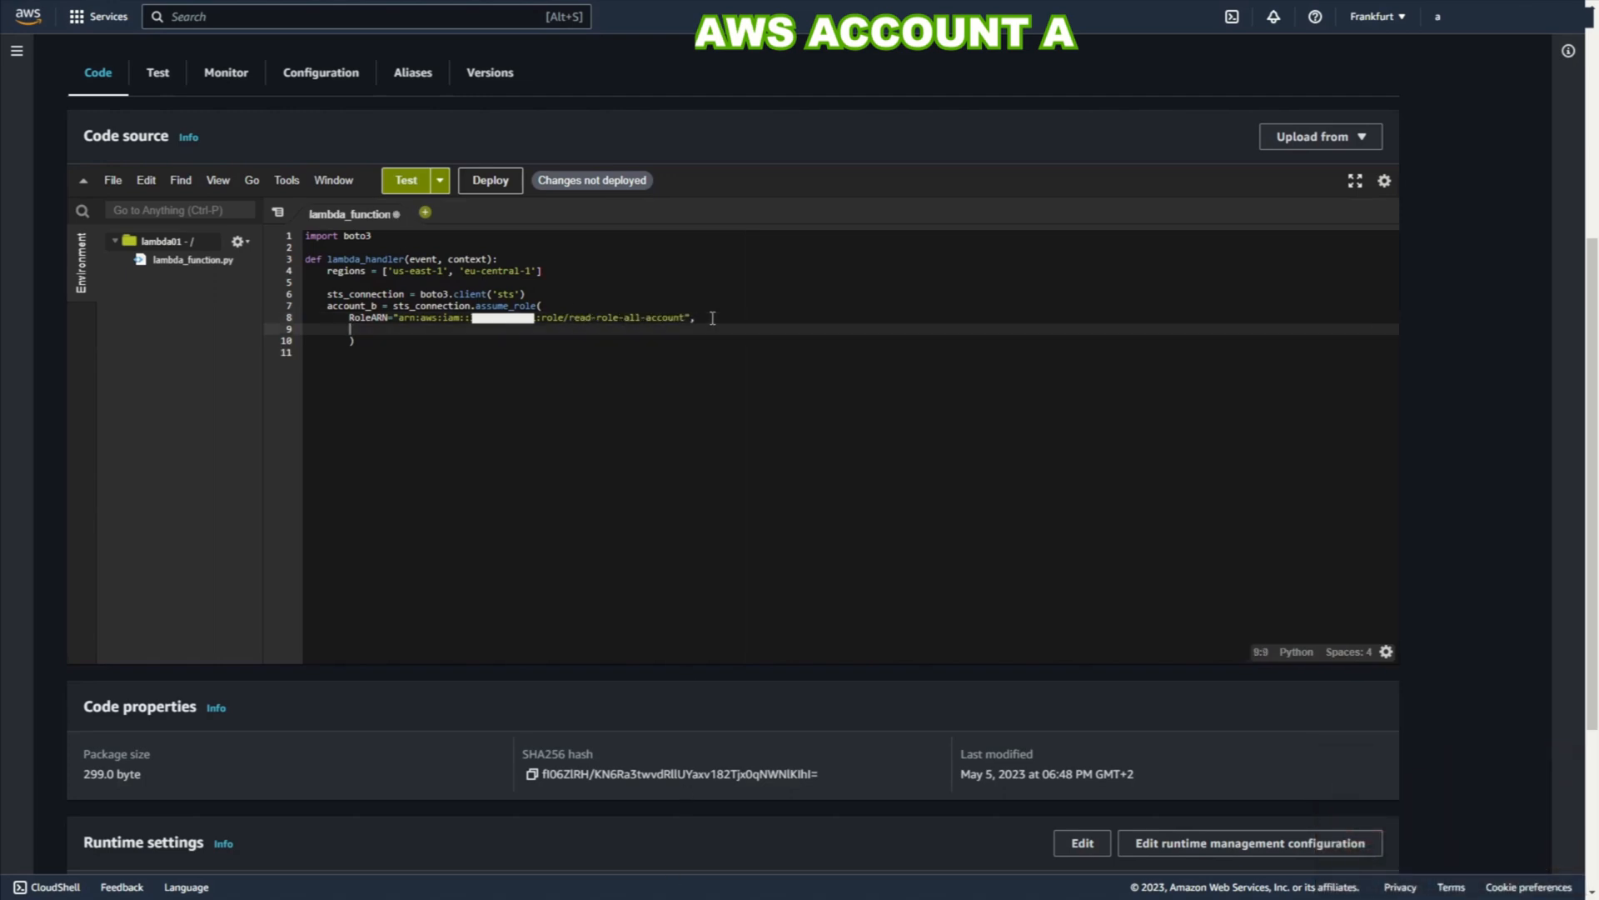
type("RoleSessionName=\"cross_account_lambda\"")
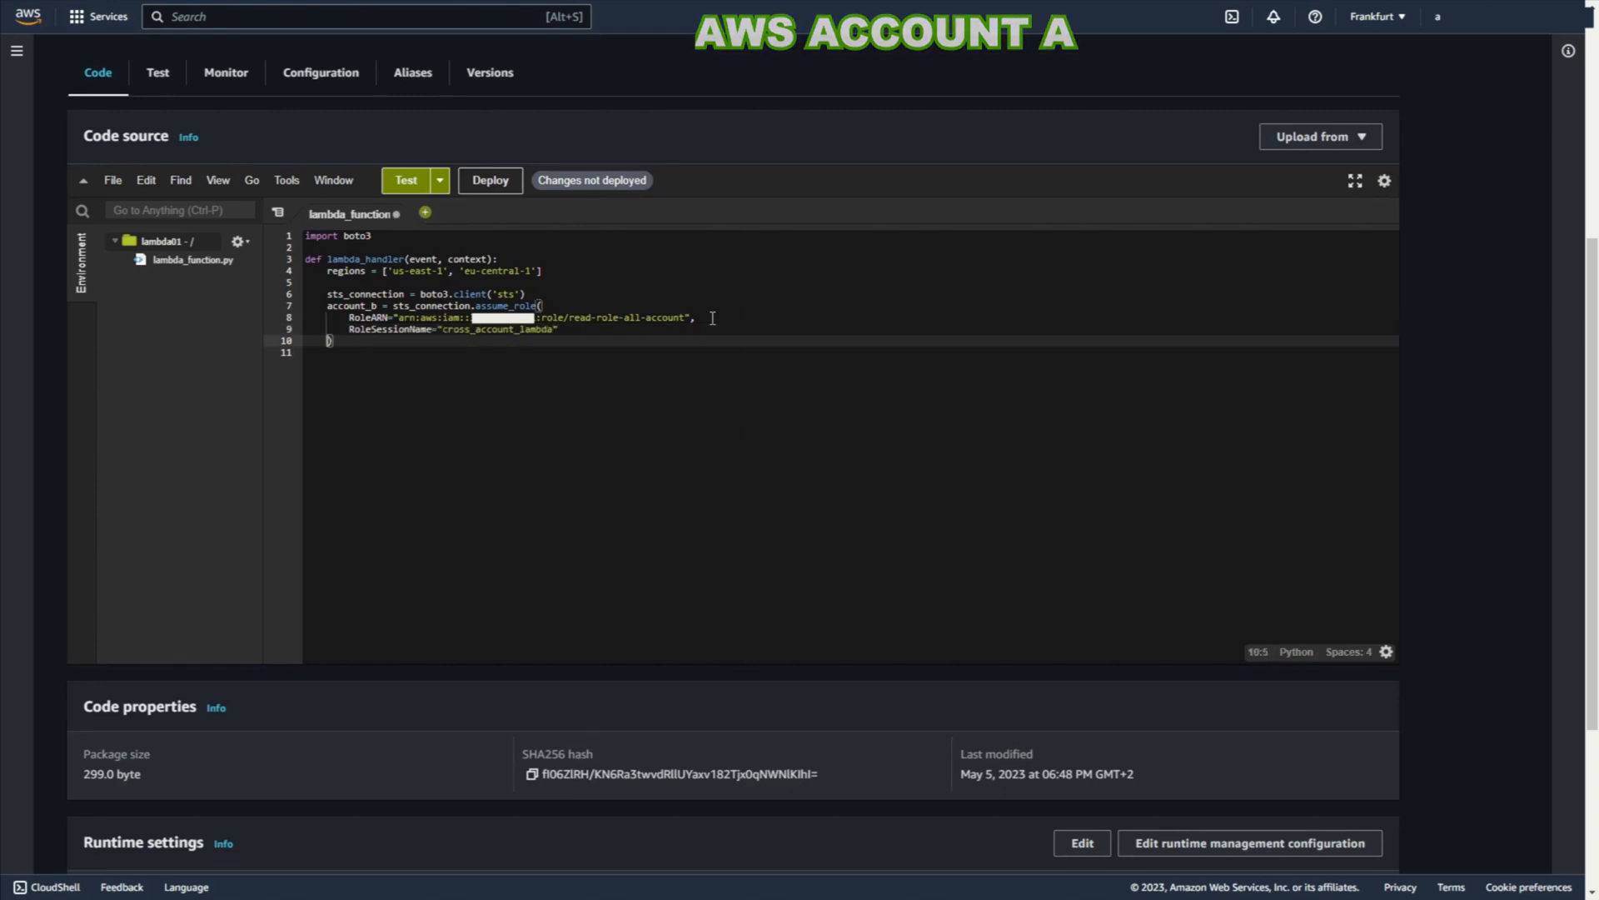
key("Enter")
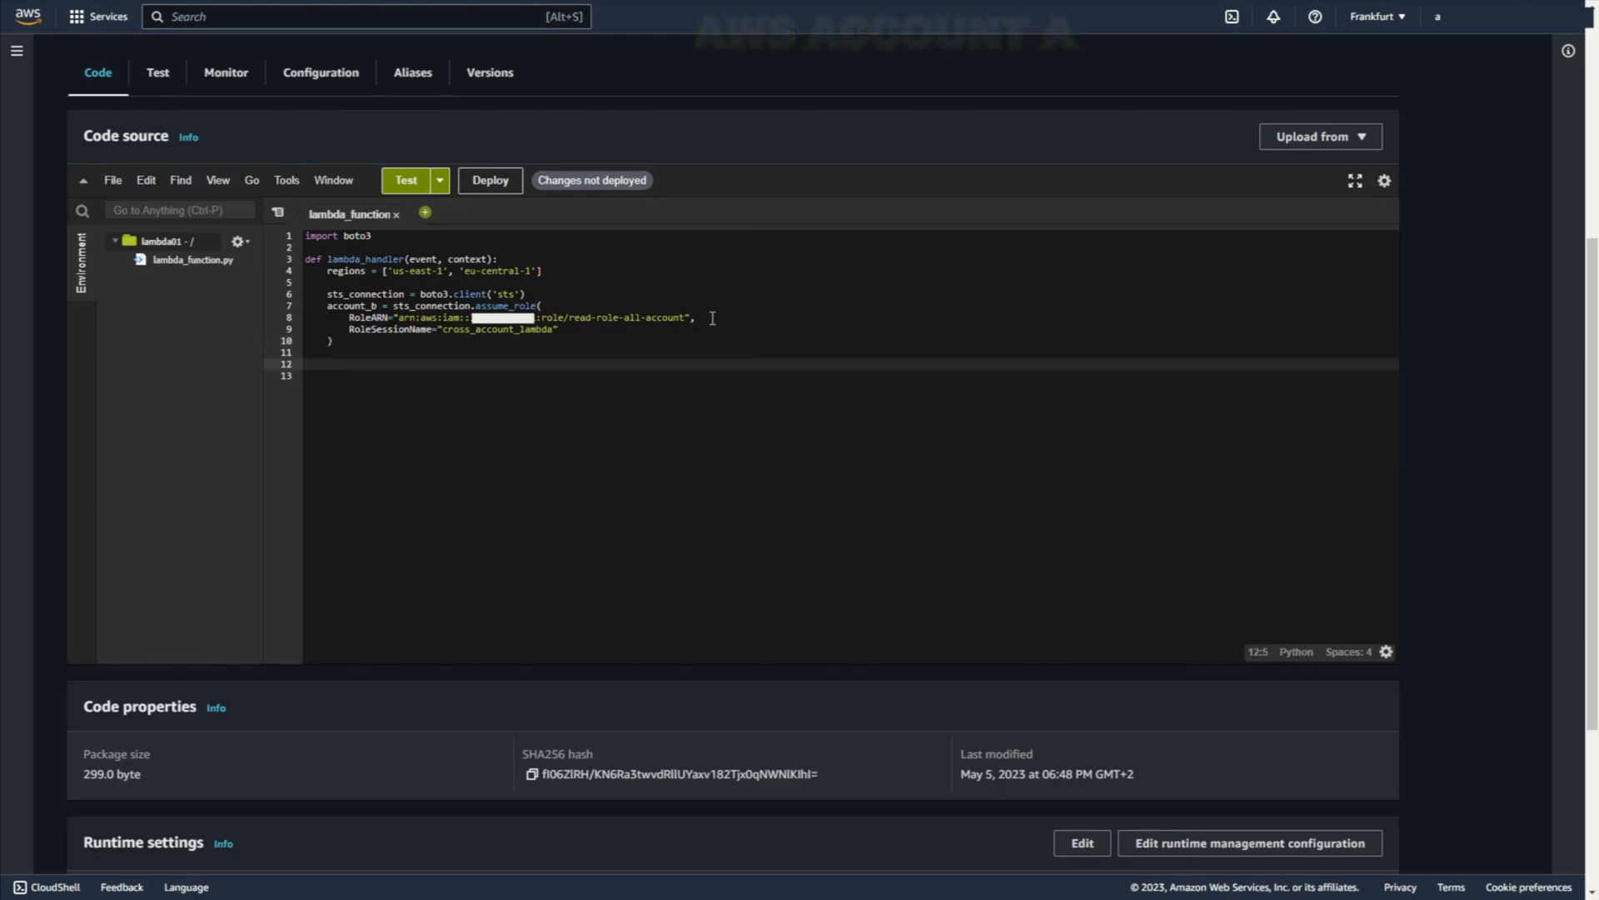
Step: Extract AWS_ACCOUNT_ACCESS_KEY, AWS_ACCOUNT_SECRET_KEY and AWS_ACCOUNT_TOKEN from the returned Credentials
type("AWS_ACCOUNT_ACCESS_KEY = account_b['Credentials']['AccessKey")
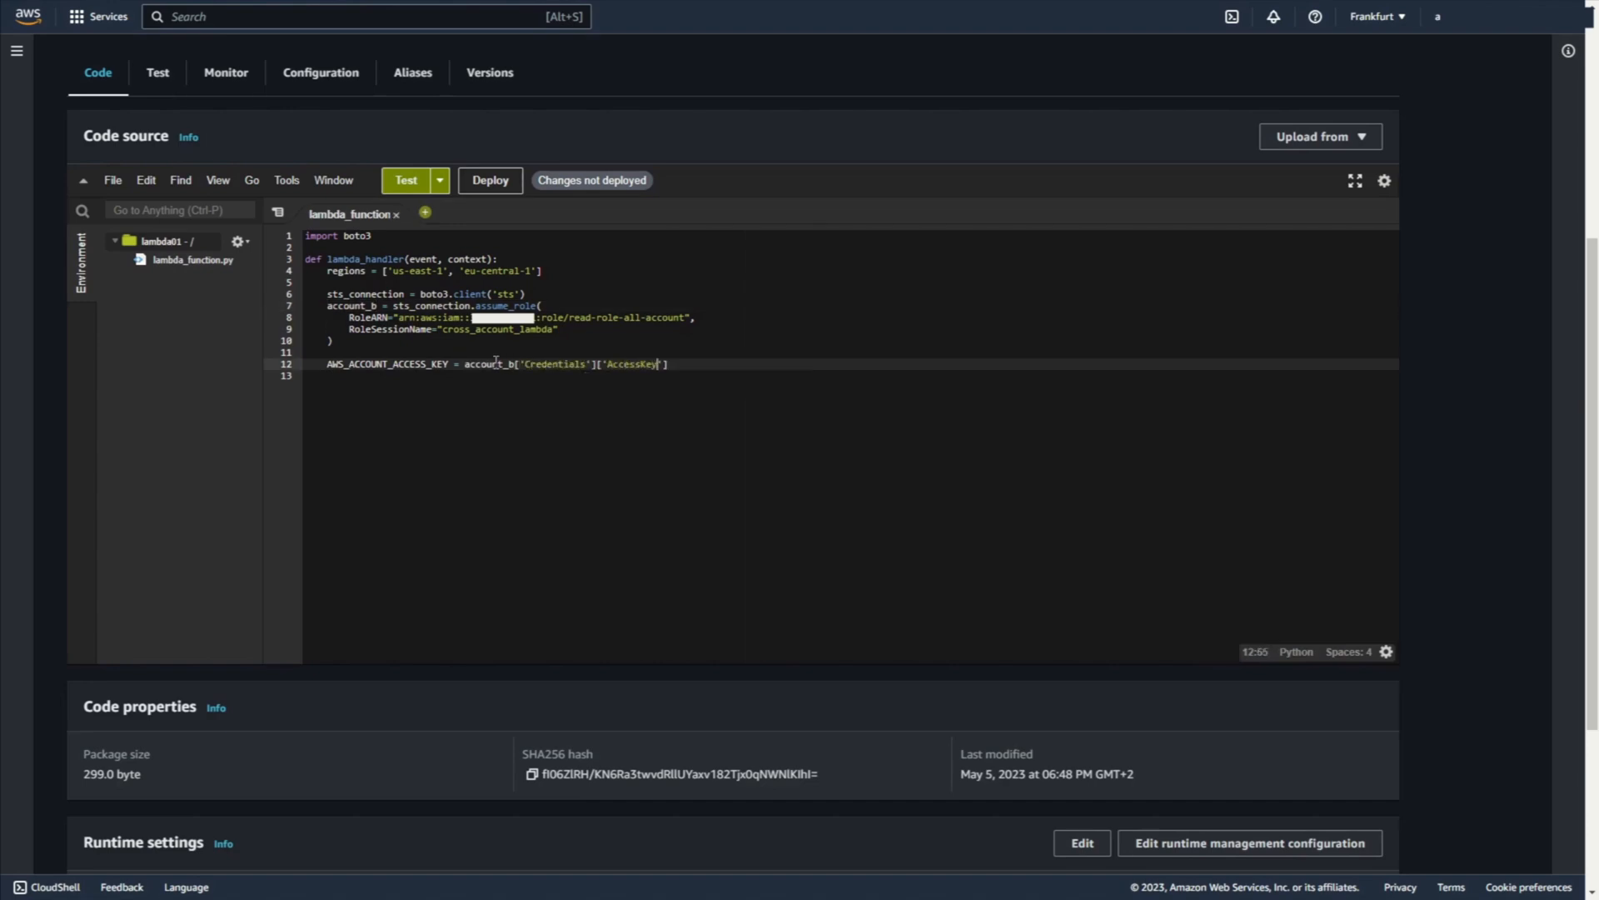
type("AWS_ACCOUNT_SECRET_KEY = account_b")
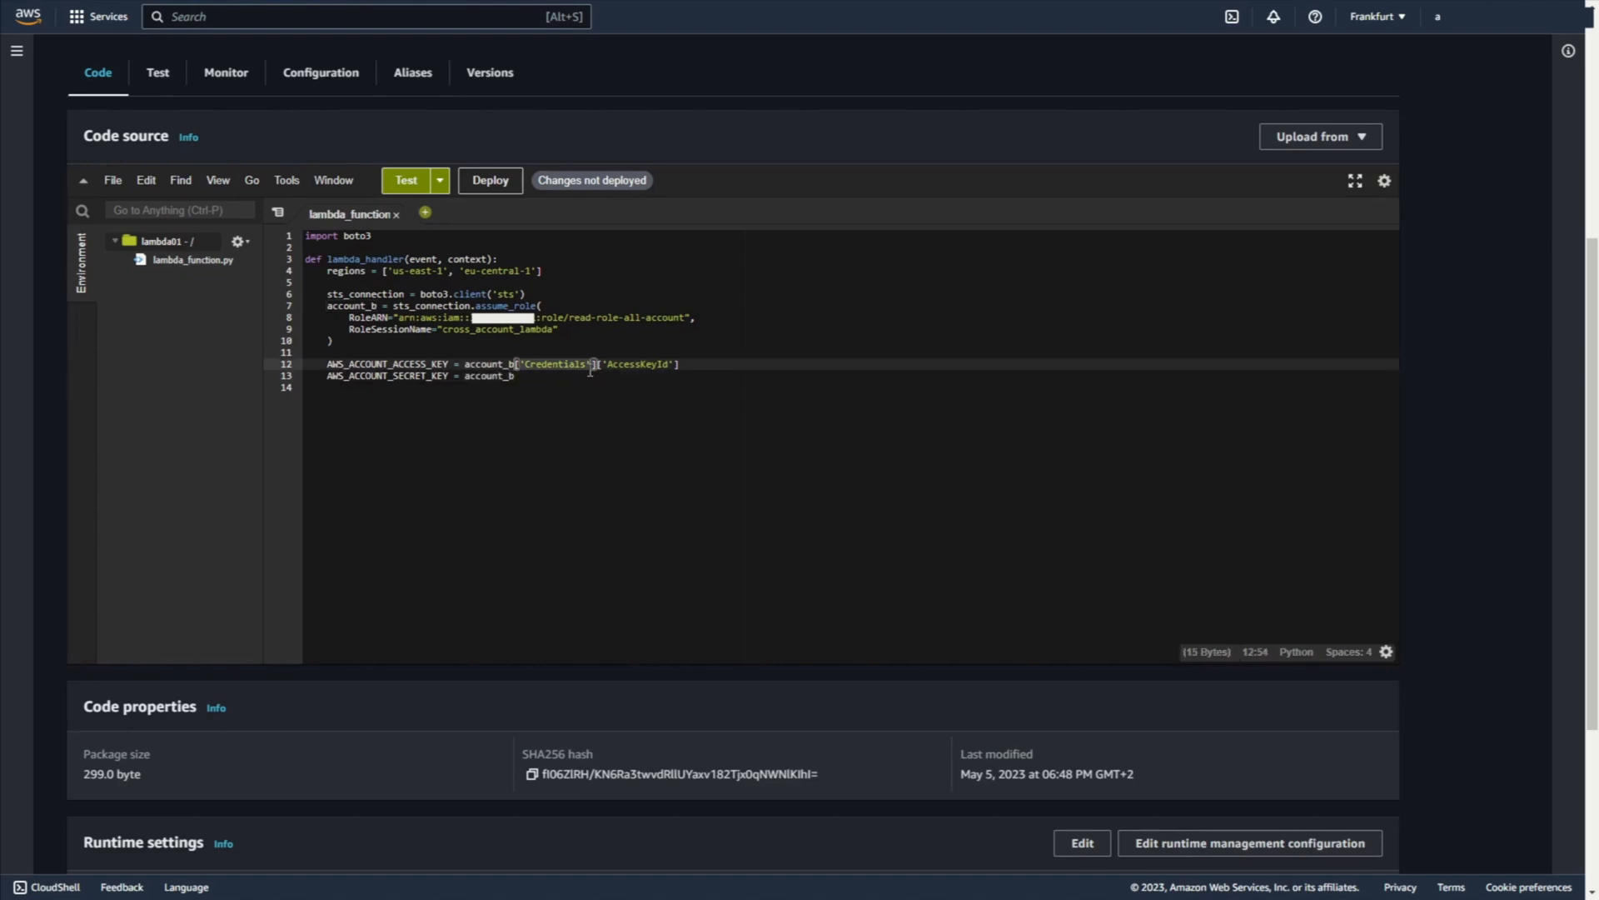
type("['Credentials']['SecretAccessKey']")
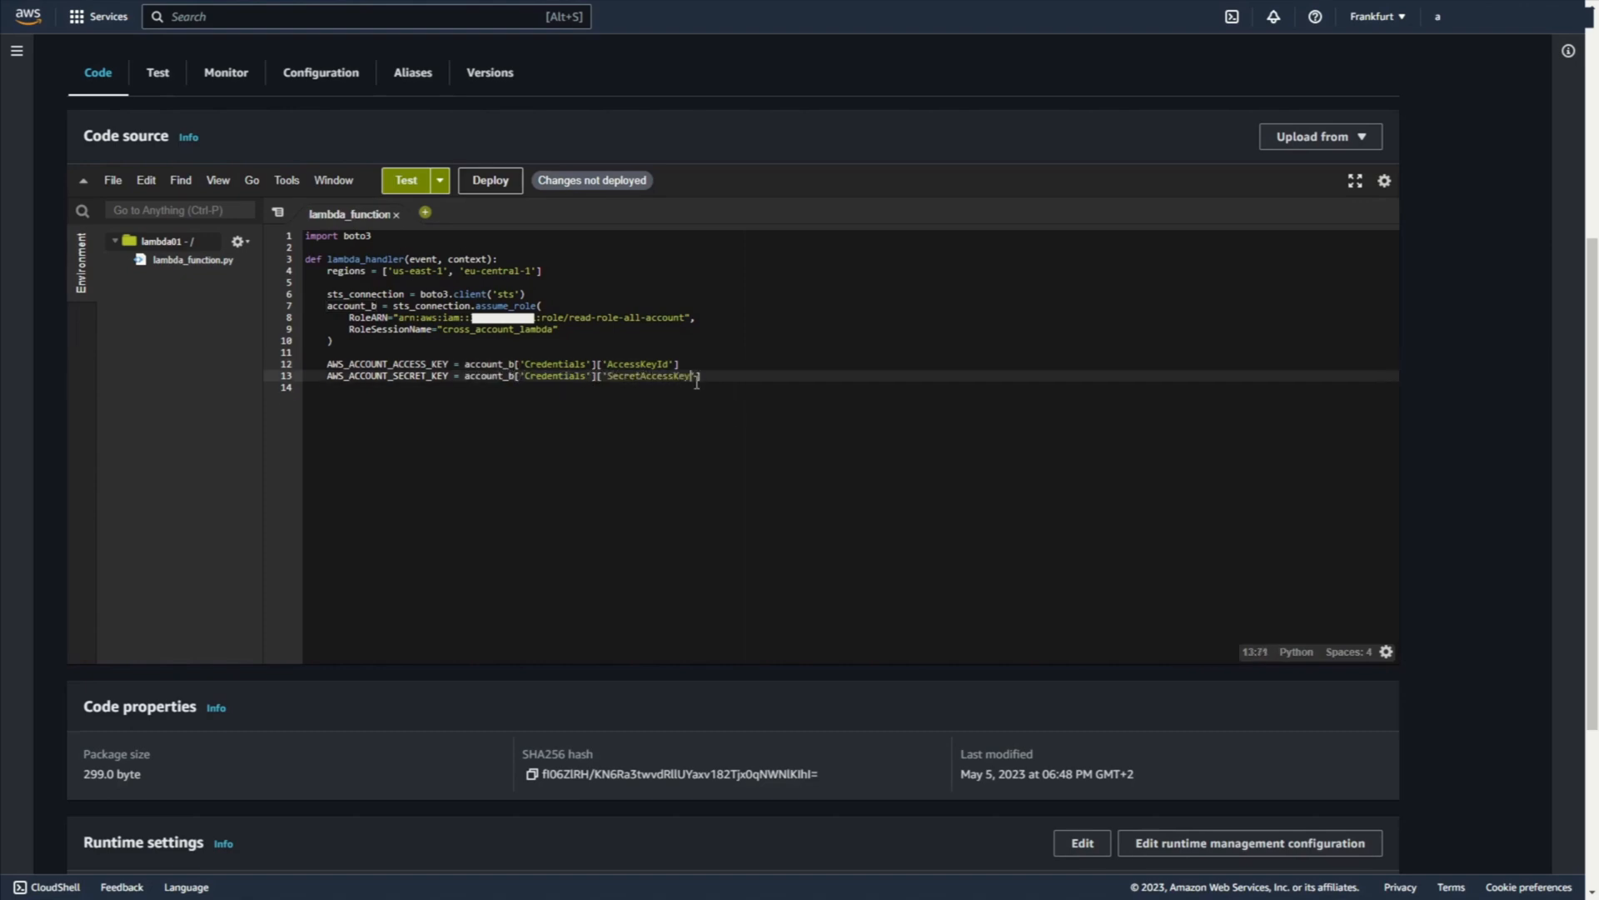
type("AWS_ACCOUNT_TOKEN = account_b['Credentials']['SessionToken")
type("print(\"Read ")
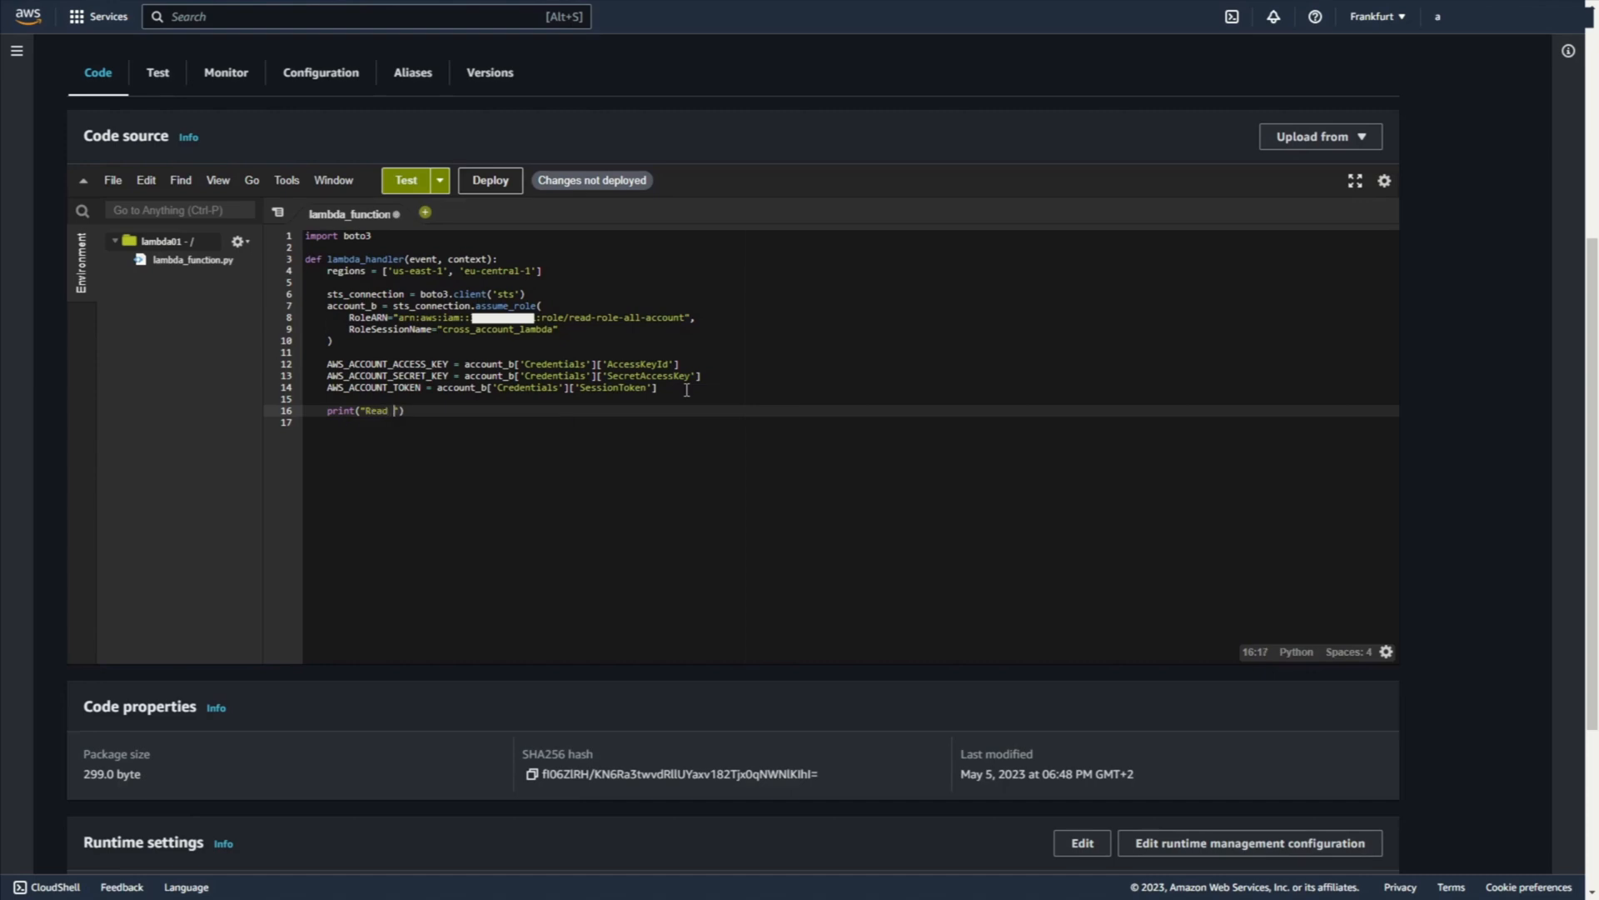
Step: Add a comment and a 'for region in' loop creating a boto3 EC2 client for each region
type("information from account B, from many regions")
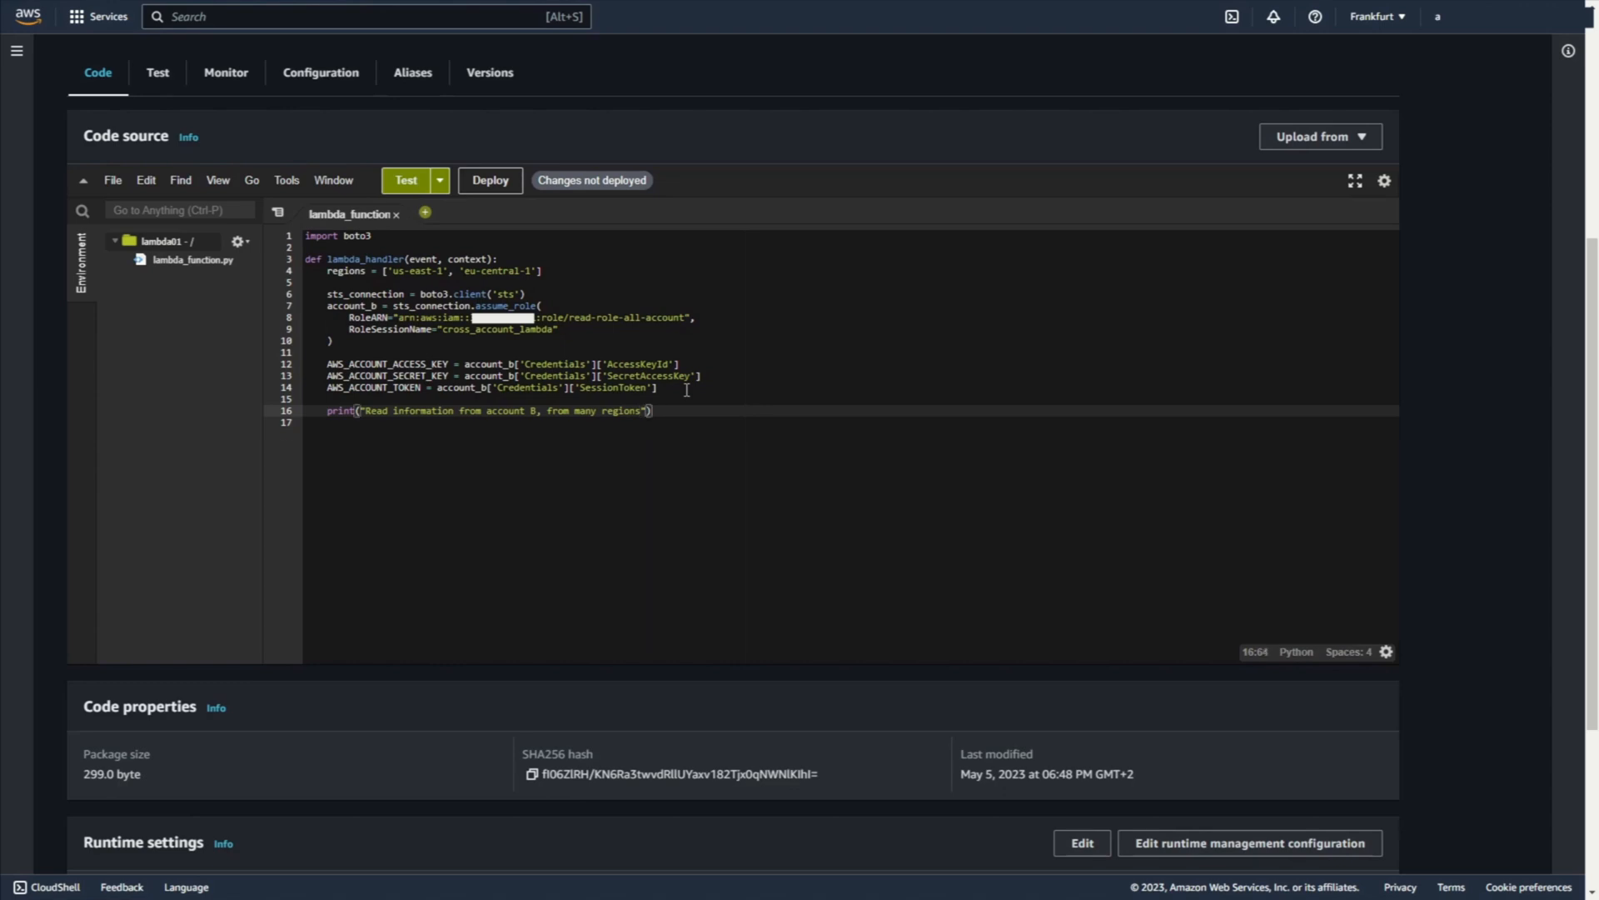
type("for region in regions:")
type("ec2_clien")
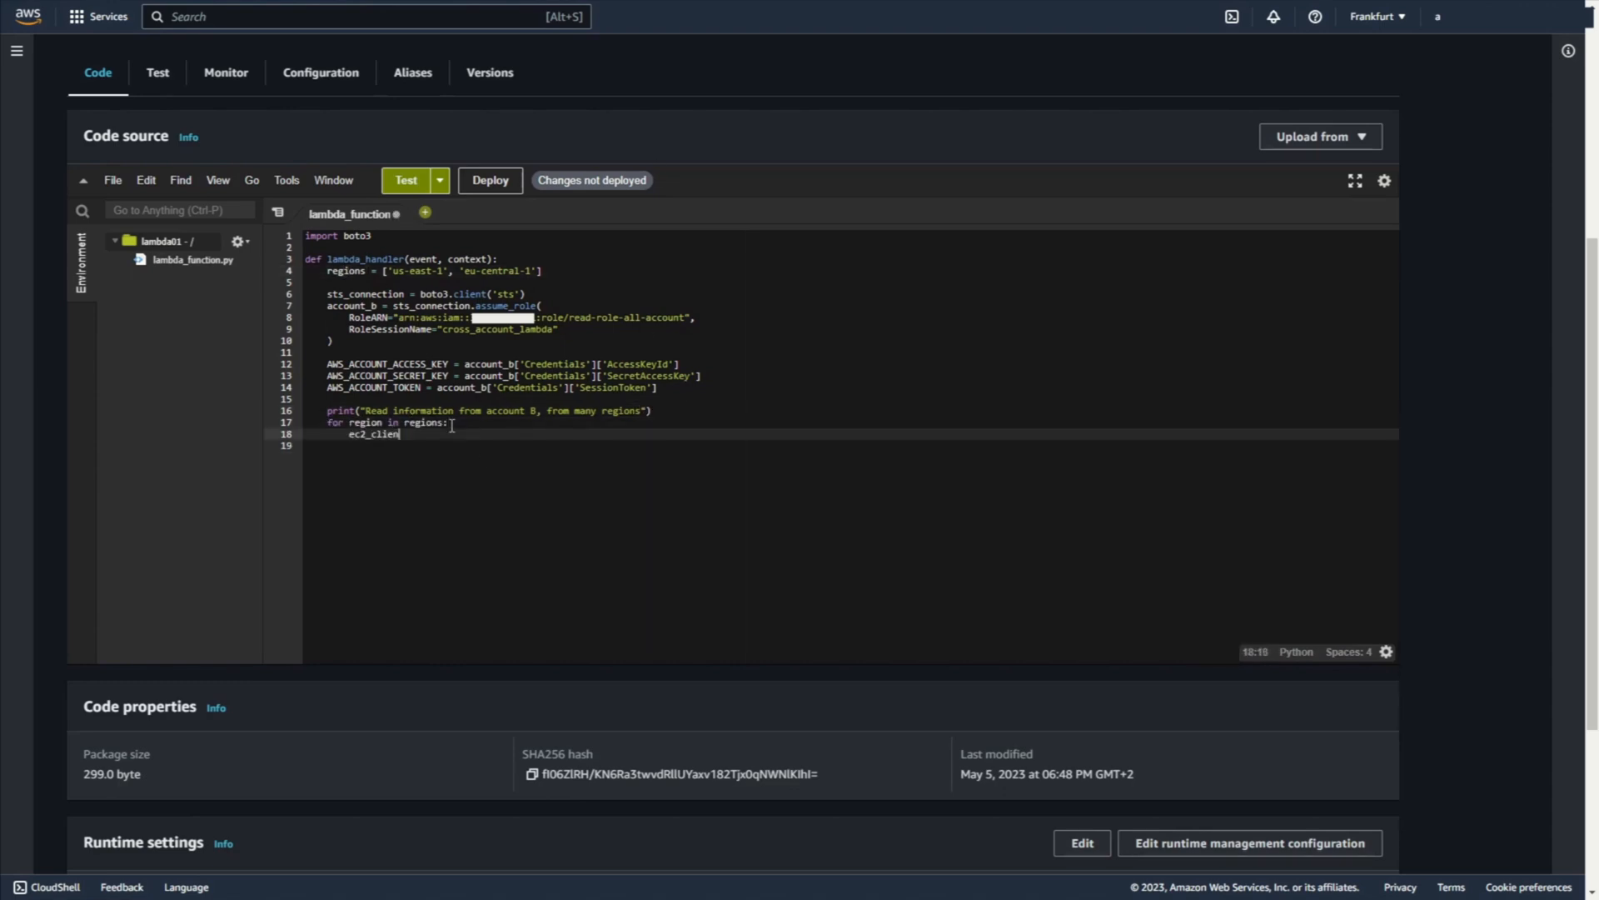
type("= boto3.client(")
left_click(850, 444)
type("'ec2',")
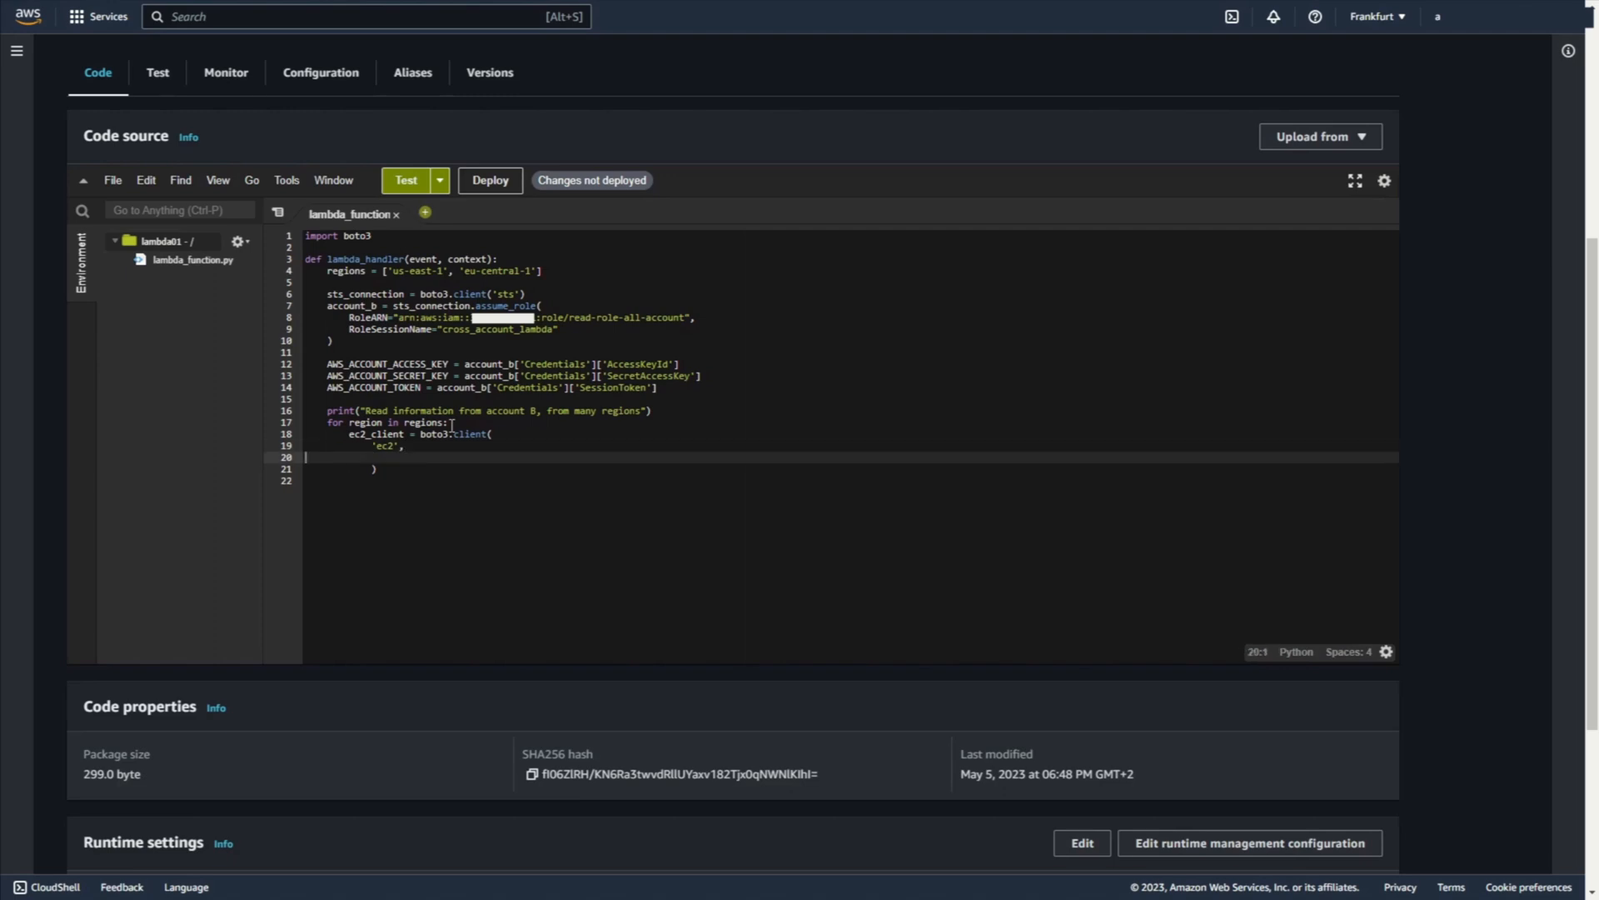
type("region,")
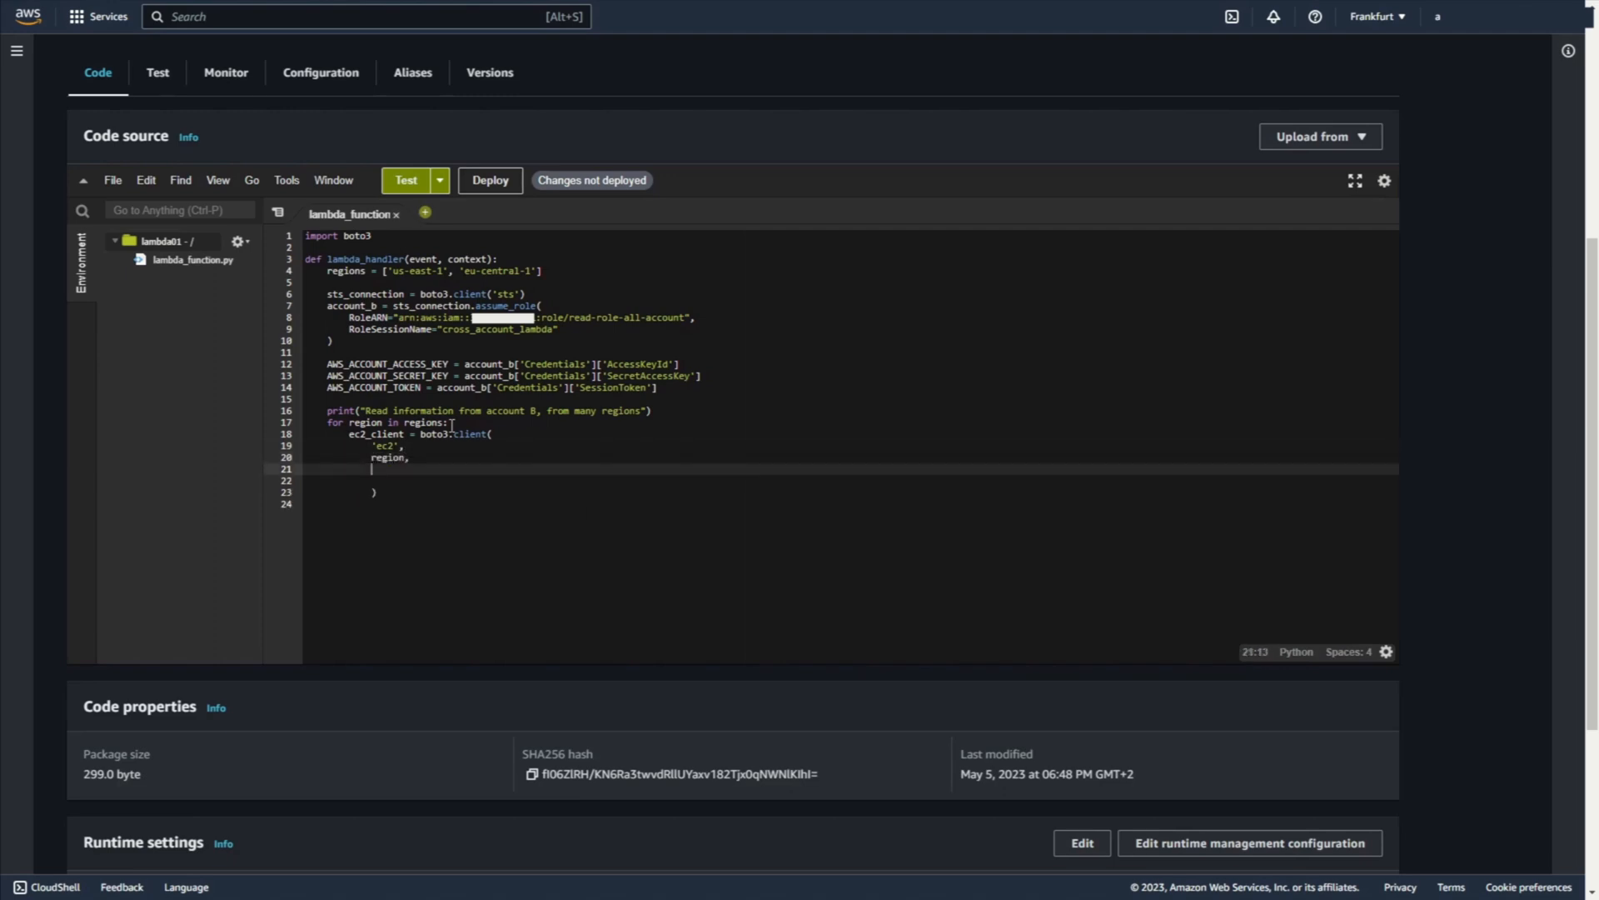
Step: Pass aws_access_key_id, aws_secret_access_key and aws_session_token from the assumed-role credentials to the client
type("aws_access_key_id=")
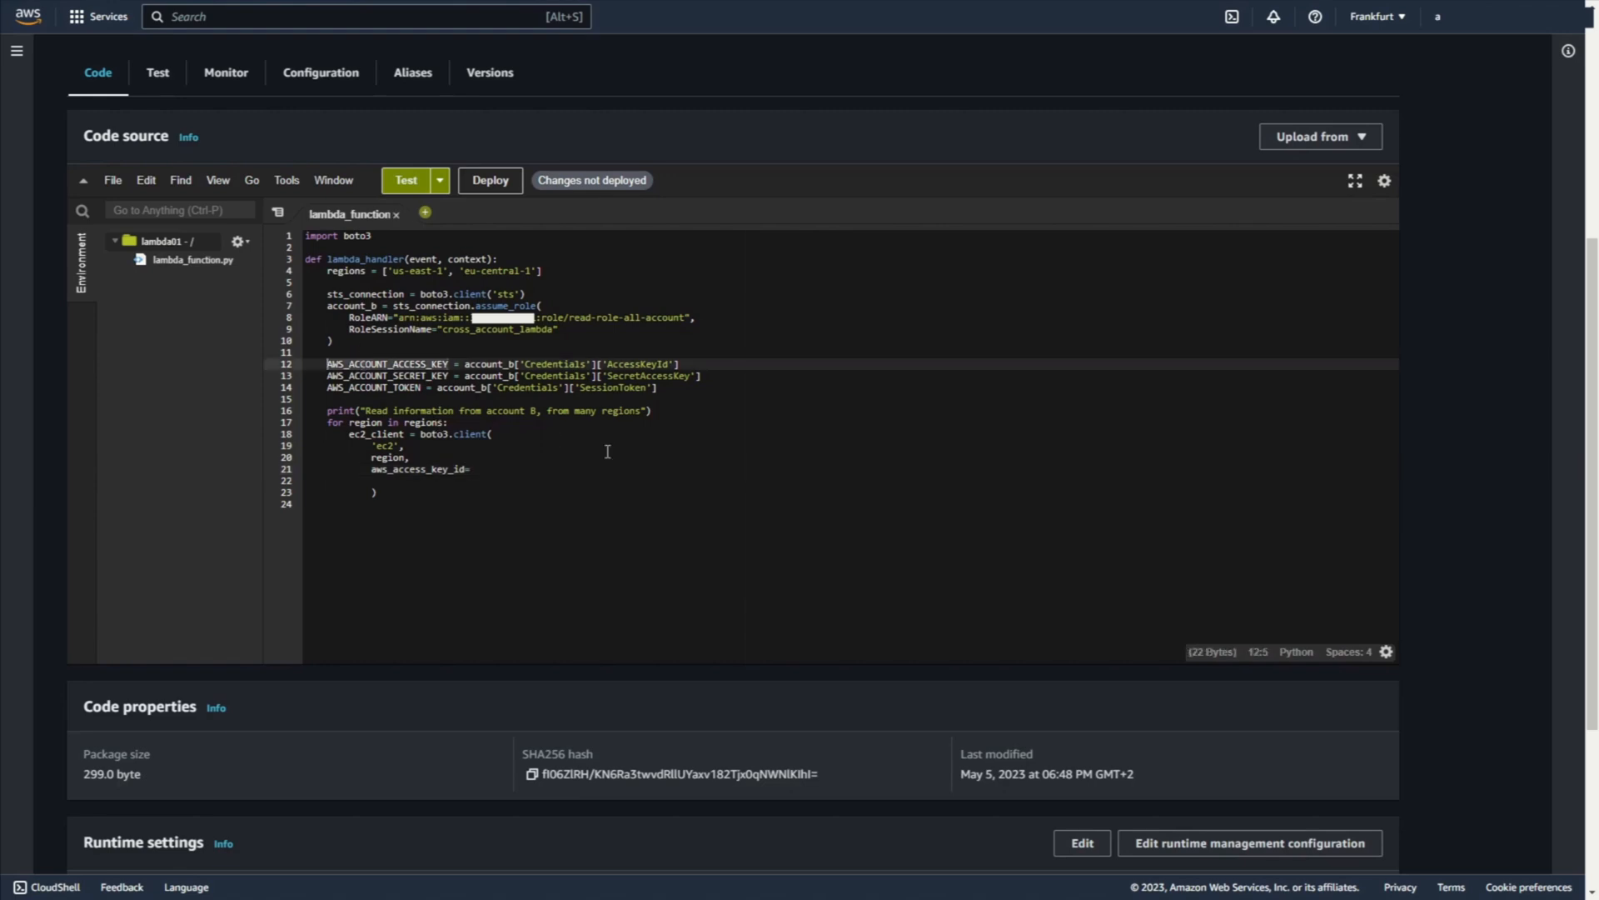
type("AWS_ACCOUNT_ACCESS_KEY,")
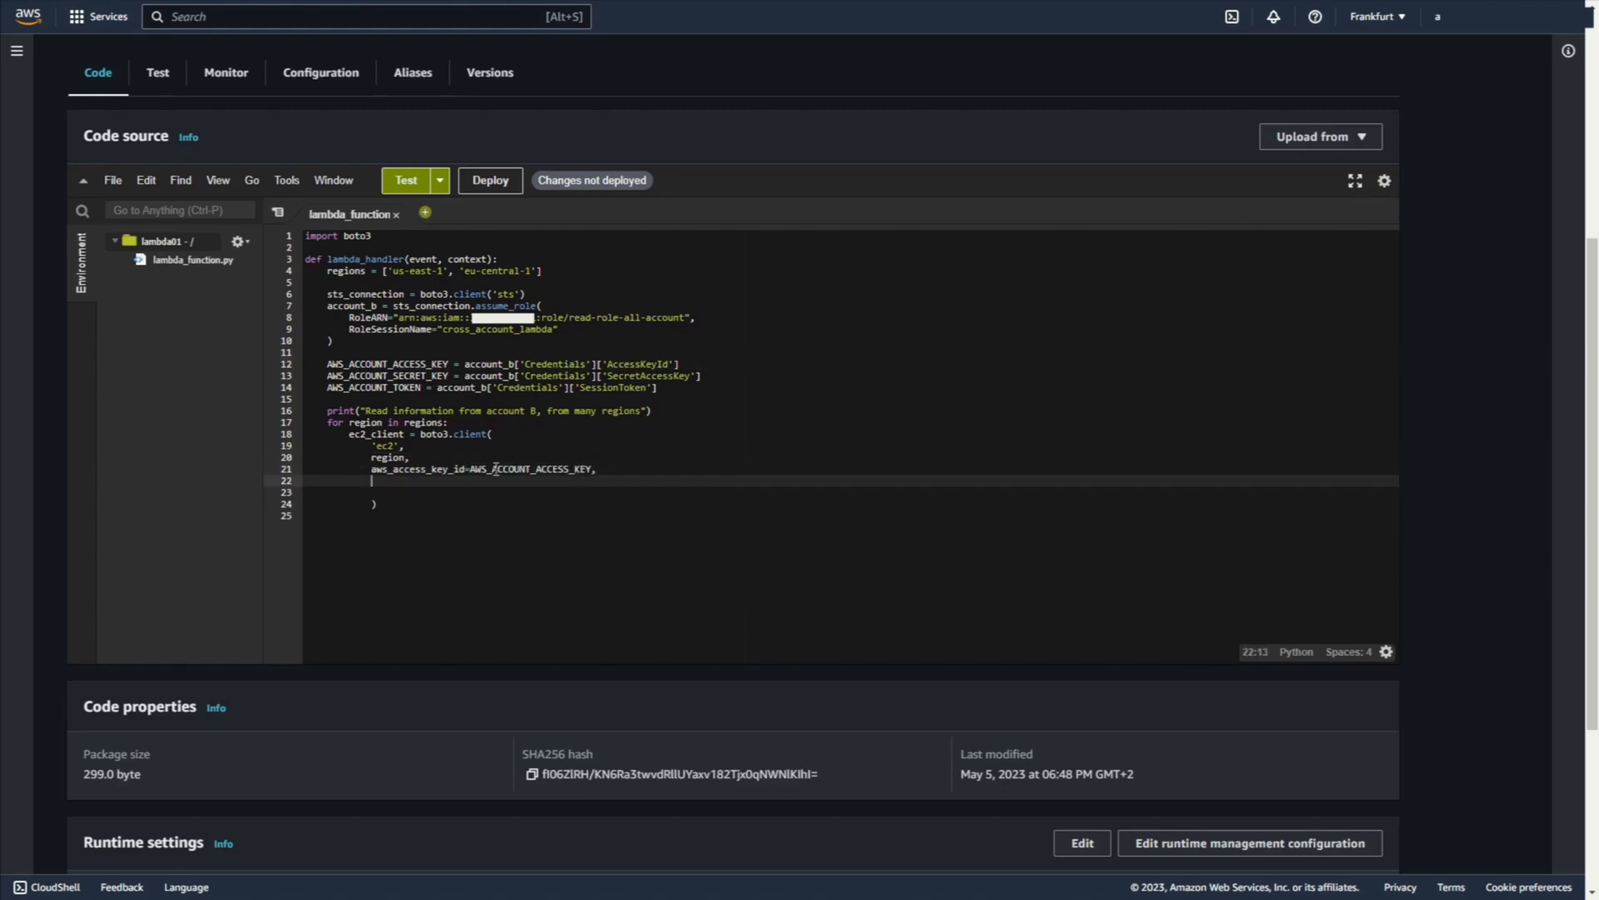
type("aws_secret_access_key=")
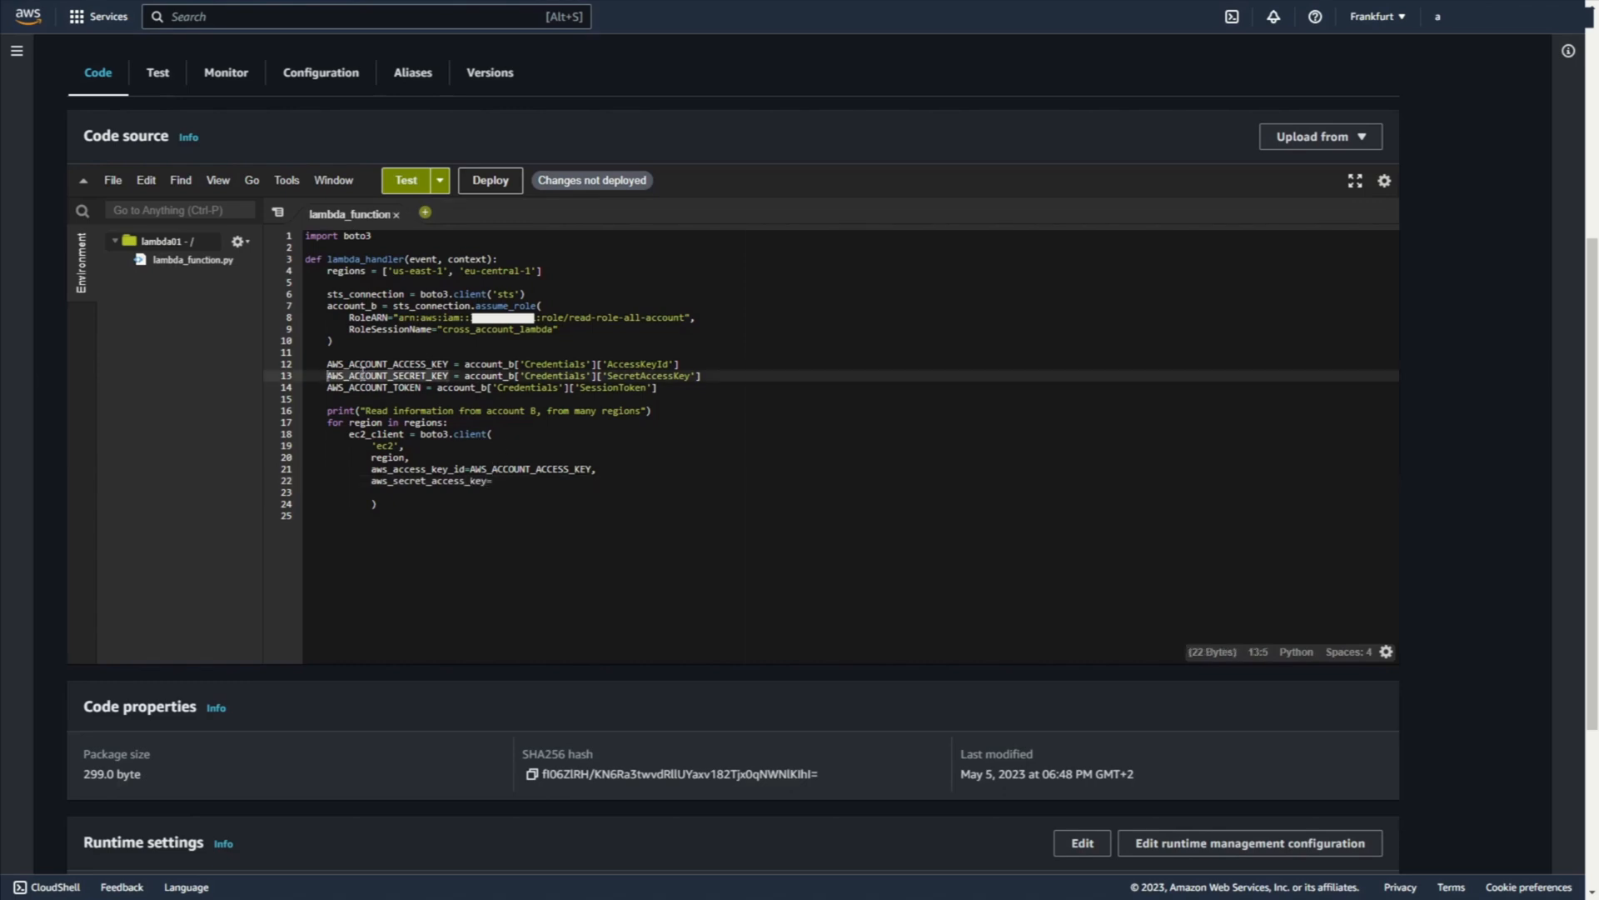
type("AWS_ACCOUNT_SECRET_KEY,")
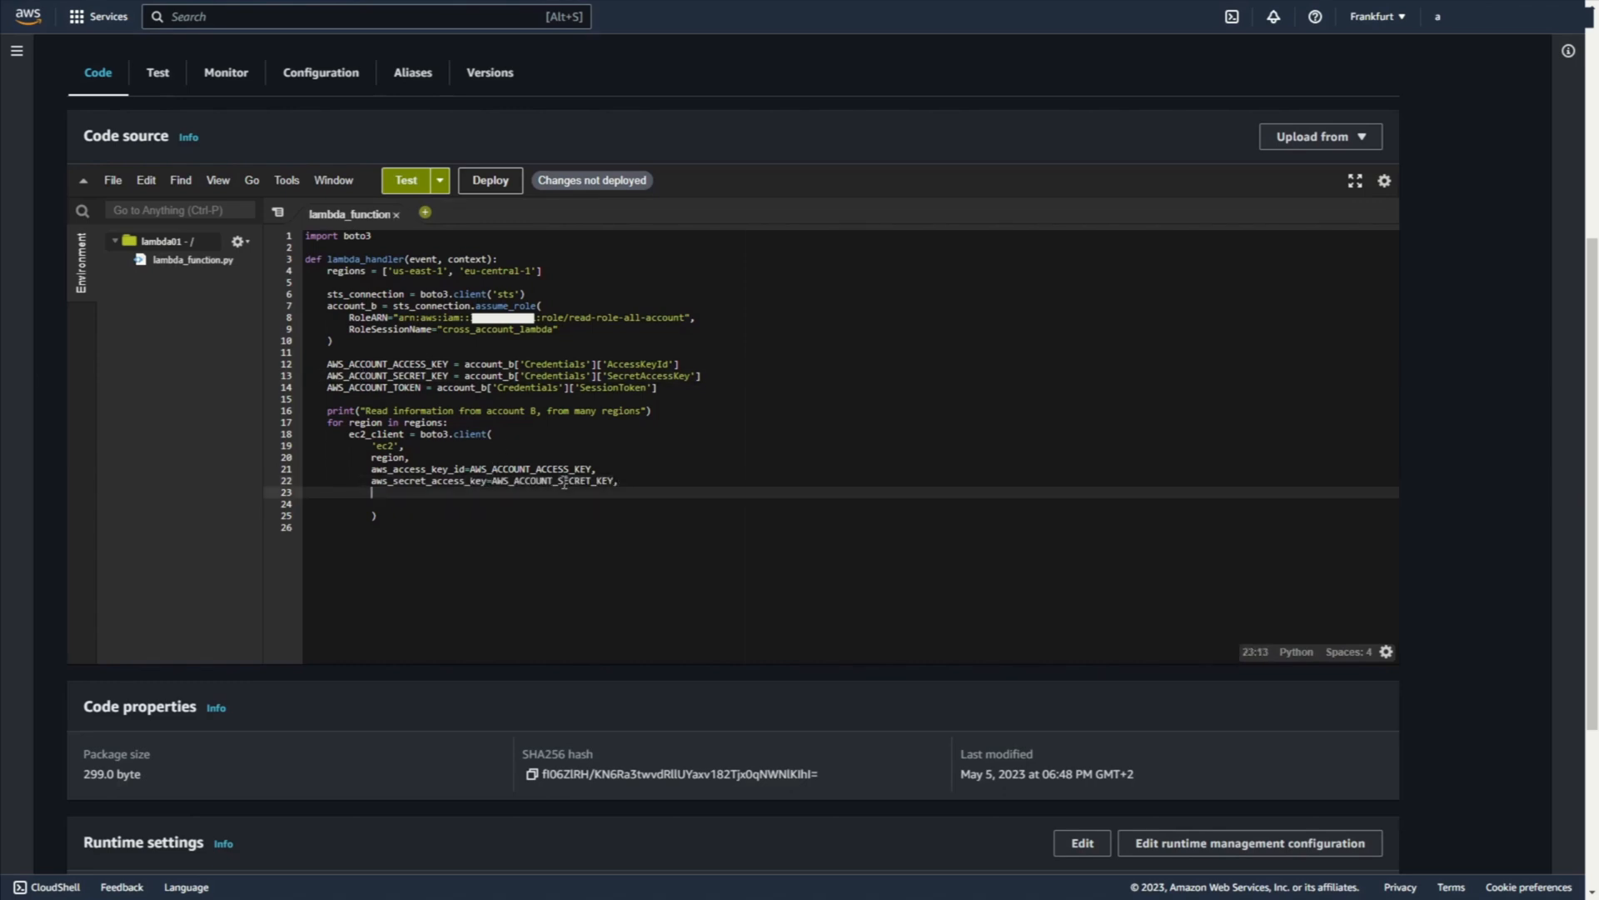
type("aws_session")
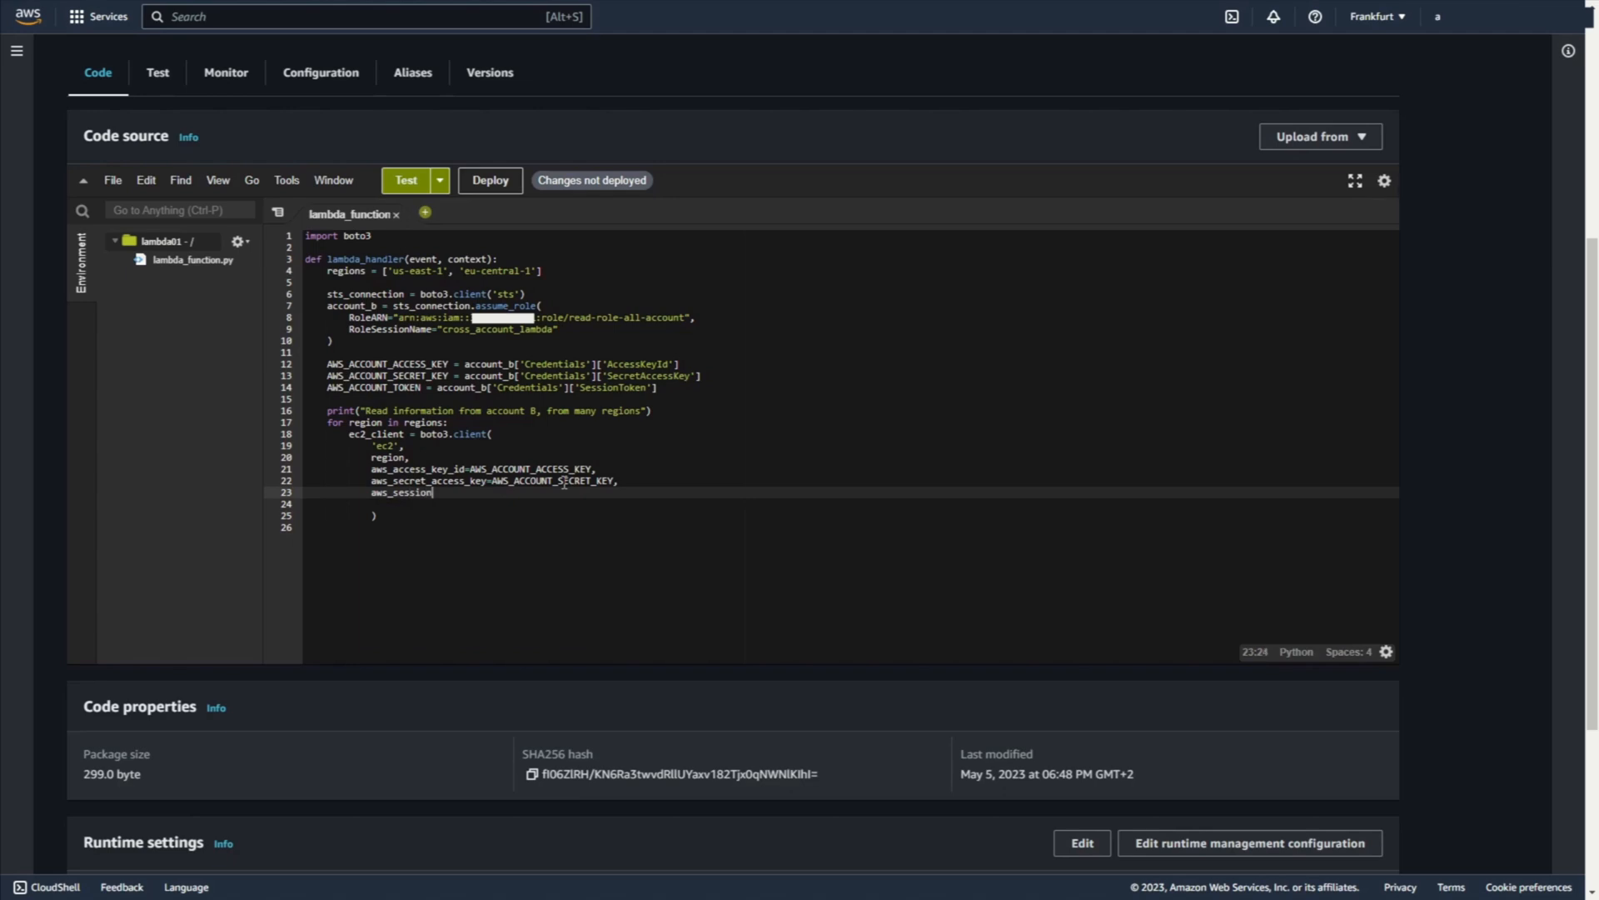
type("_token=")
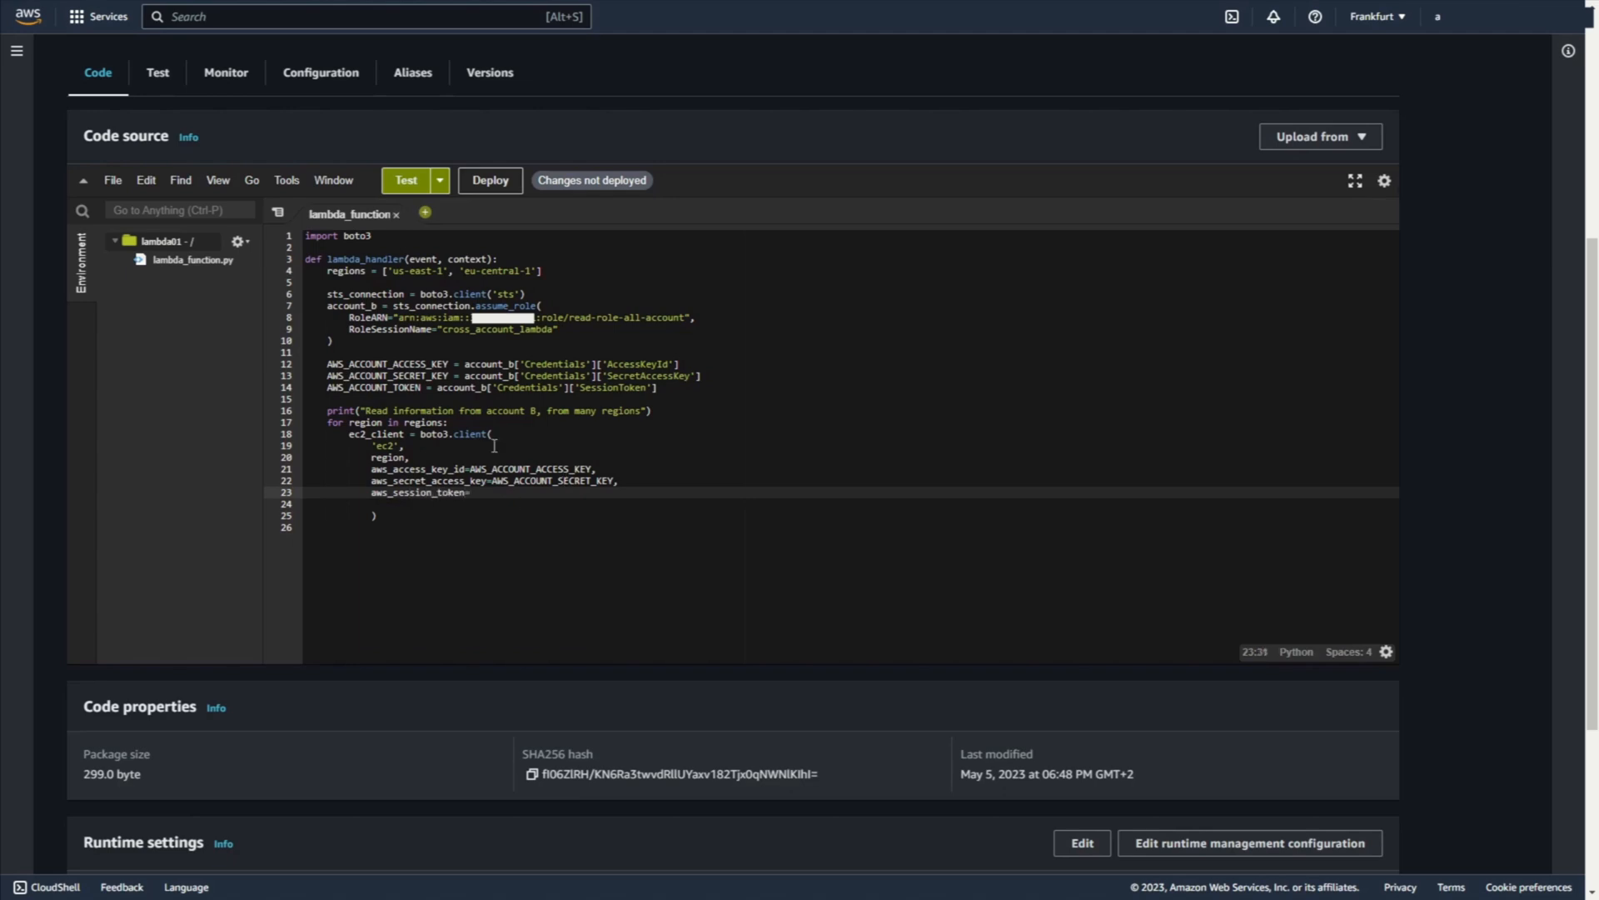
type("AWS_ACCOUNT_TOKEN,")
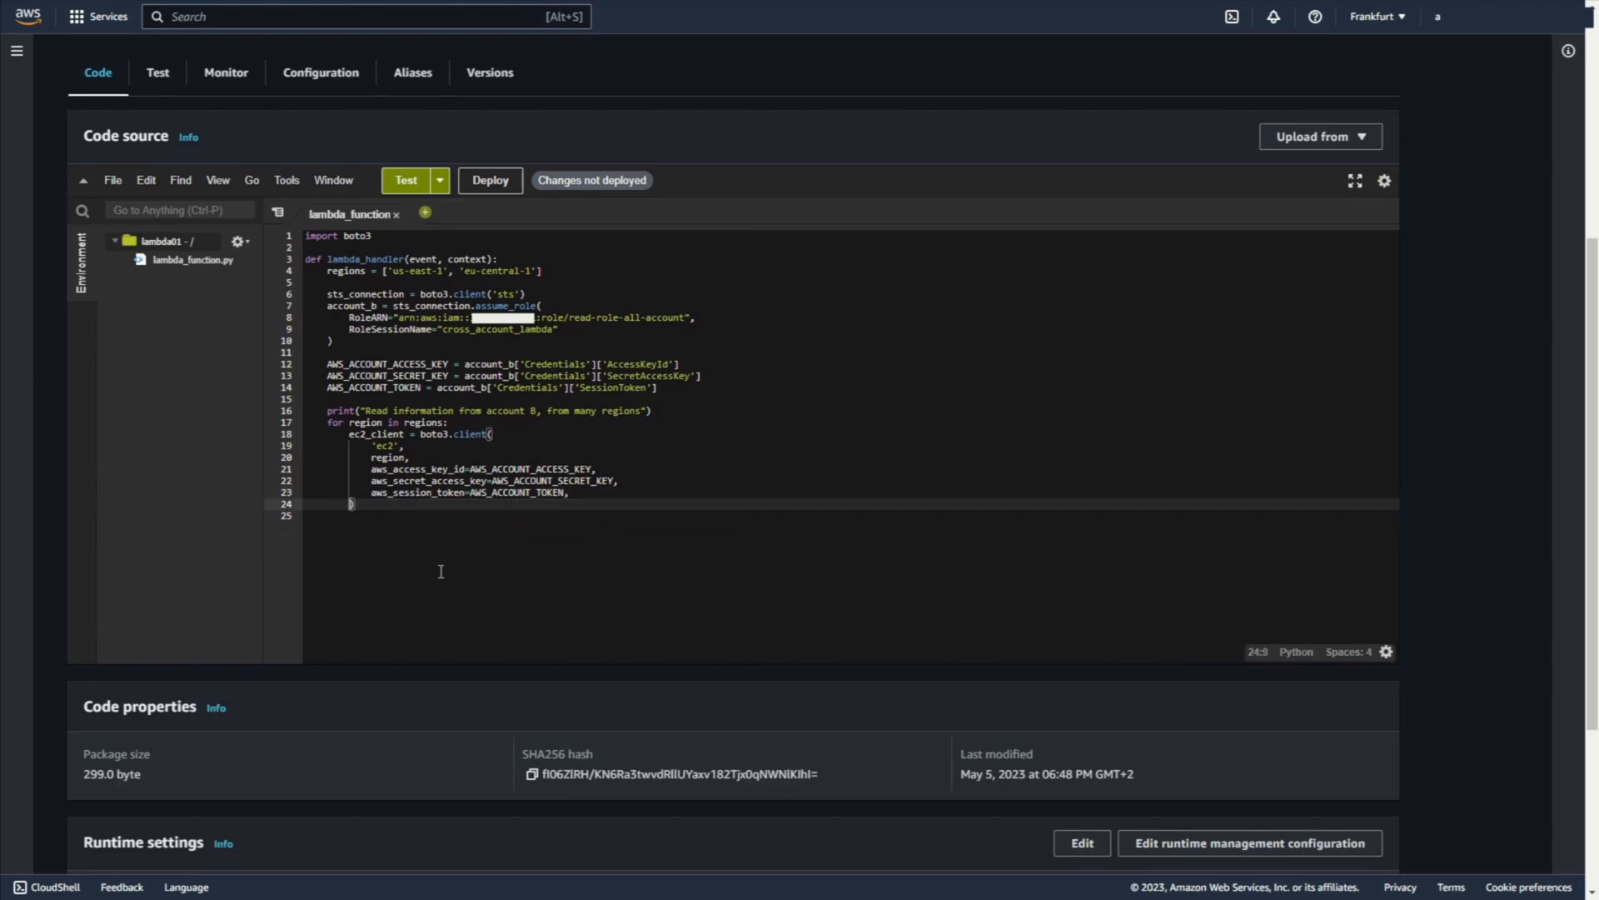
Step: Write the describe_instances loop appending each instance's ImageId and printing its InstanceId, AMI ID and region
type("describe_instance = ec2_client")
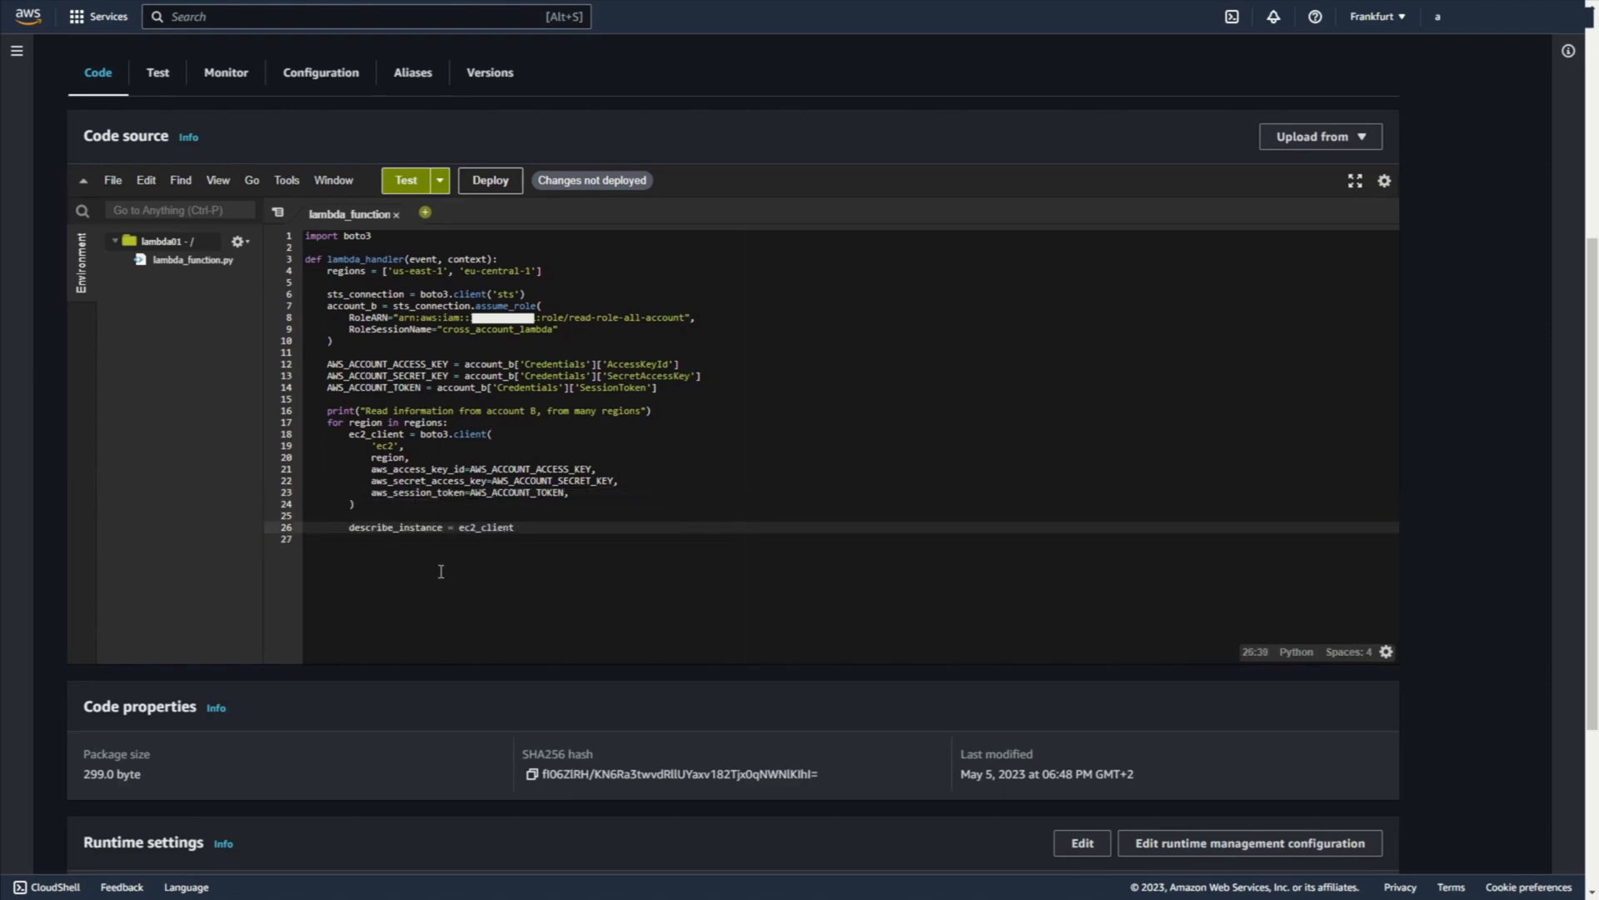
type(".describe_instance()")
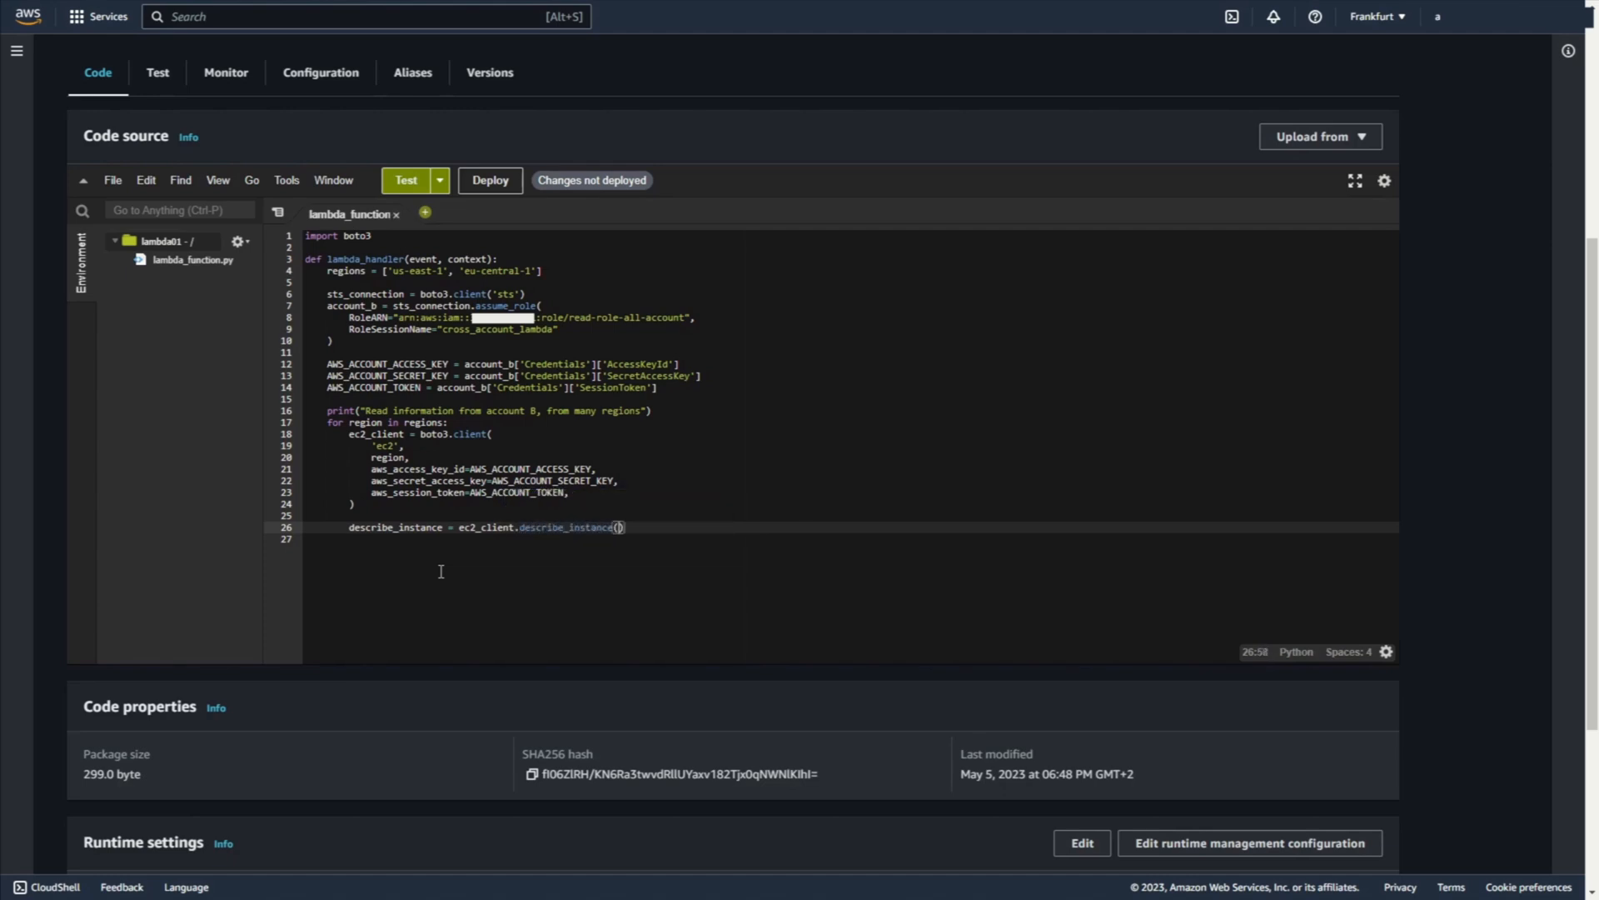
type("for reservation")
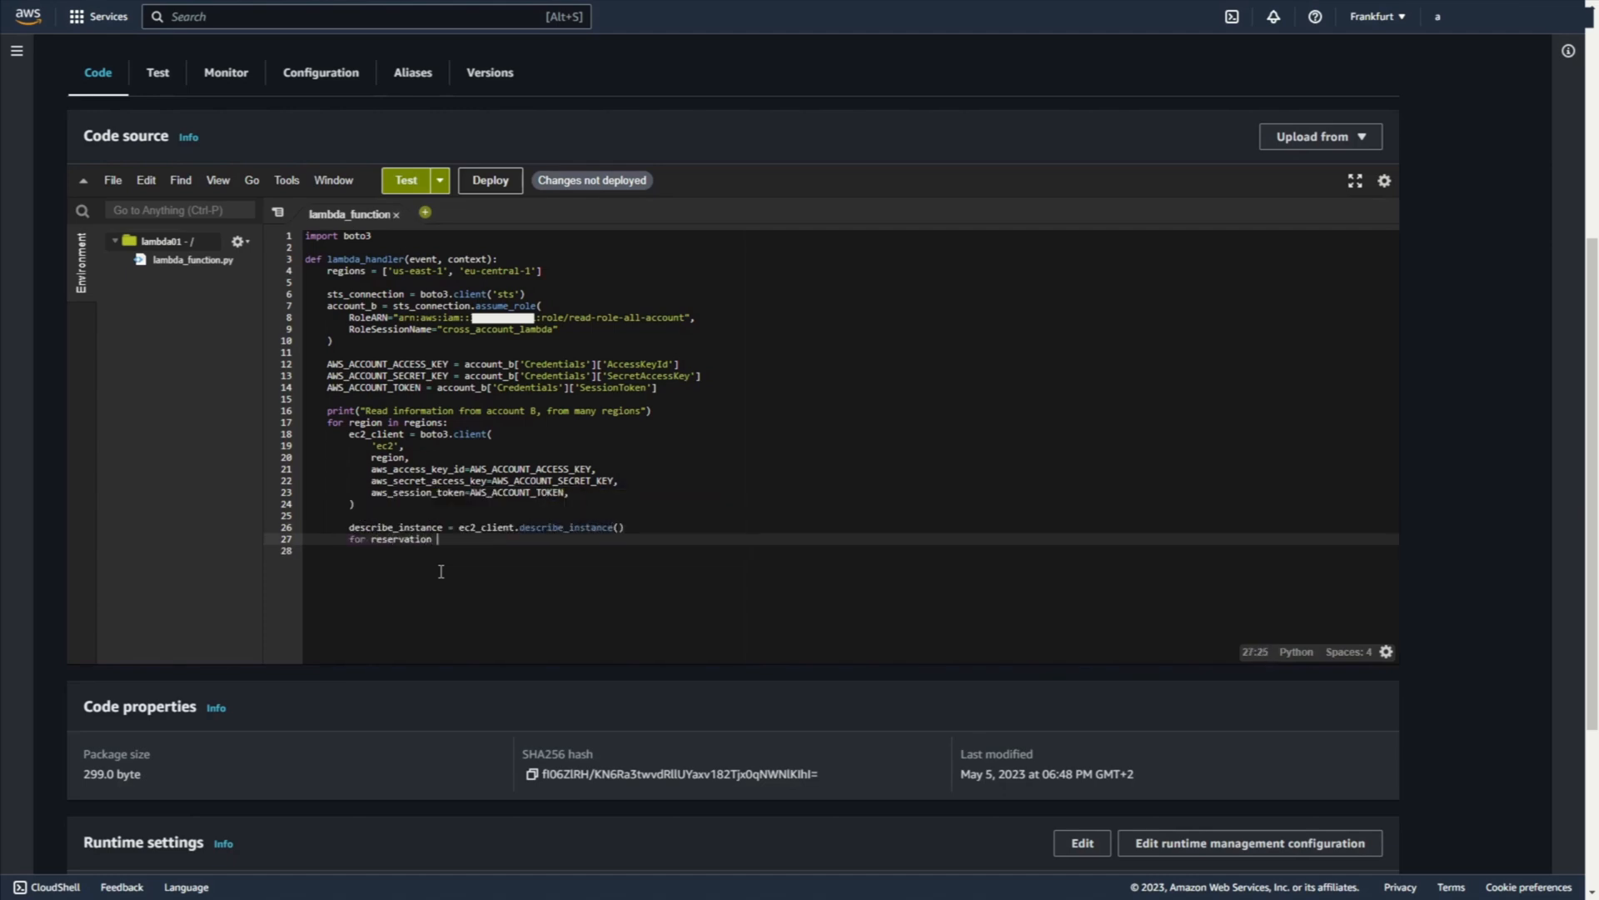
type("in describe_instance[]")
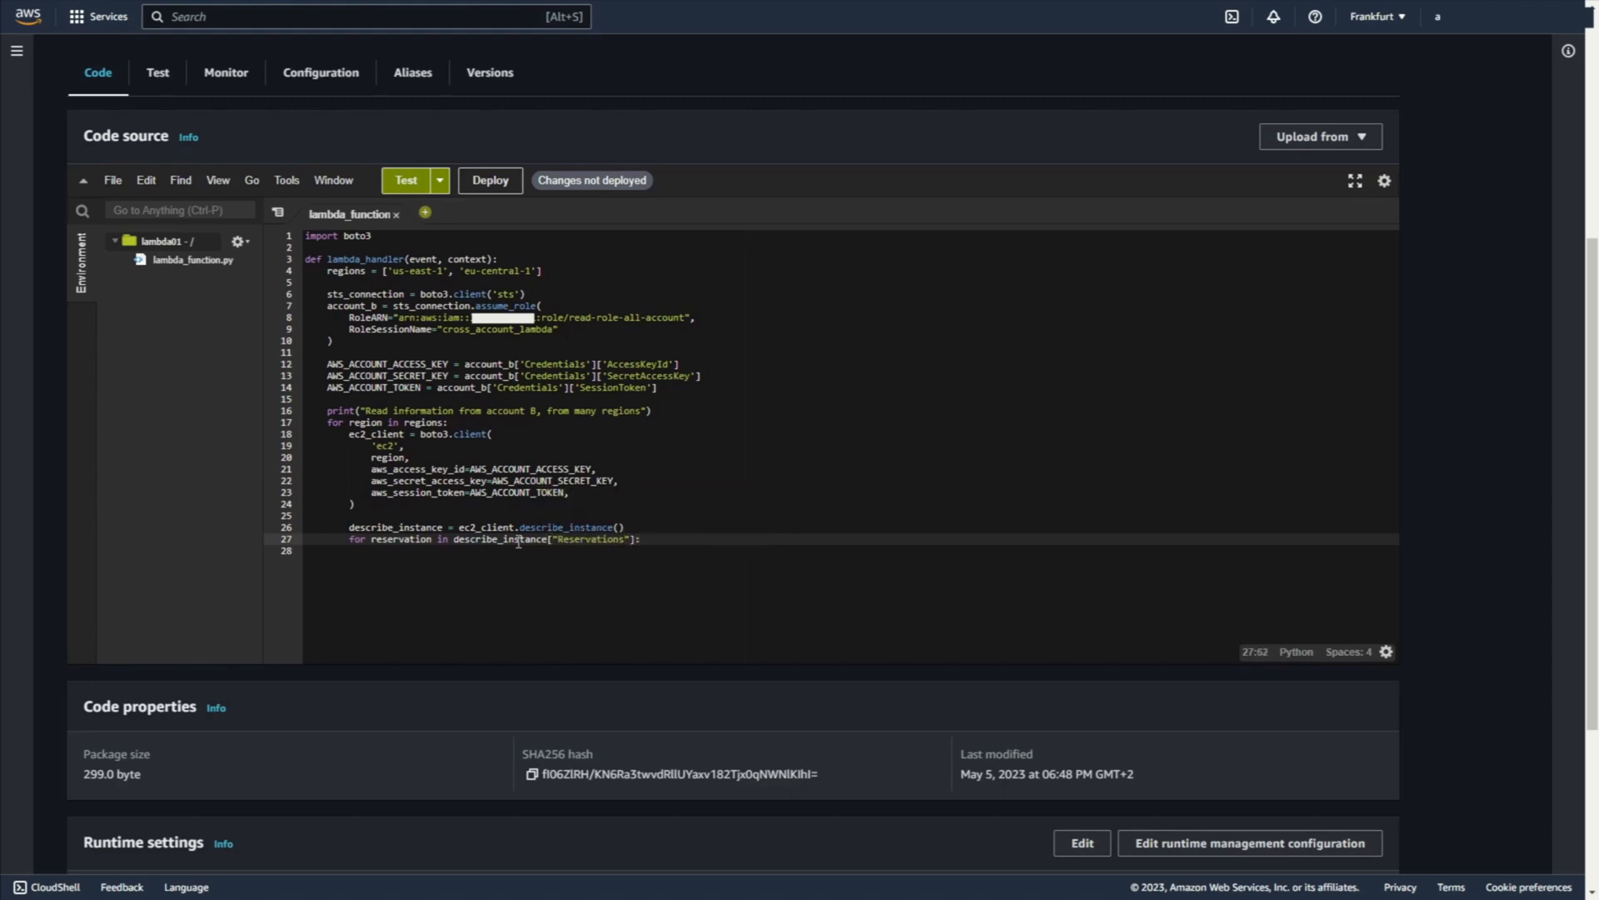
type("if reservation:")
type("for instance in reservation[")
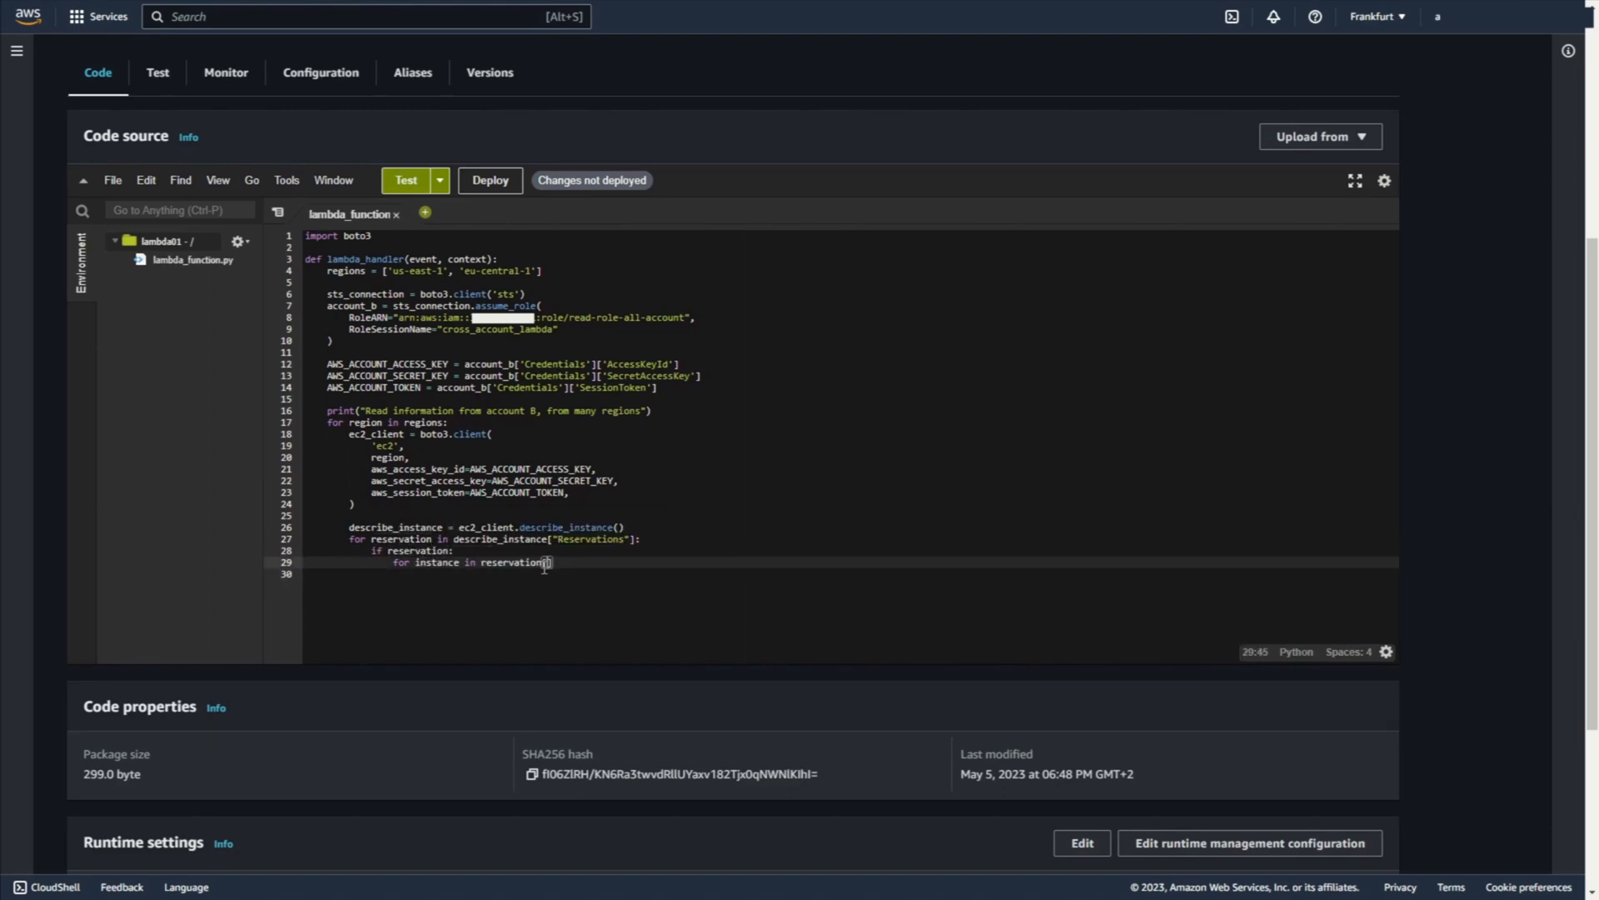
type("[\"Instances\"]:")
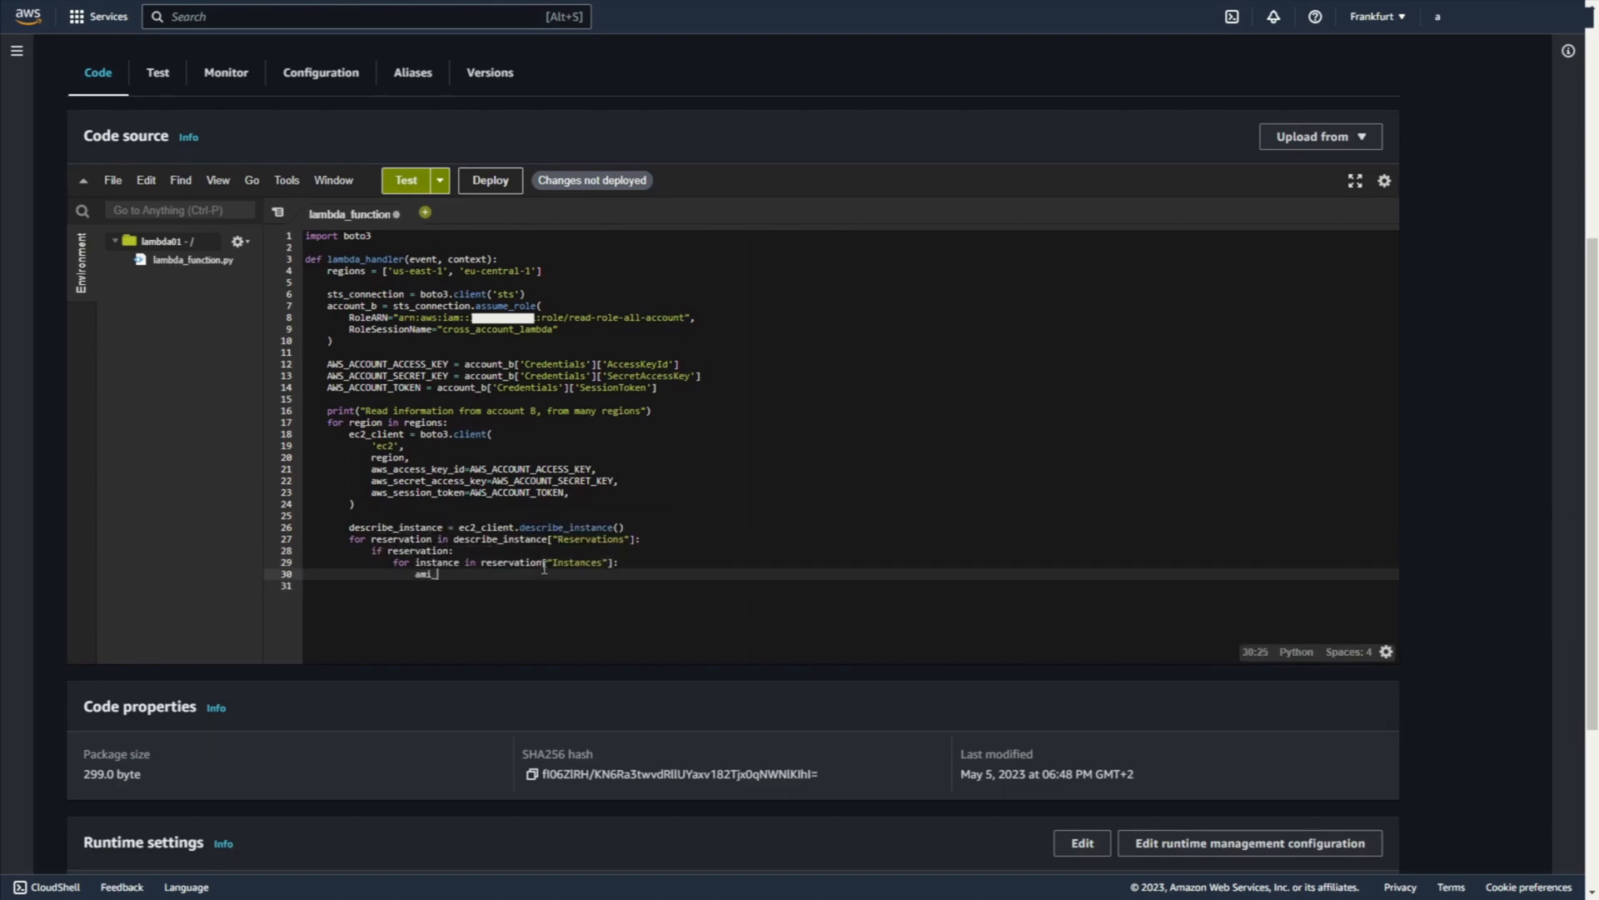
type("ids.append(")
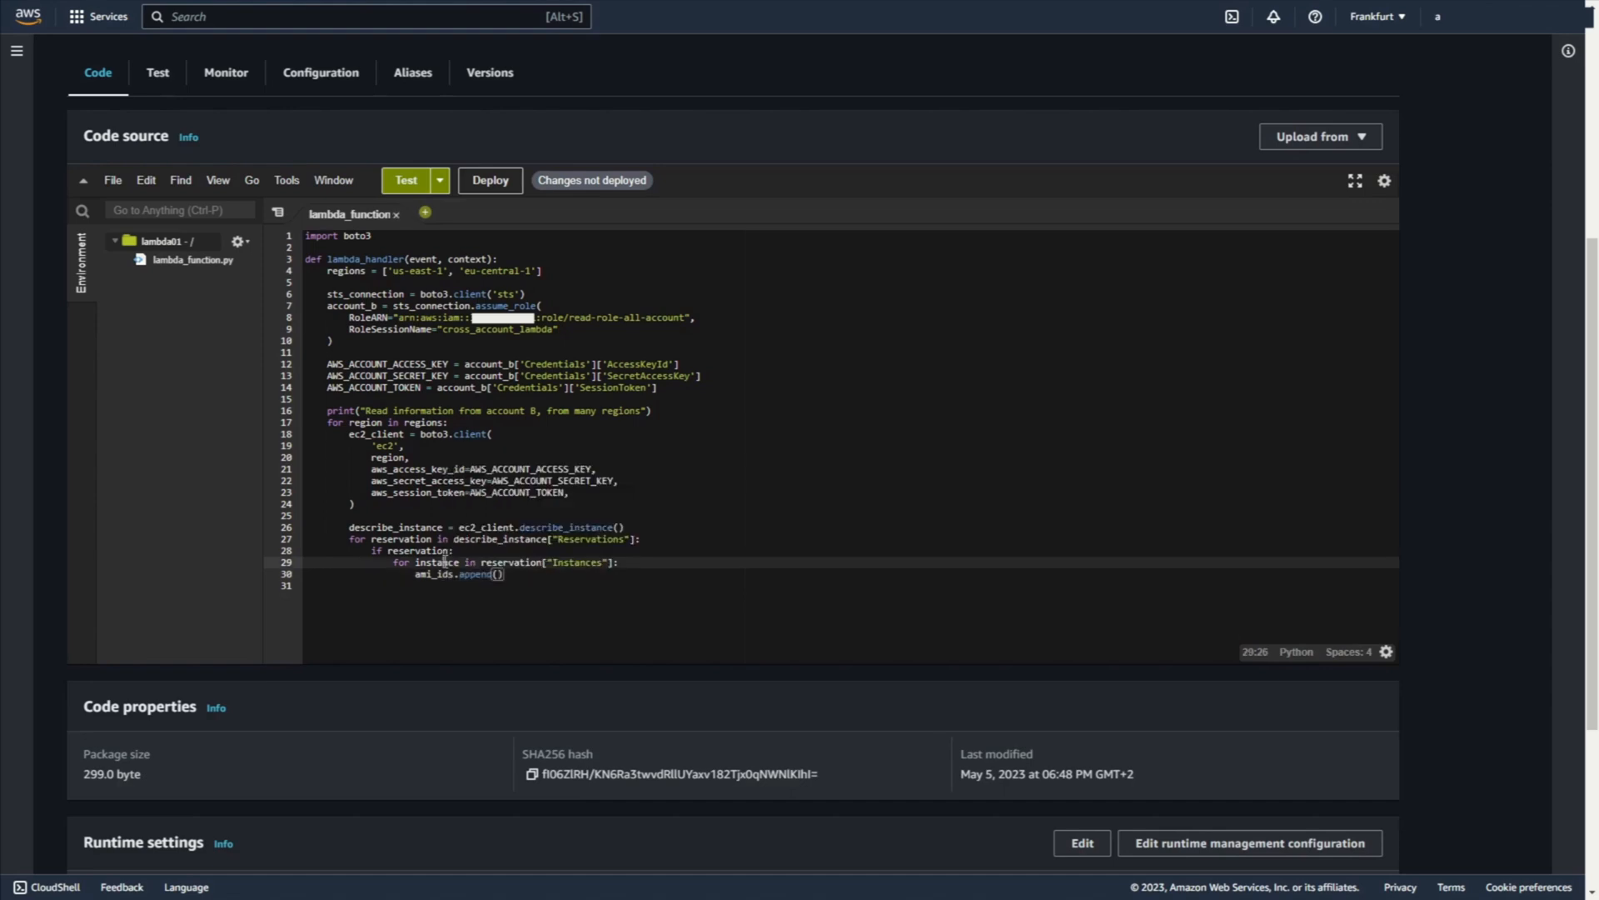
type("instance[\"Image\"]")
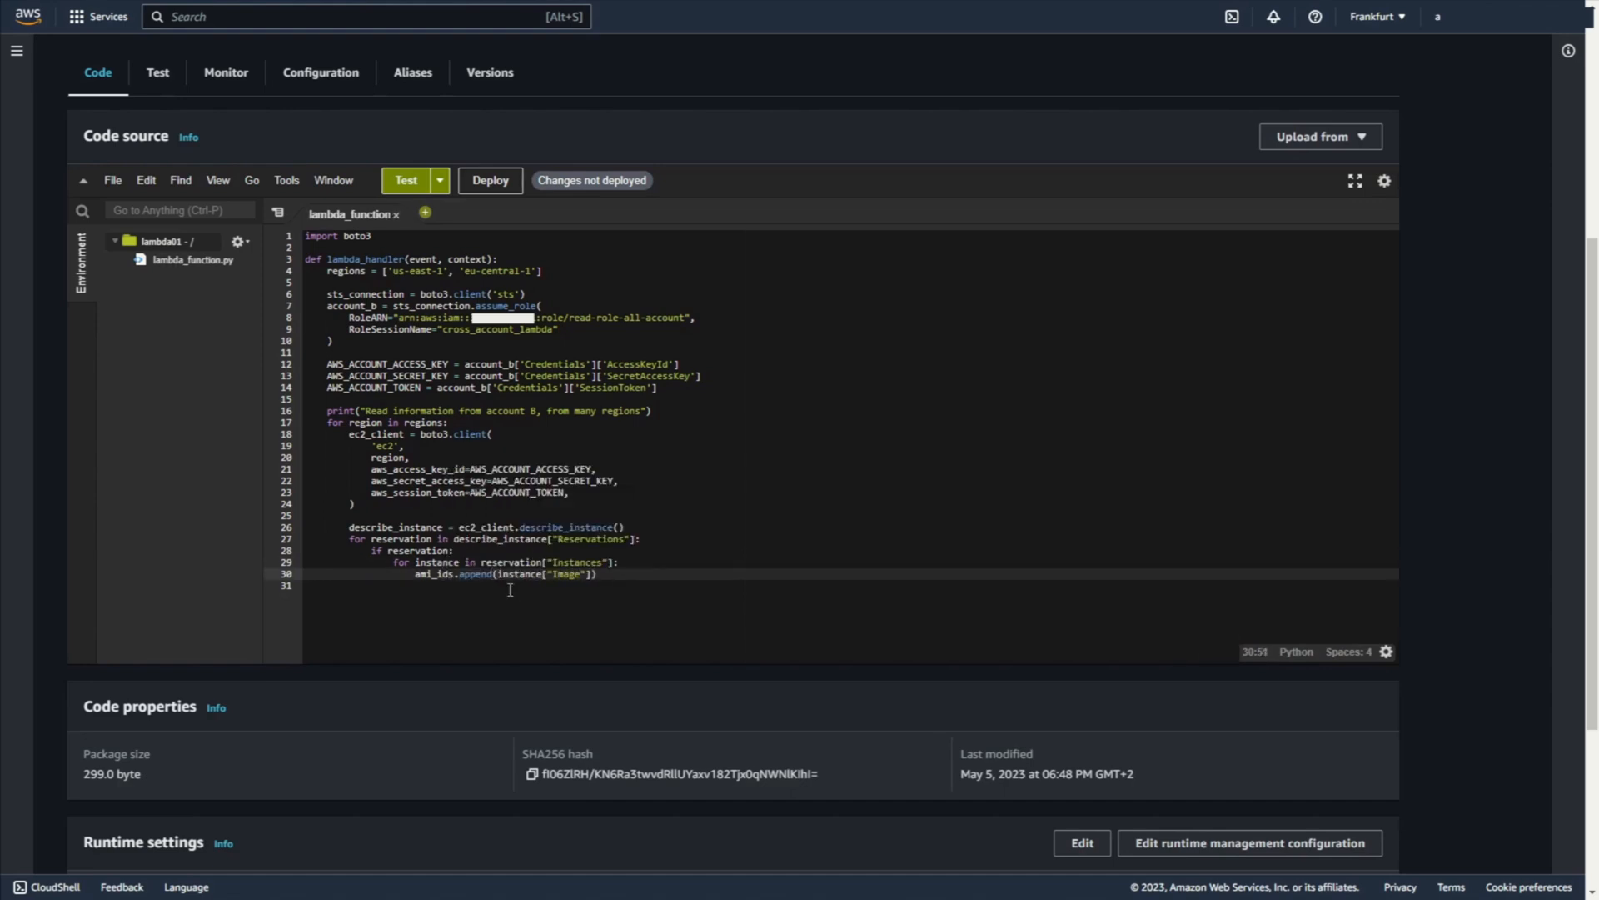
type("print()")
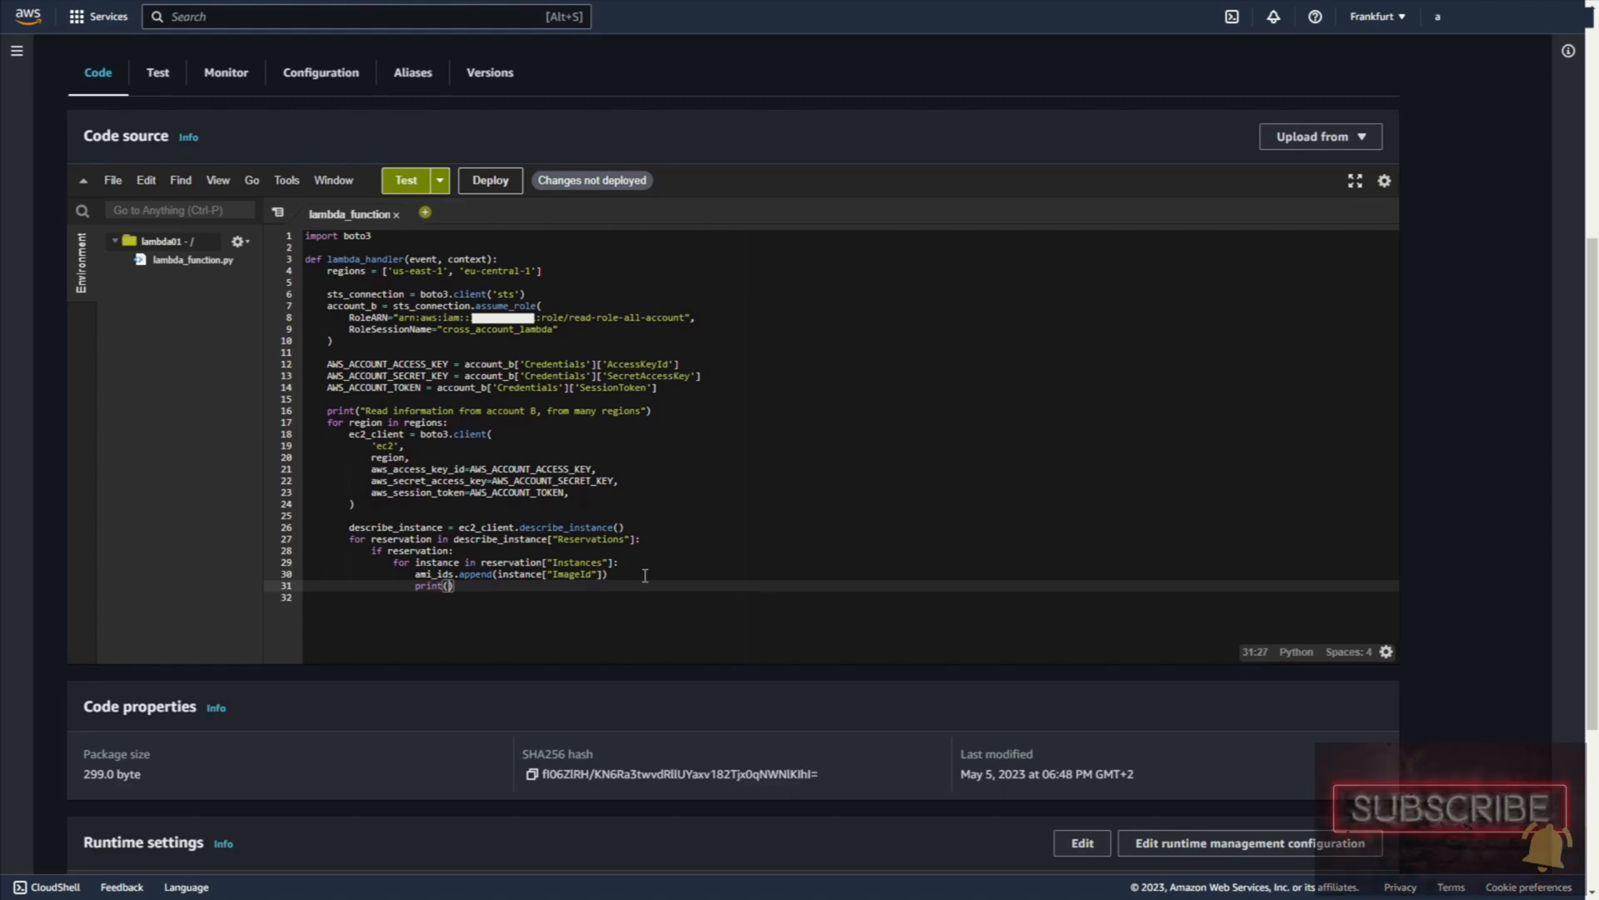
type("\"InstanceId: \"")
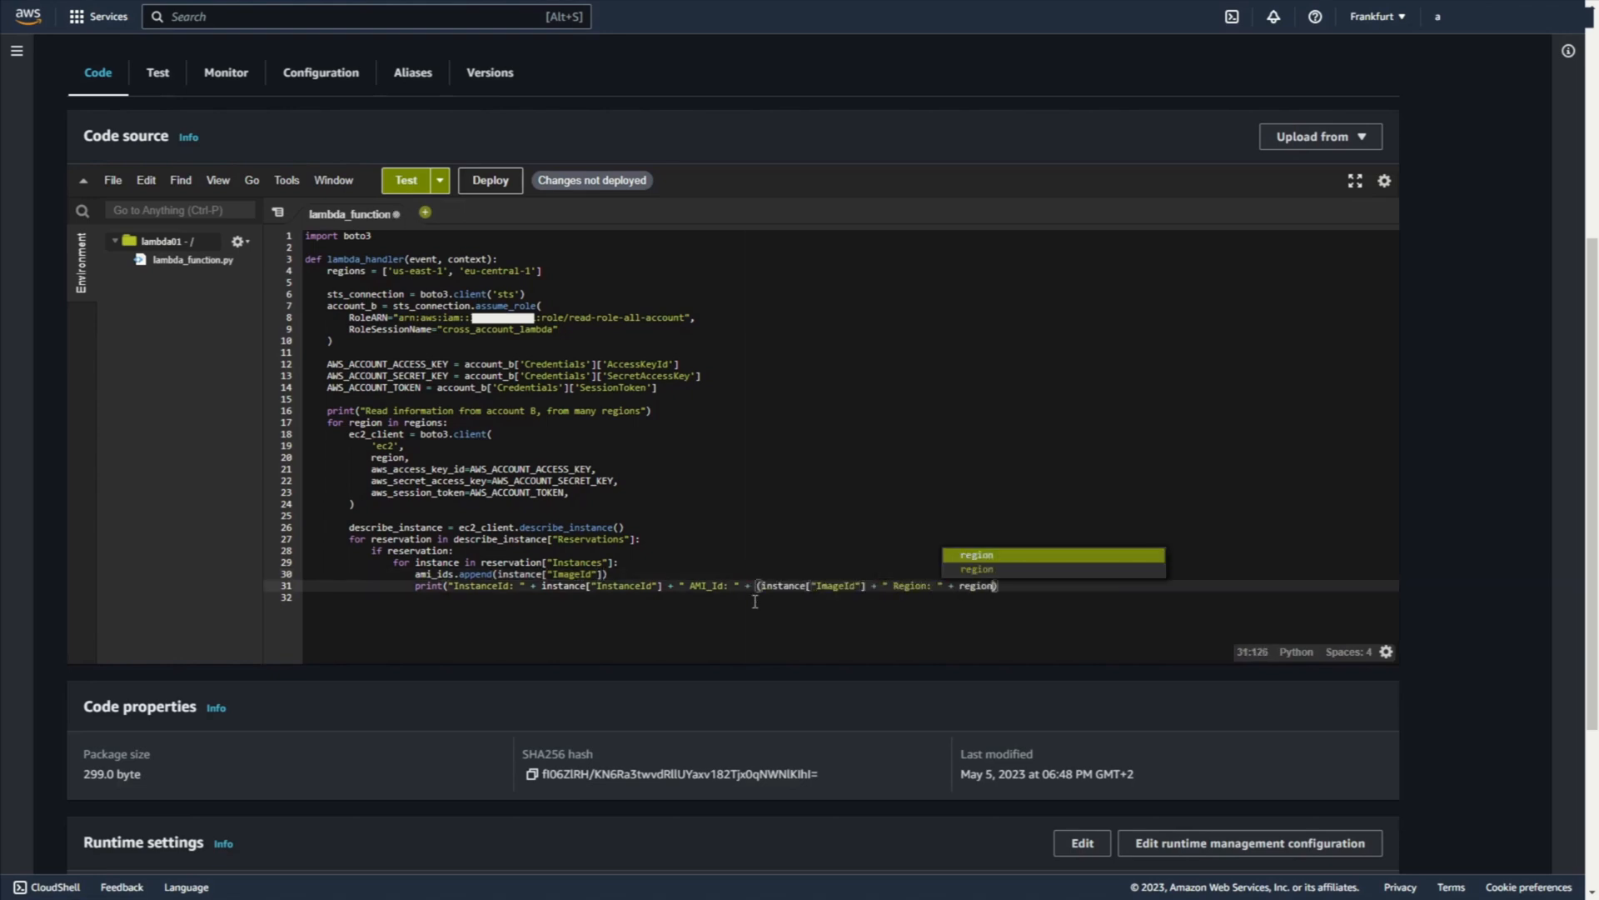
Step: Return the collected ami_ids, then change the function's timeout in General configuration
type("return")
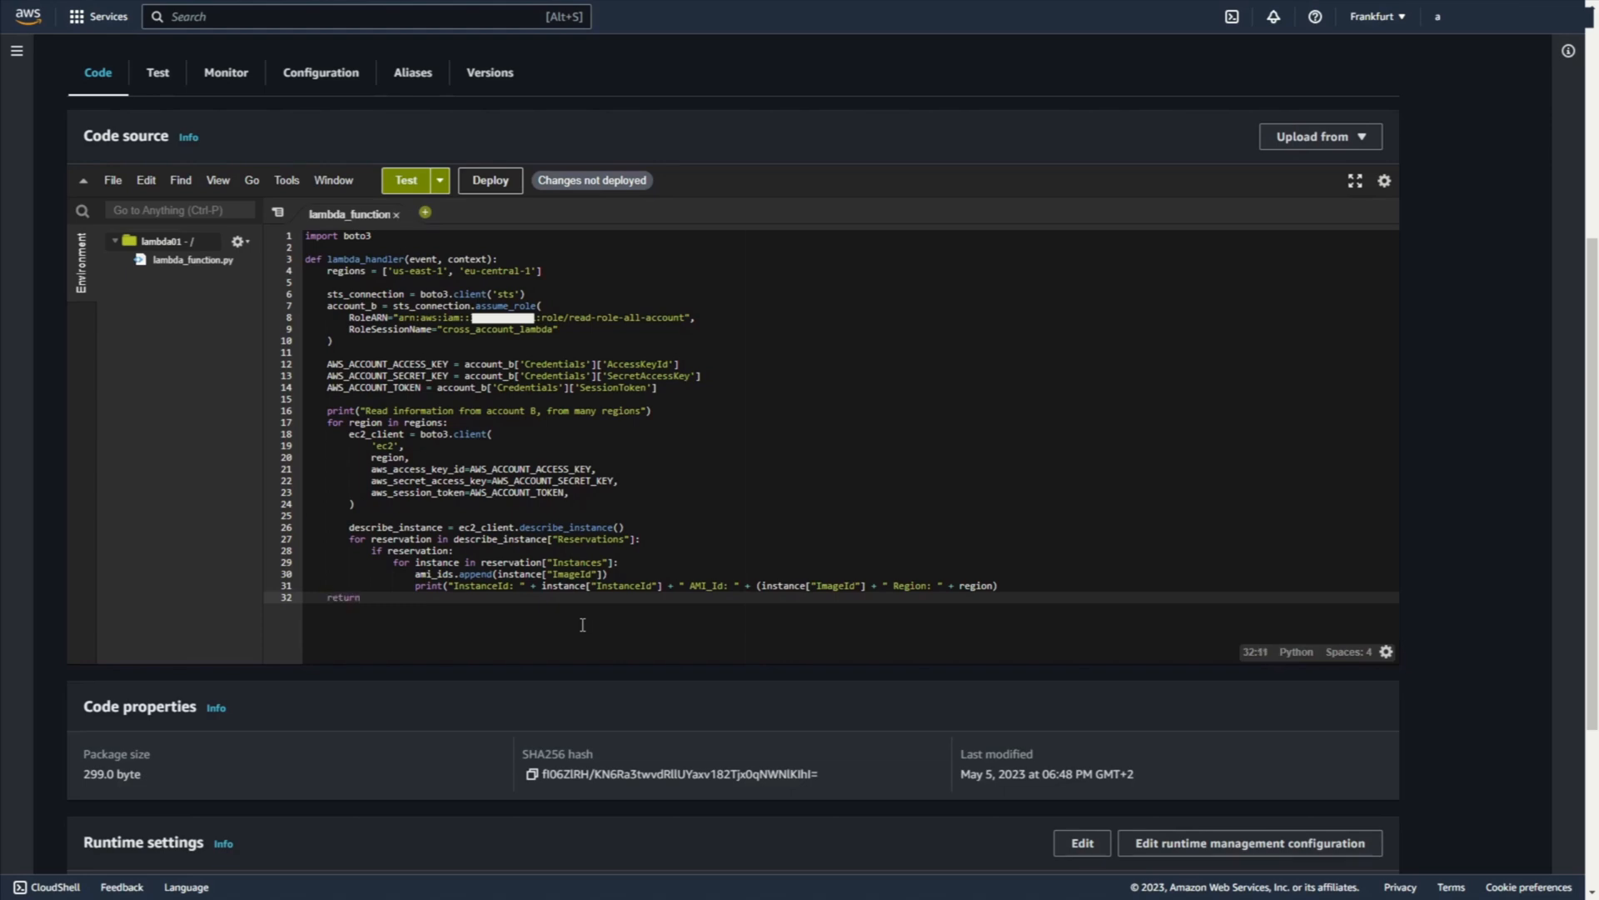
type("()")
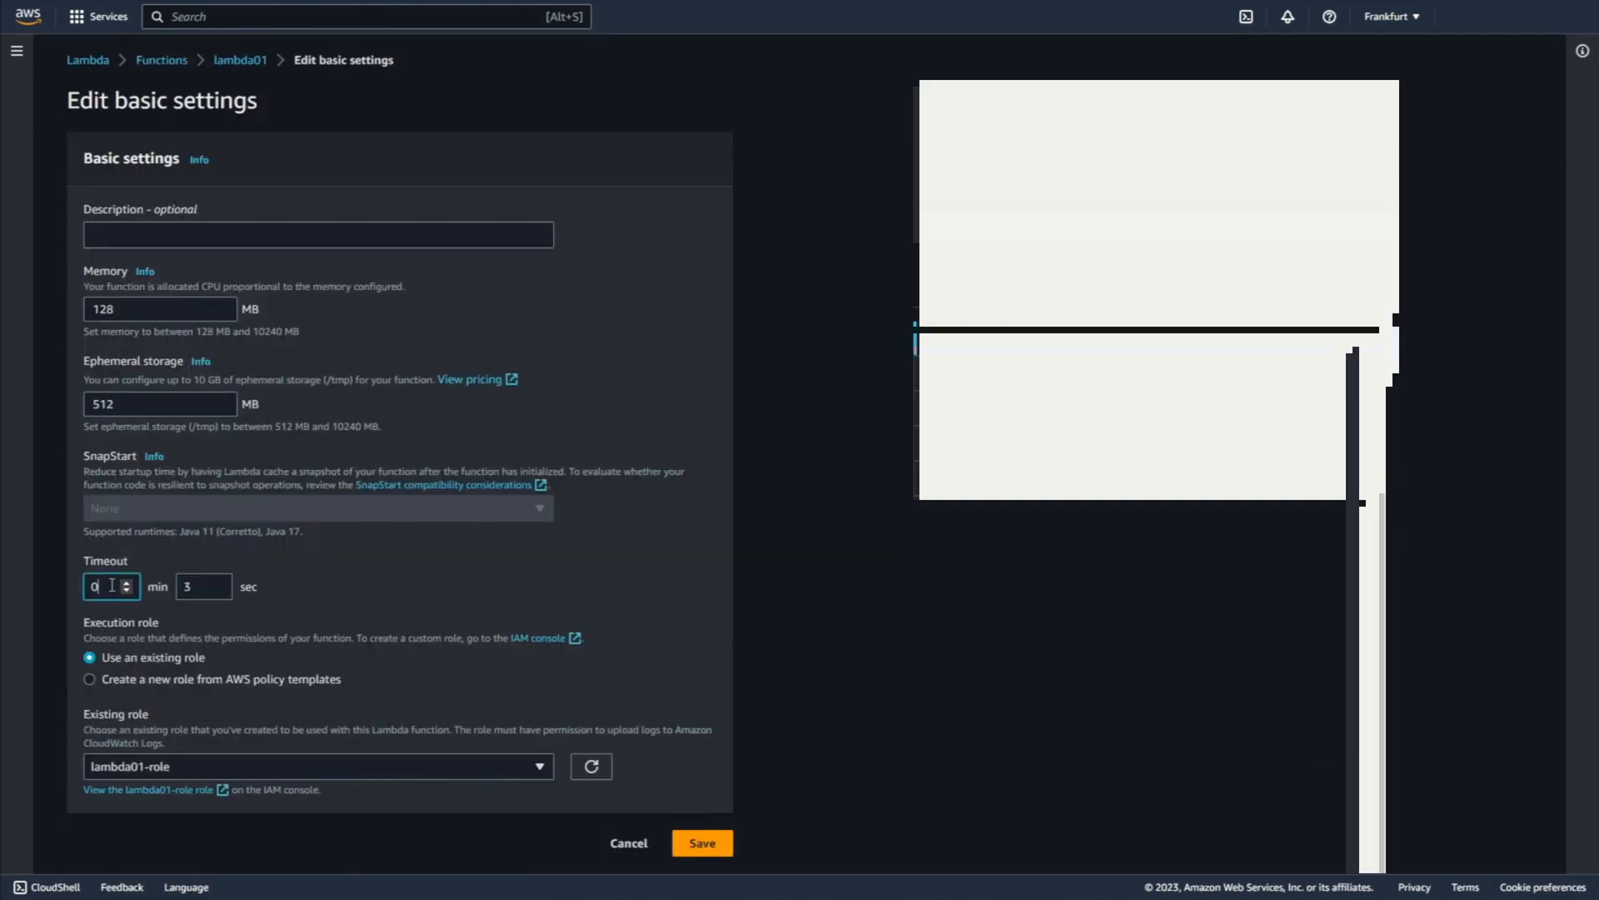
left_click(701, 843)
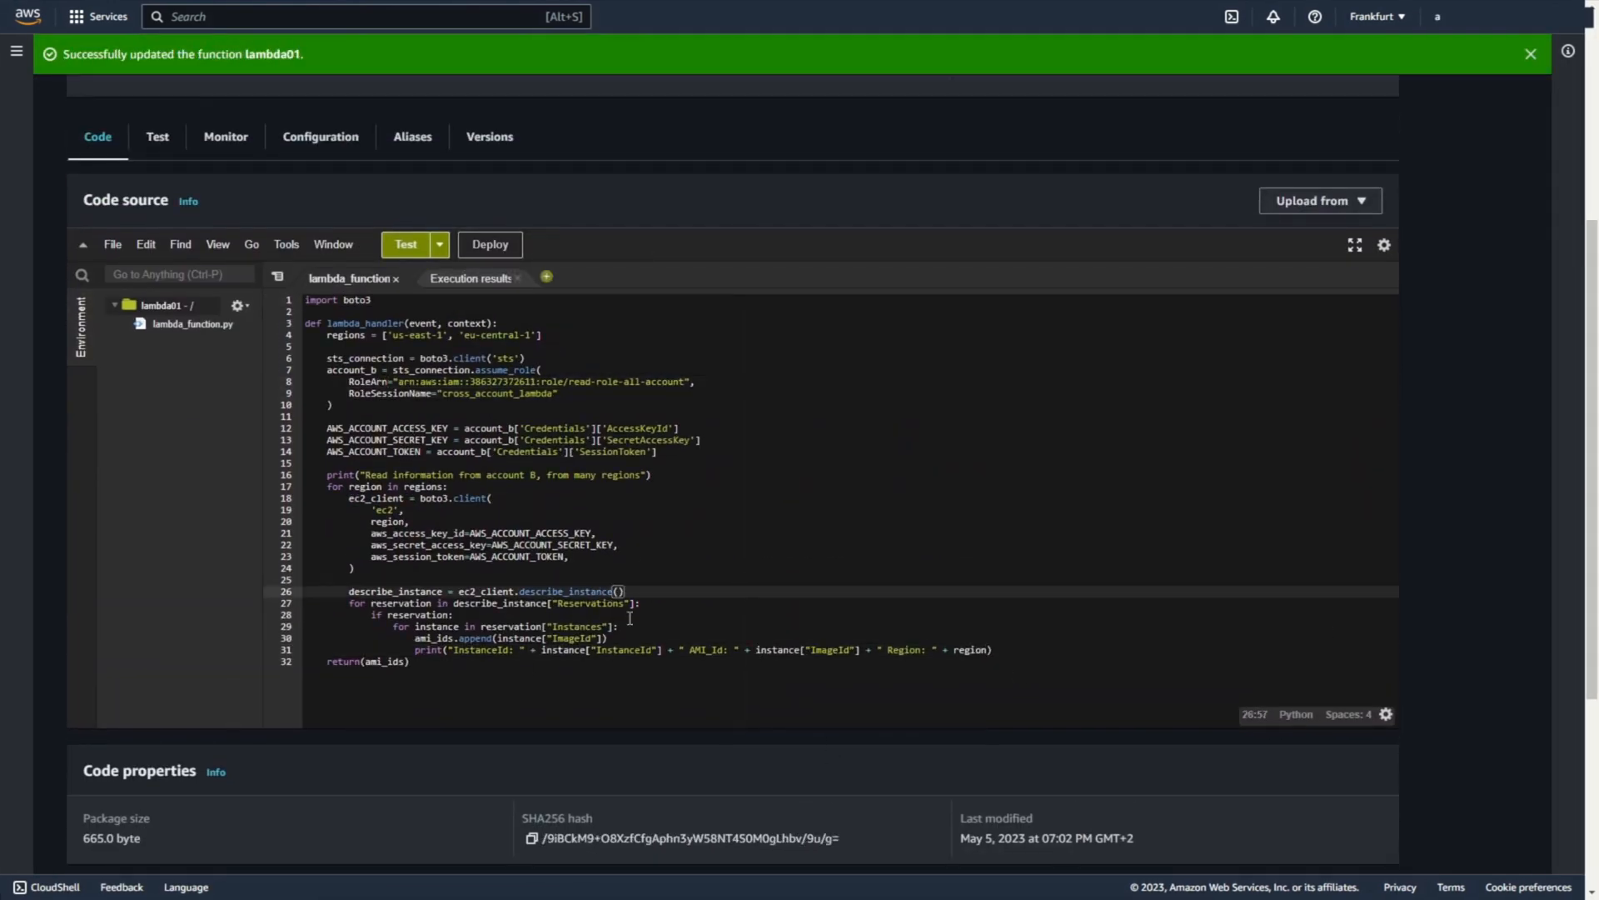
Step: Launch a test run of lambda01 and view its execution result
left_click(415, 243)
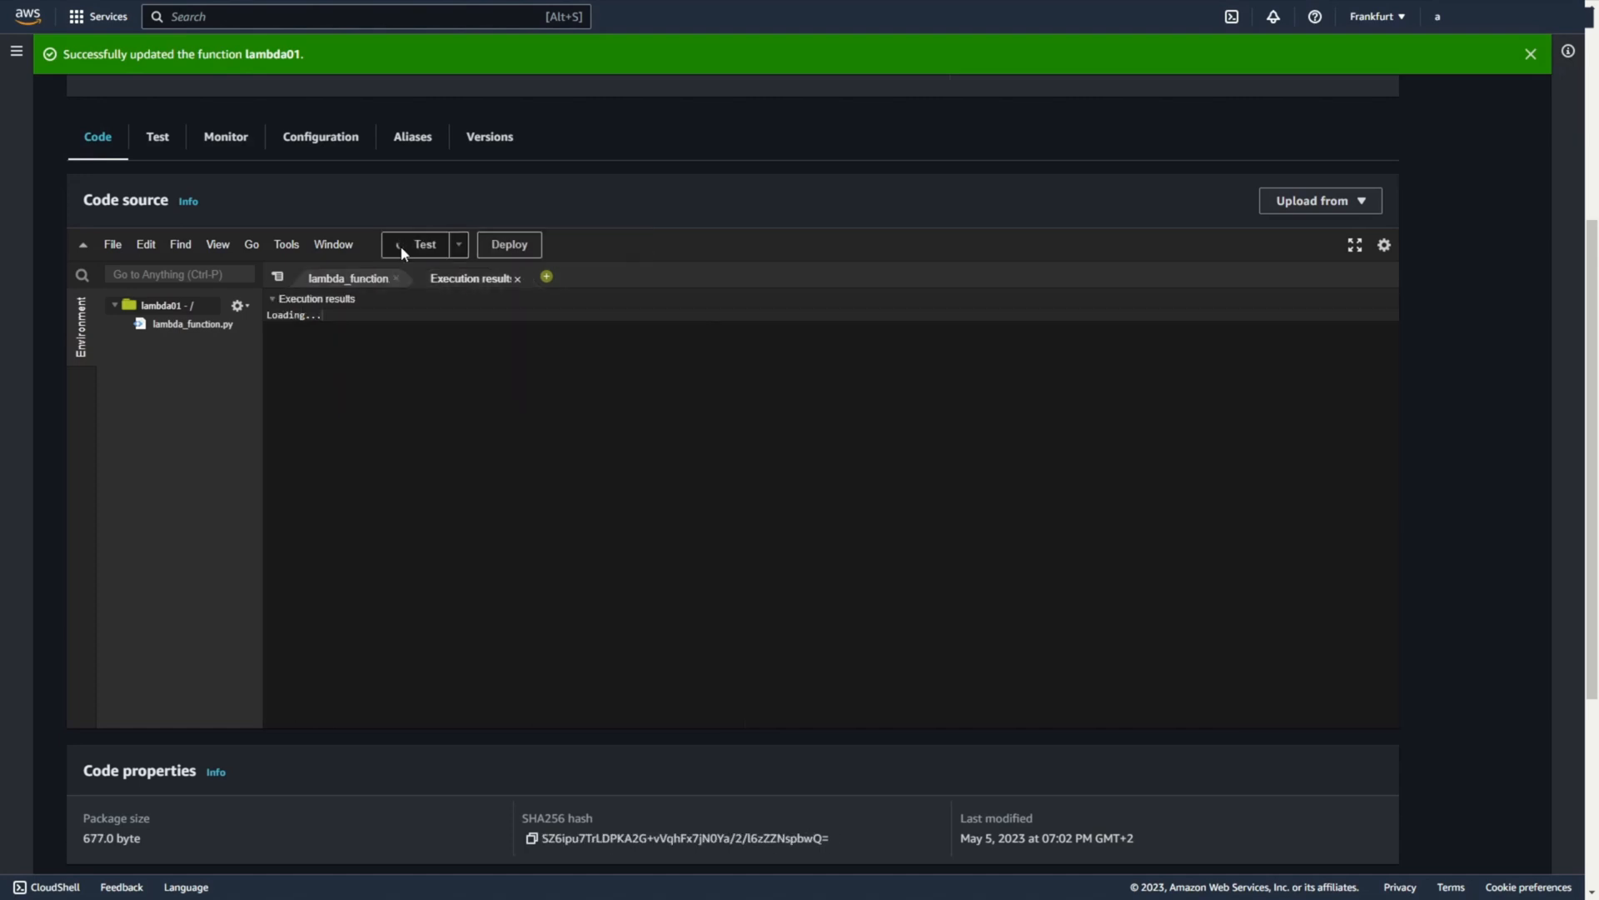
left_click(418, 243)
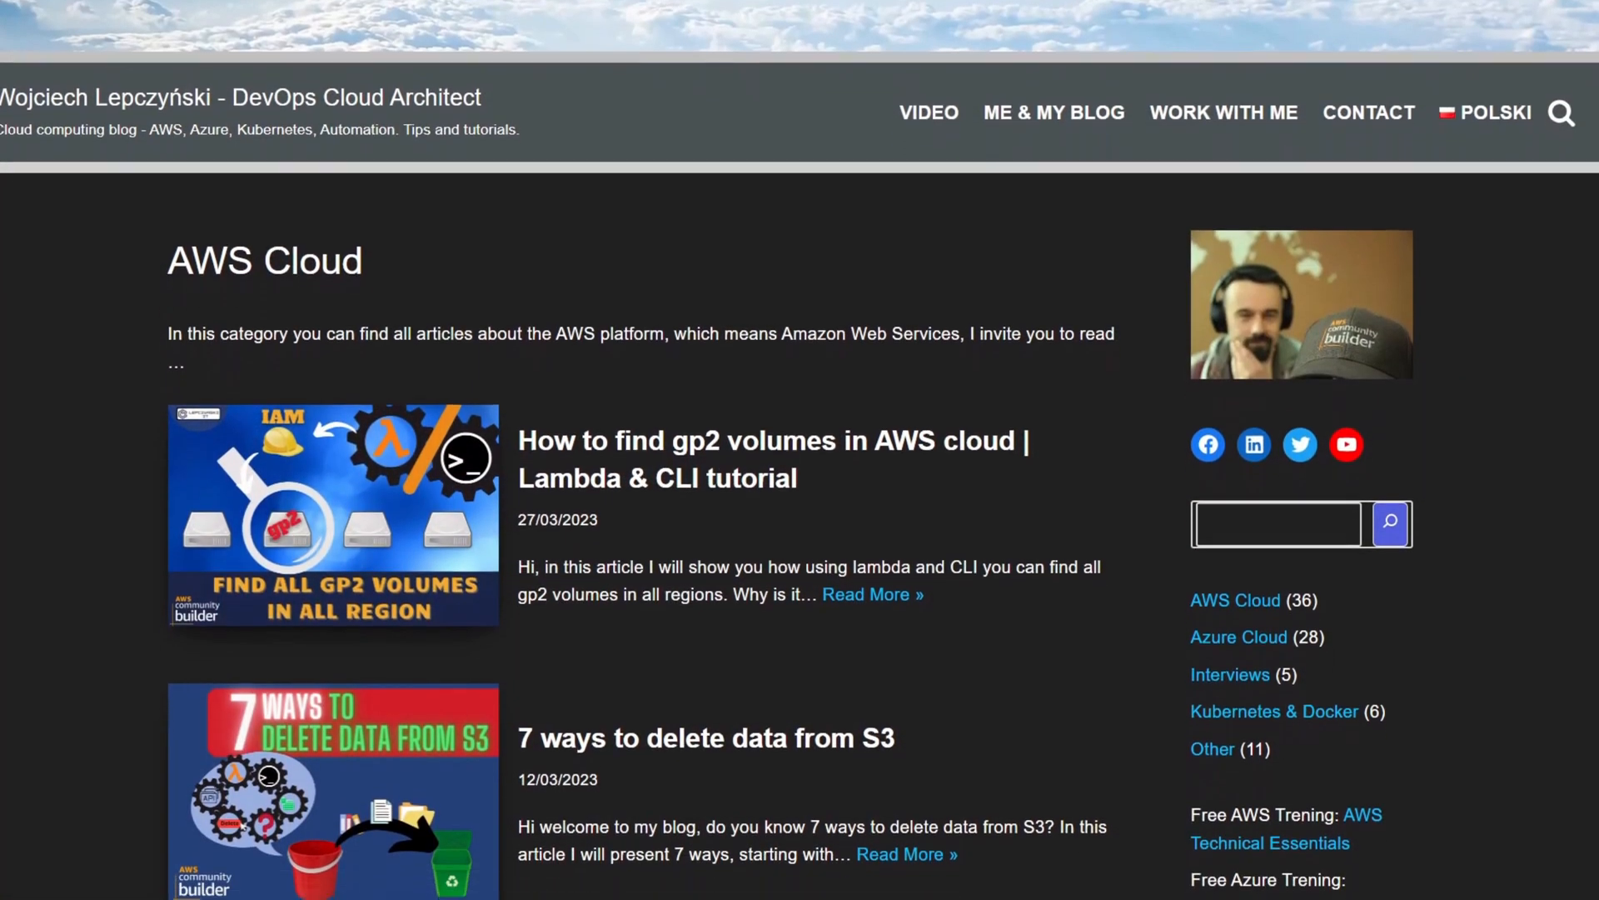
scroll("down", 3)
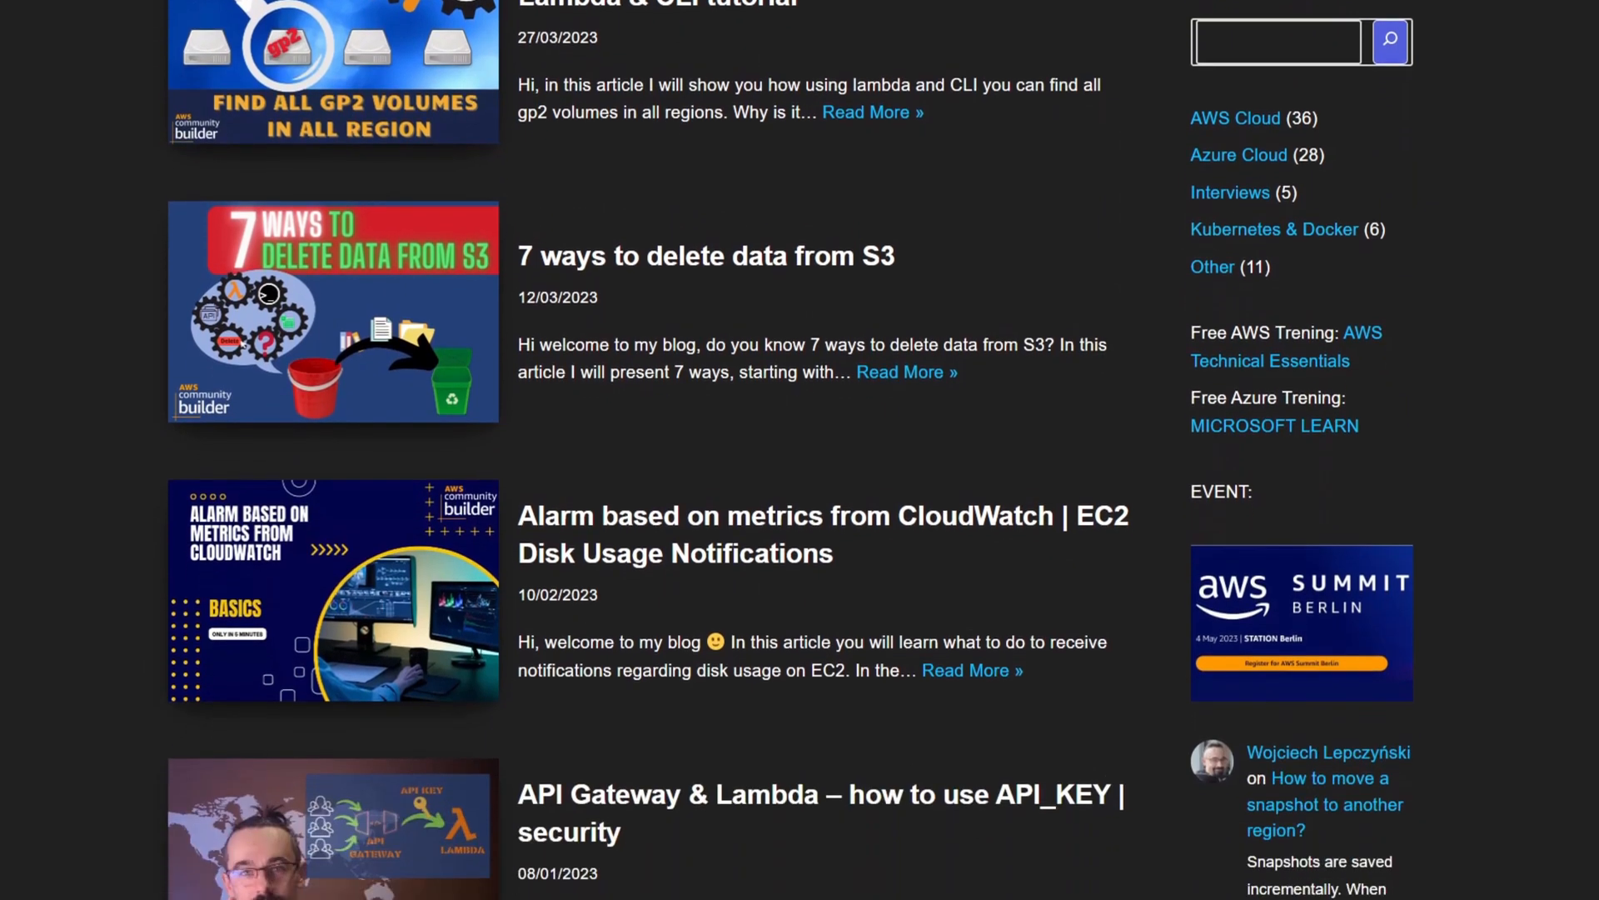
scroll("down", 3)
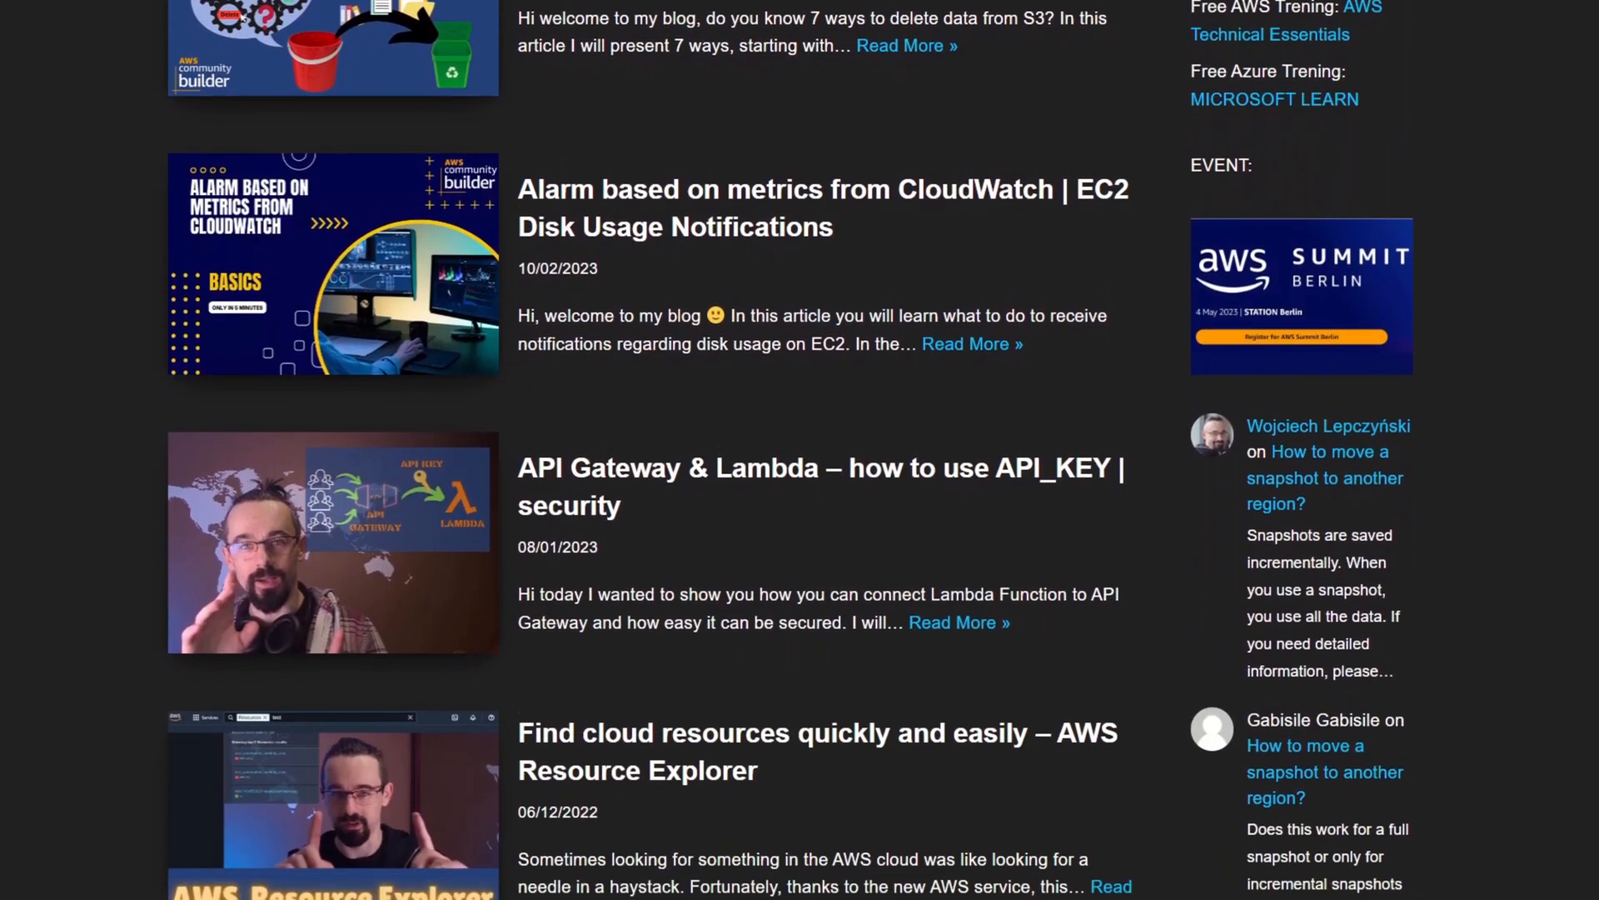
scroll("down", 3)
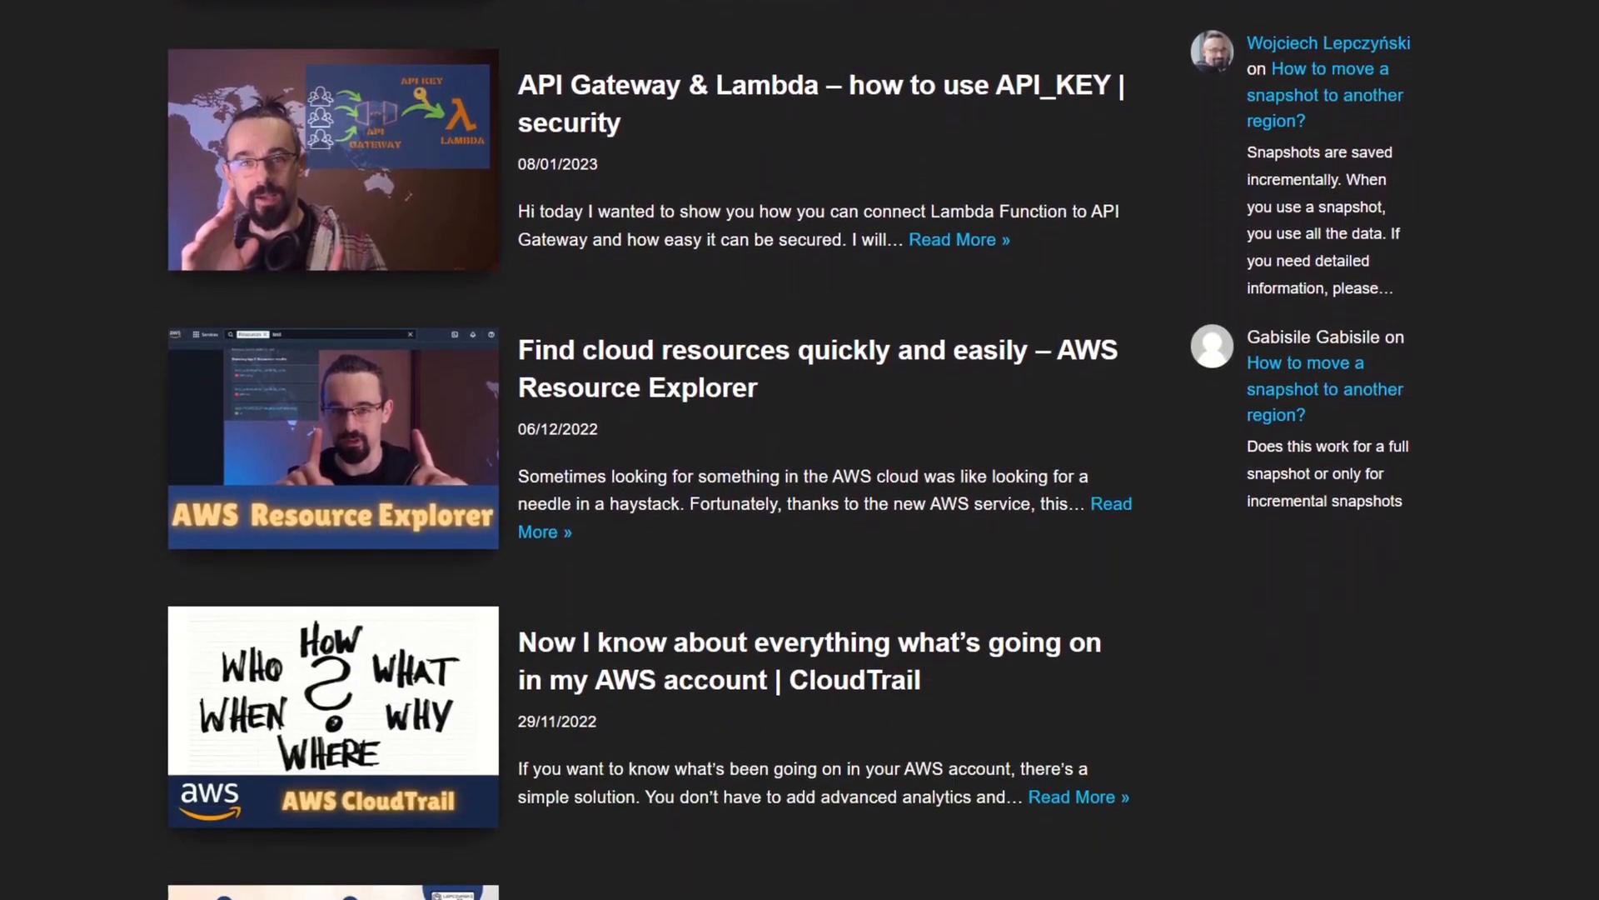
scroll("down", 3)
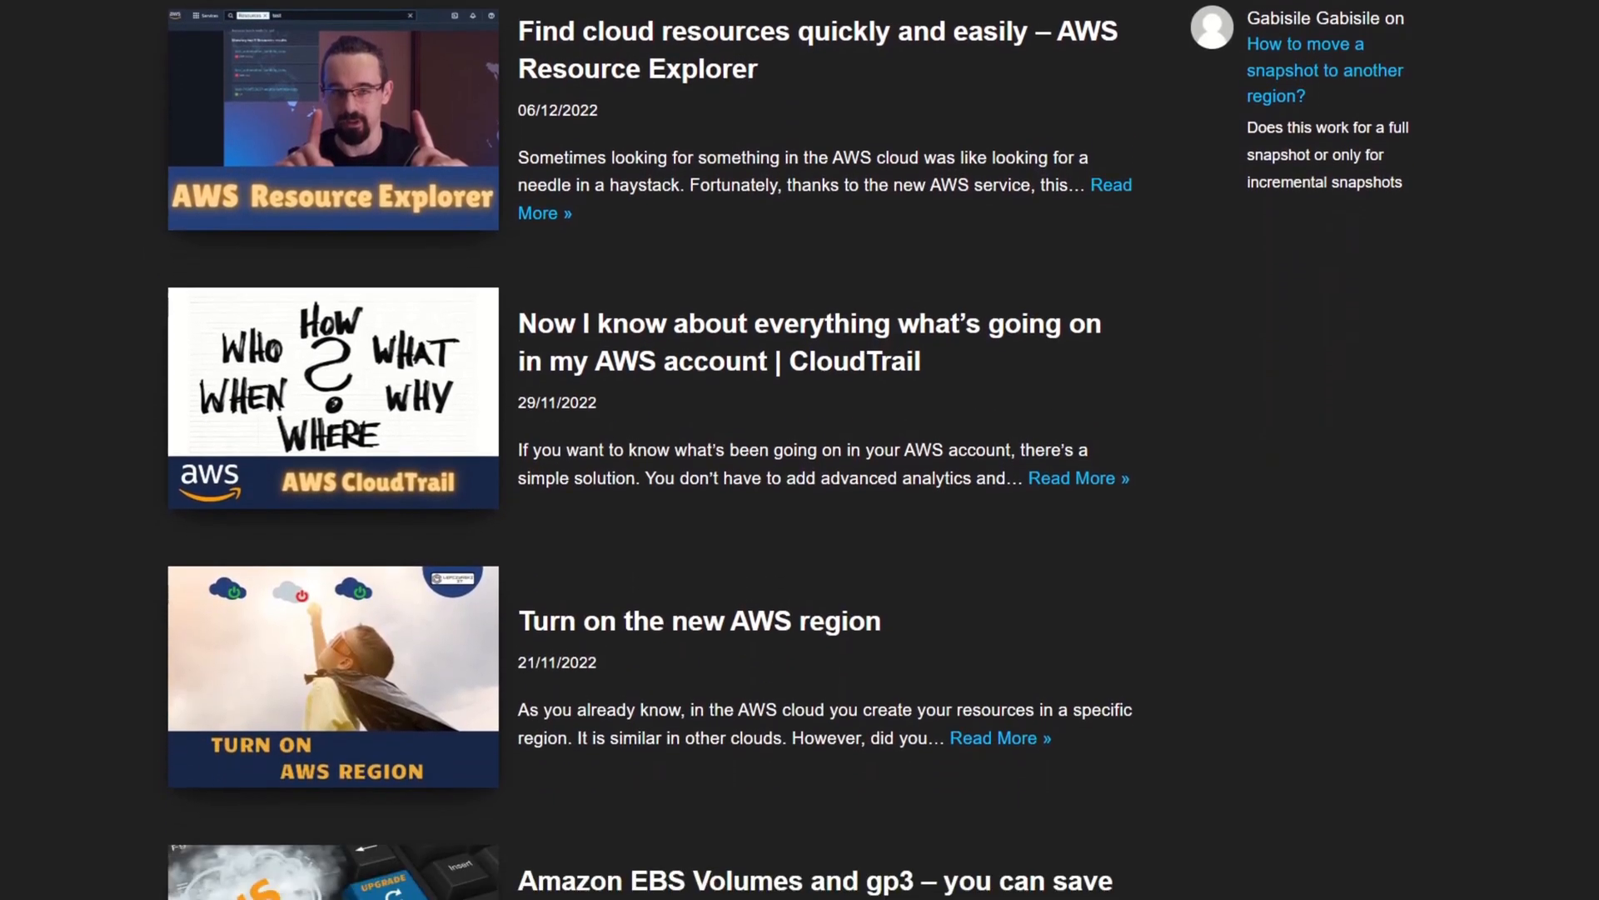